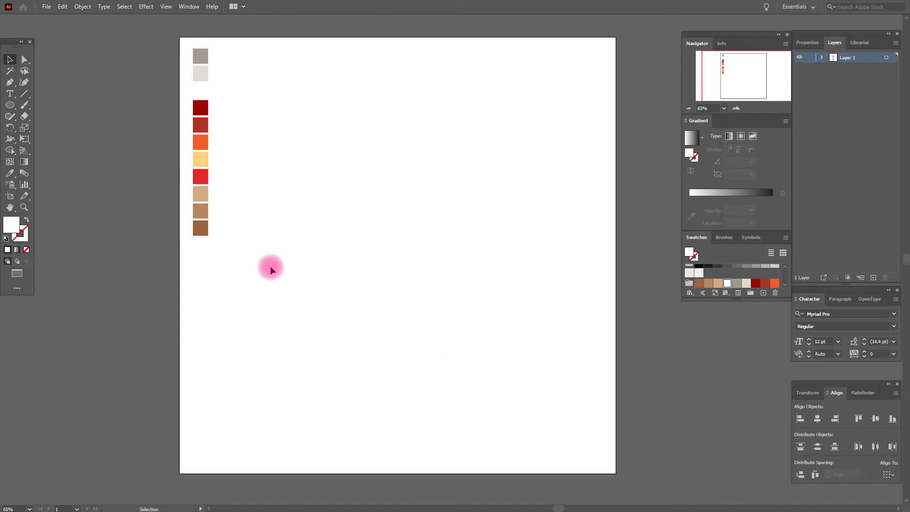
pyautogui.moveTo(11, 175)
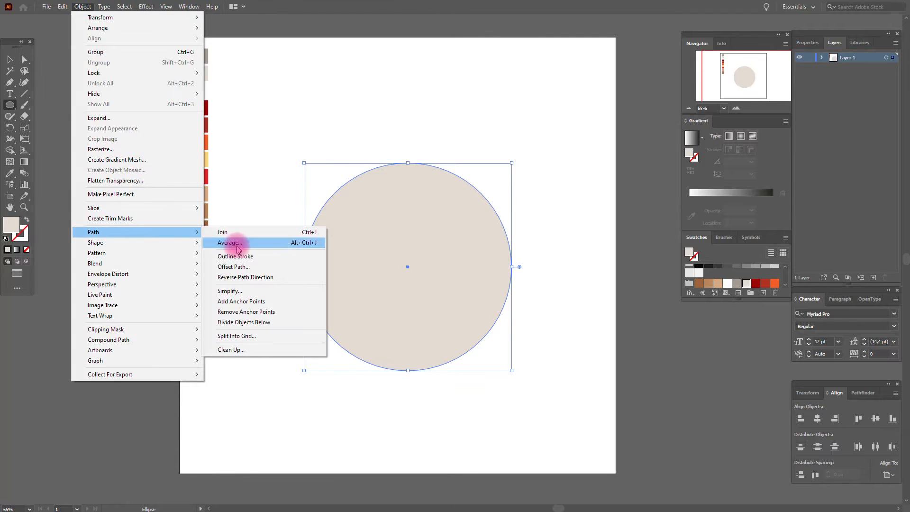
# Step: Make an inward offset copy of the circle and subtract it with Minus Front to cut a hole
pyautogui.click(233, 267)
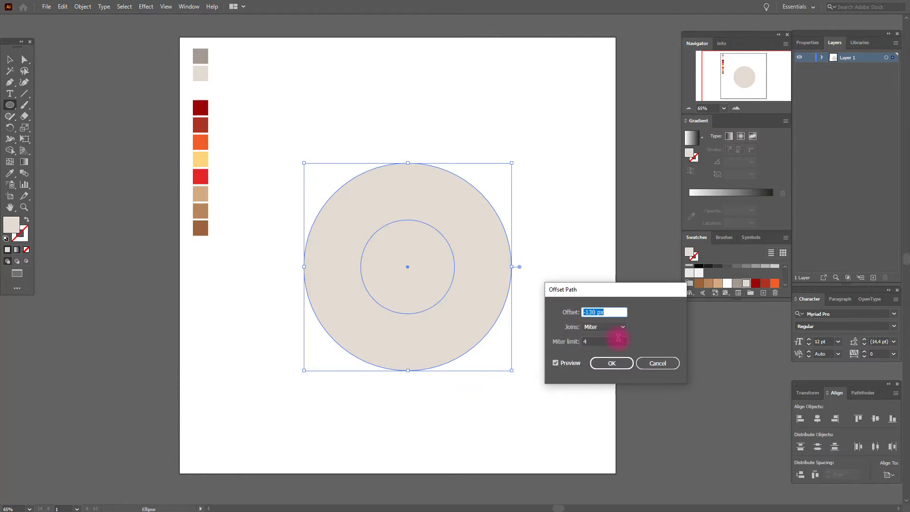
pyautogui.click(611, 362)
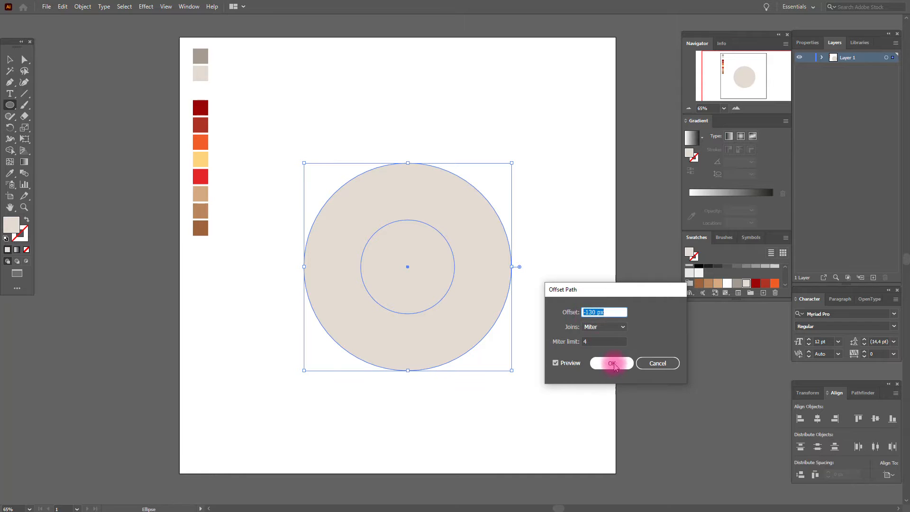
pyautogui.click(611, 363)
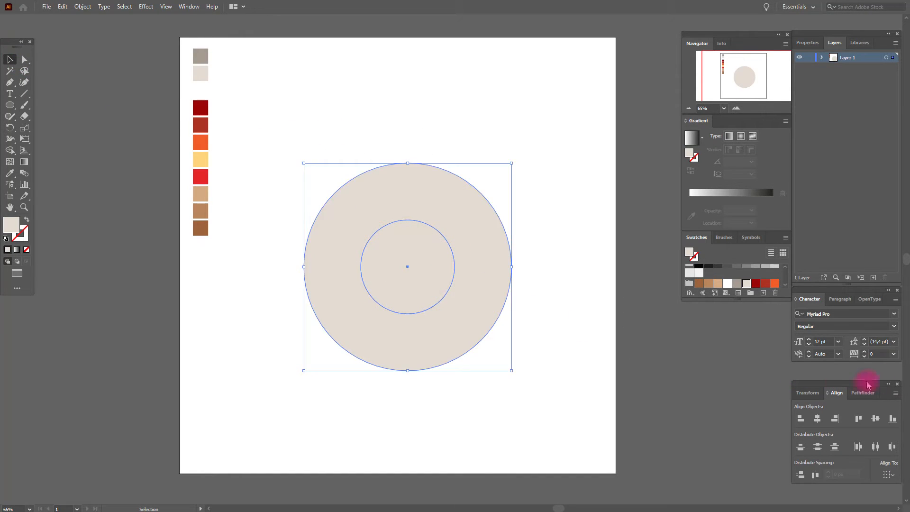
pyautogui.click(863, 392)
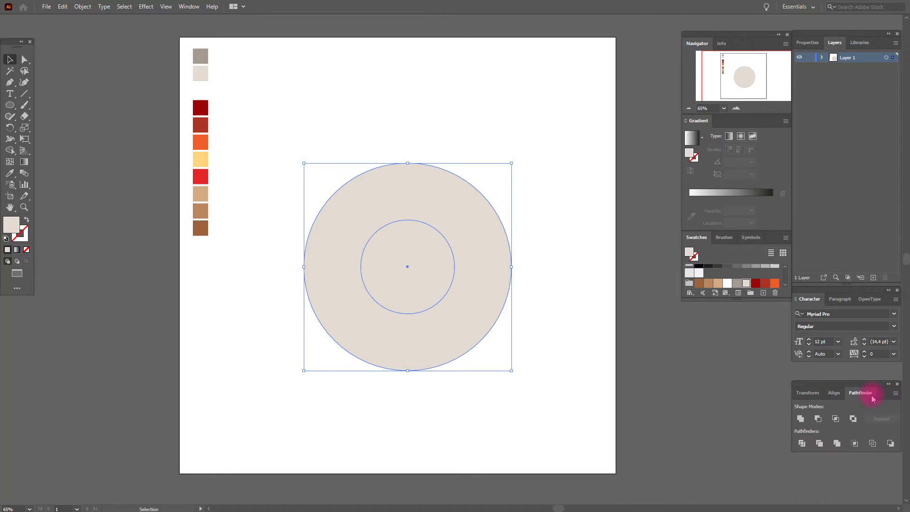
pyautogui.click(853, 418)
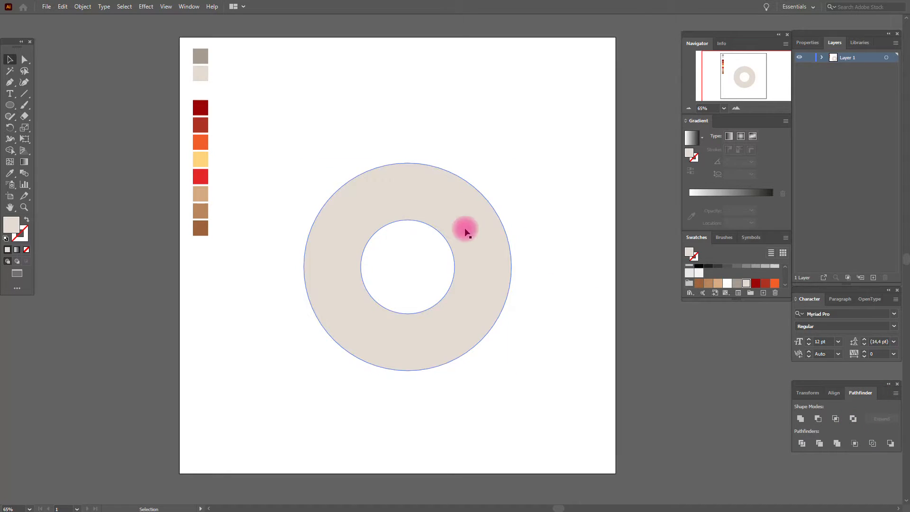
# Step: Fill the beige ring with a radial gradient
pyautogui.click(464, 230)
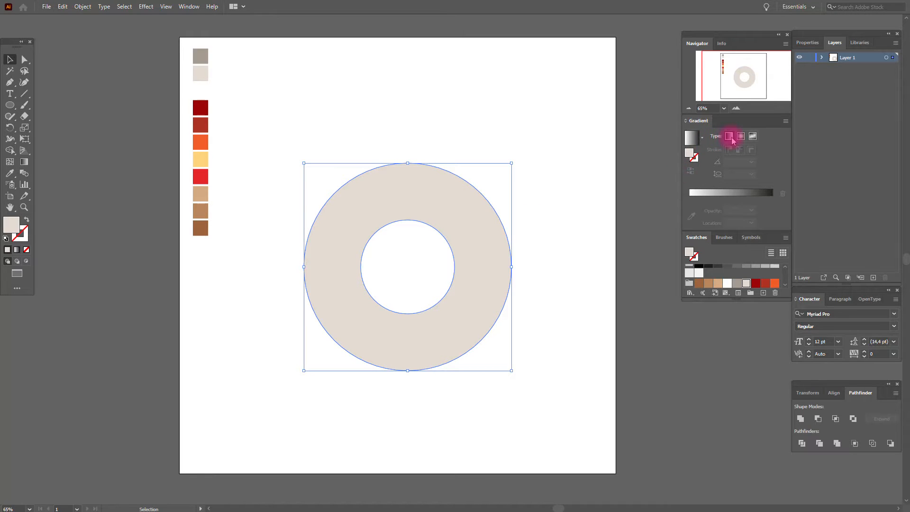
pyautogui.moveTo(741, 136)
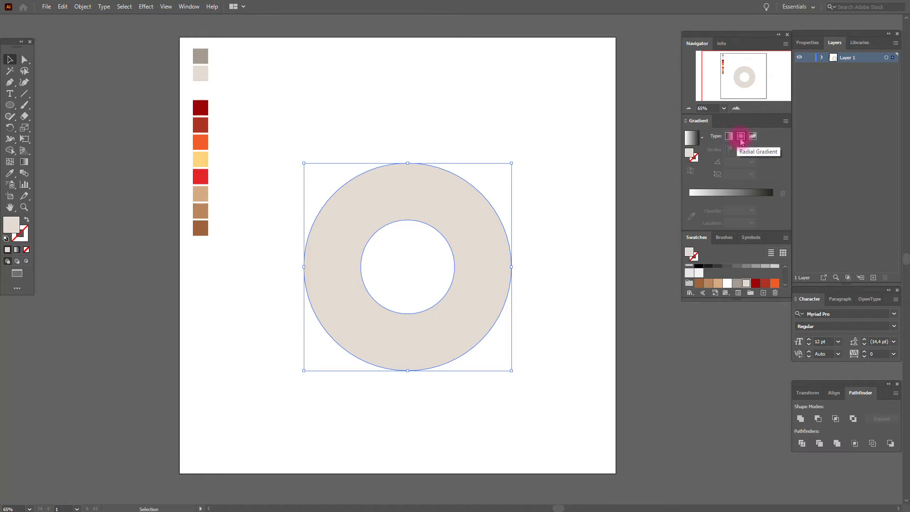
pyautogui.click(740, 136)
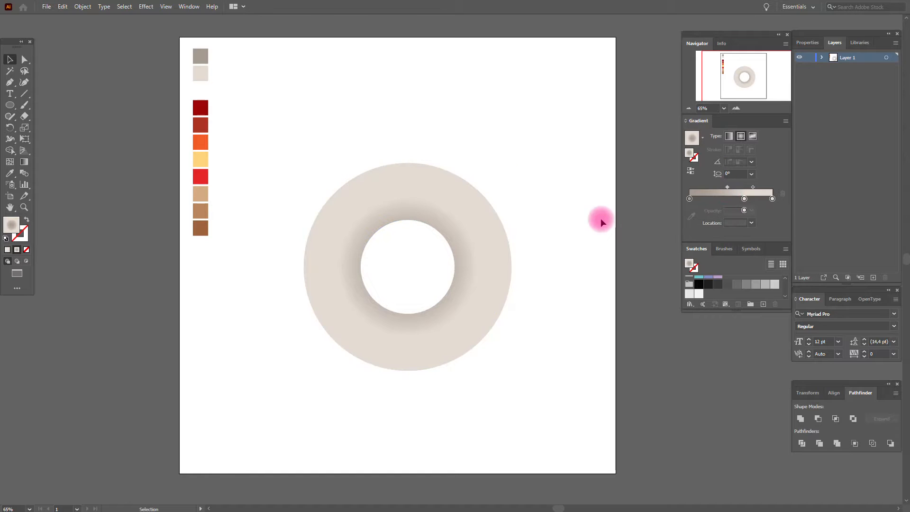
# Step: Draw a pale grey circle centred over the ring's middle
pyautogui.click(314, 273)
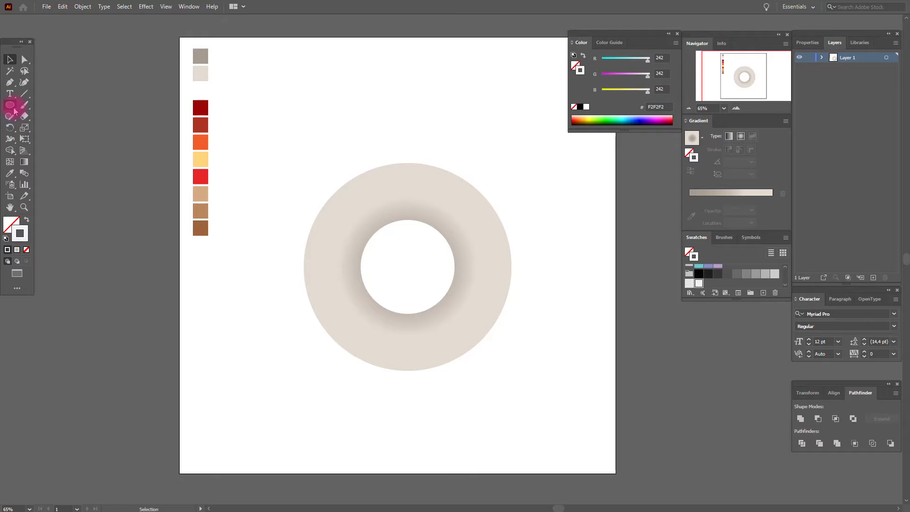
pyautogui.click(10, 111)
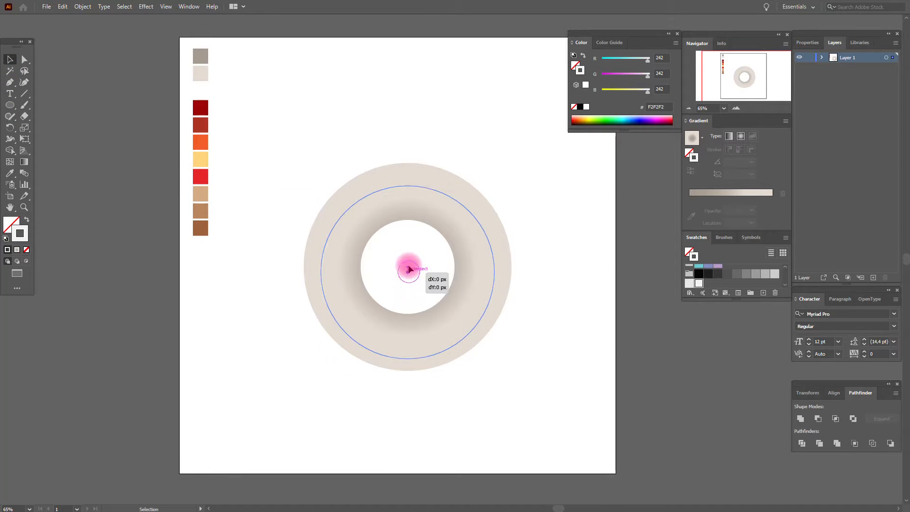
pyautogui.click(410, 269)
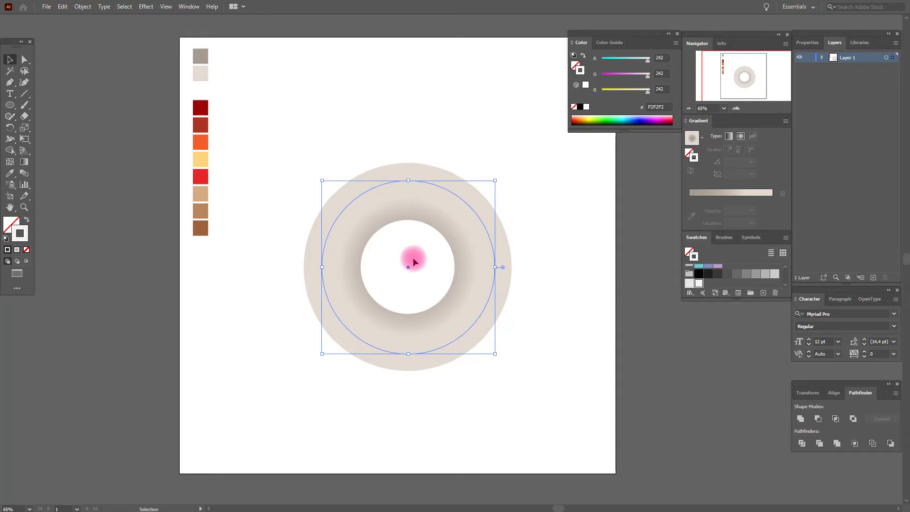
# Step: Create an inset copy of the grey circle with a -18 px Offset Path
pyautogui.click(83, 7)
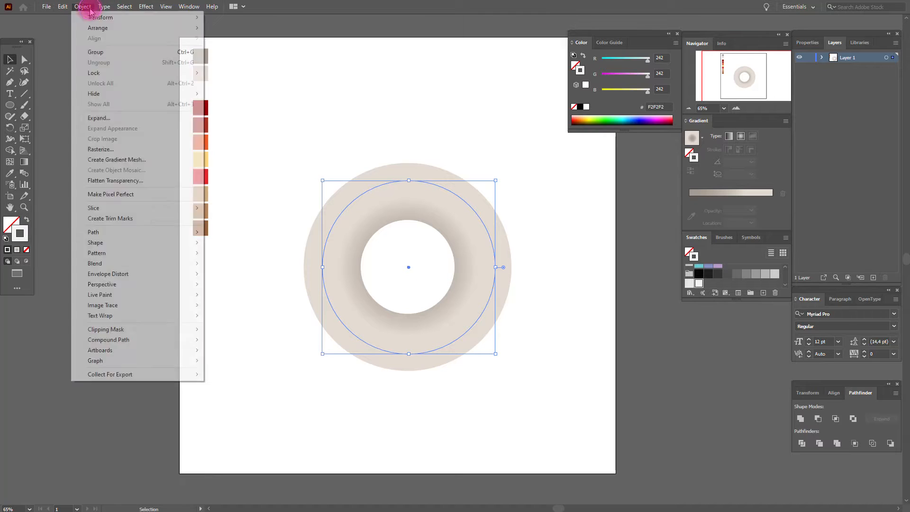
pyautogui.click(93, 232)
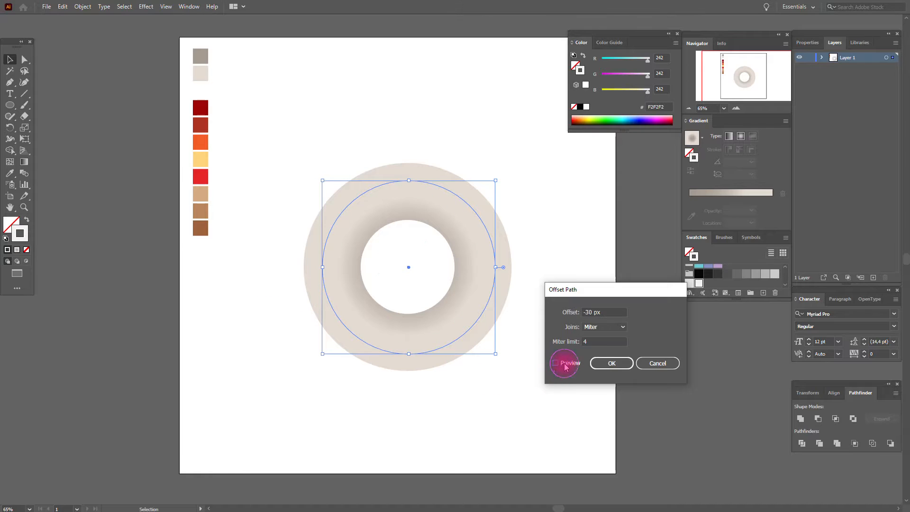
pyautogui.click(556, 363)
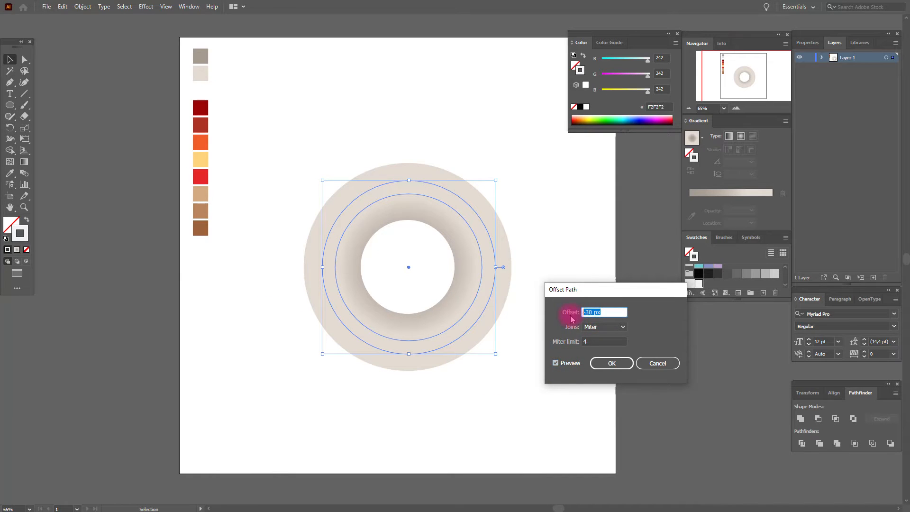
pyautogui.write('-18')
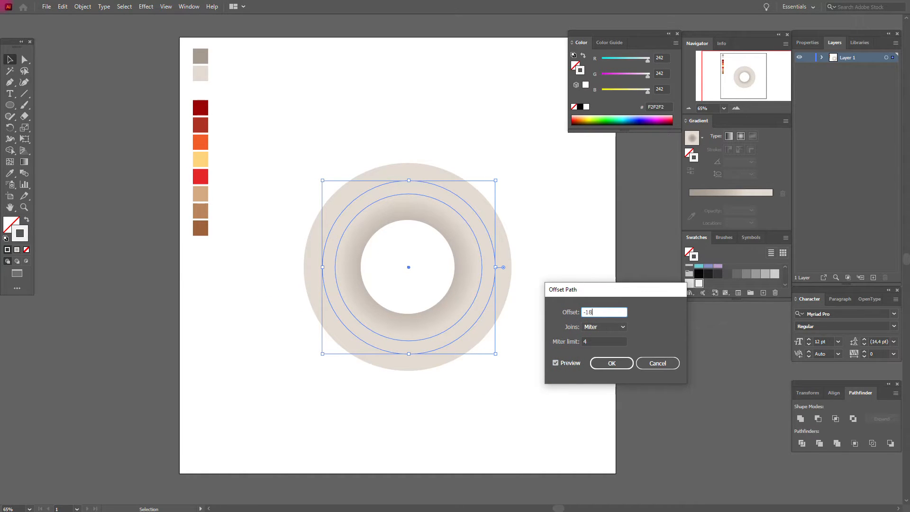
pyautogui.click(611, 362)
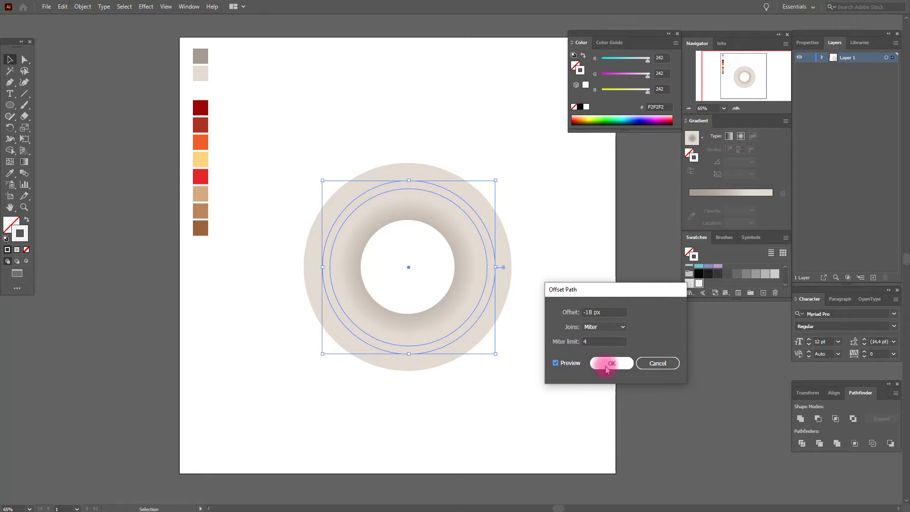
pyautogui.click(610, 363)
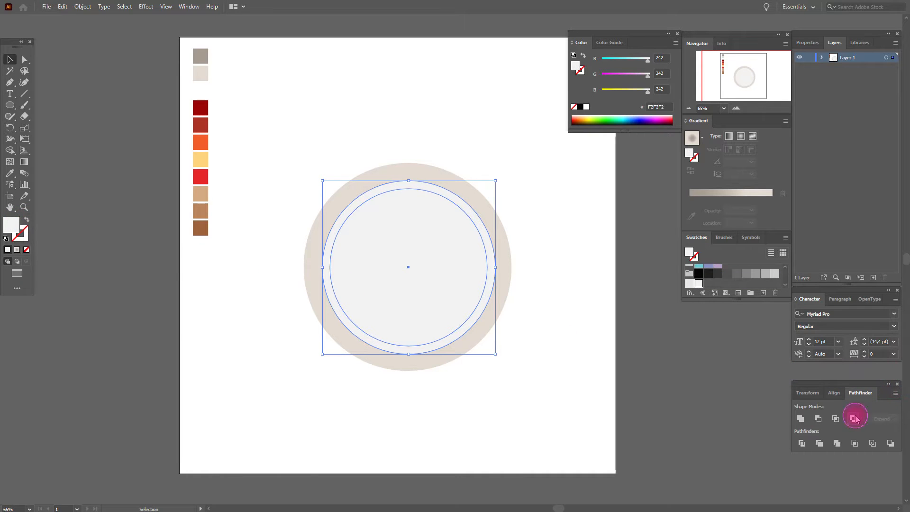
# Step: Subtract the inner circle to leave a thin band and apply Gaussian Blur
pyautogui.click(855, 417)
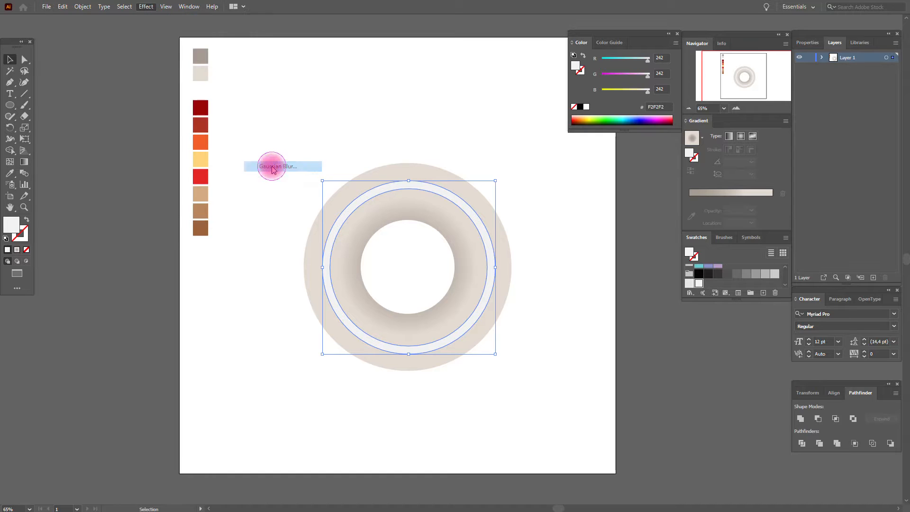
pyautogui.click(278, 167)
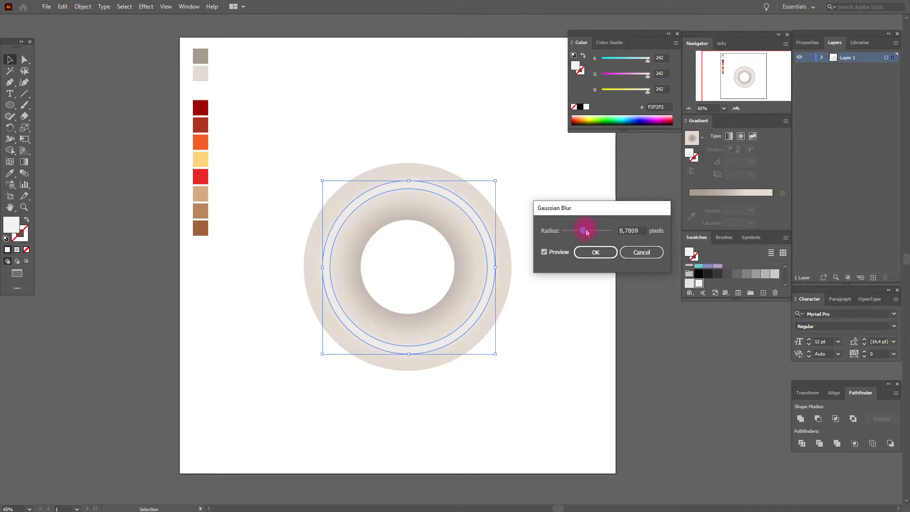
pyautogui.click(595, 252)
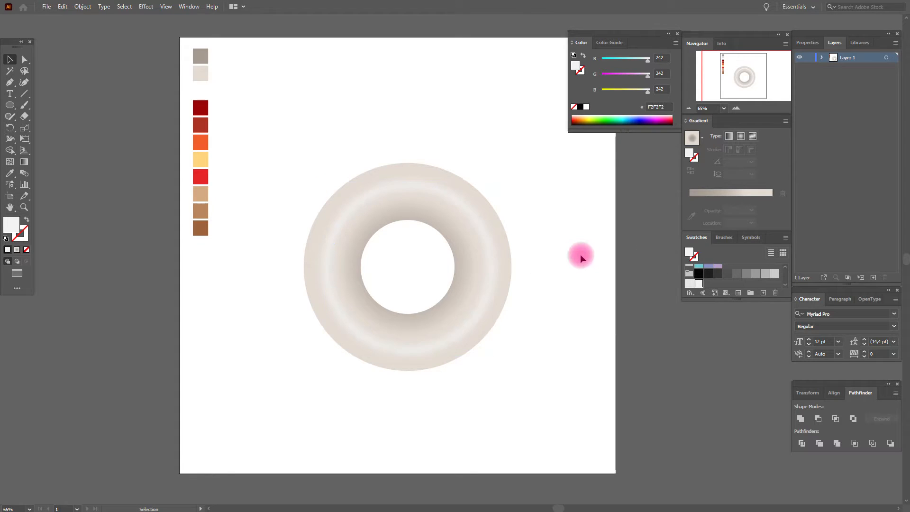
# Step: Set the blurred highlight band's opacity to 50%
pyautogui.click(408, 267)
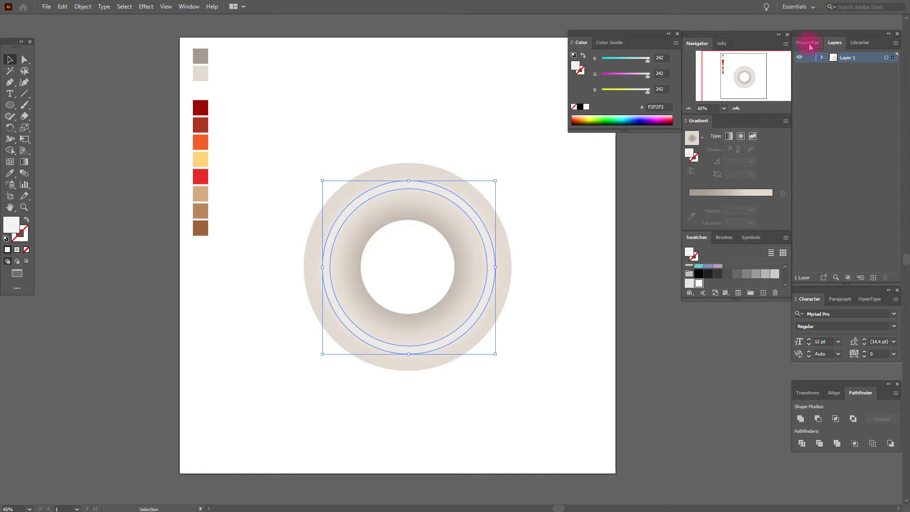
pyautogui.click(808, 42)
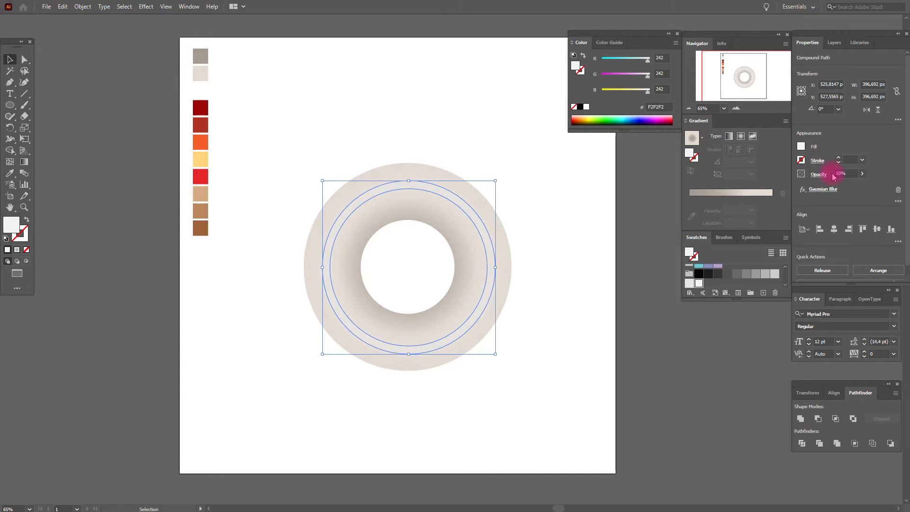
pyautogui.click(611, 216)
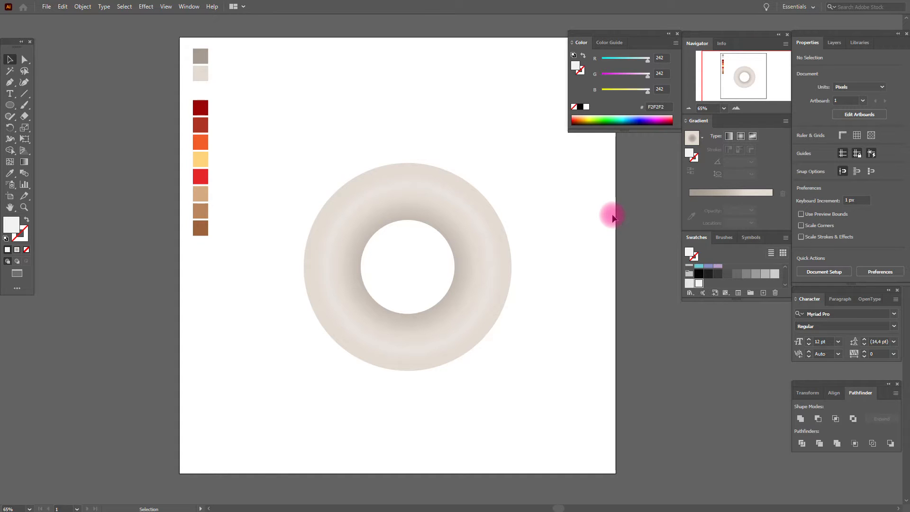
pyautogui.moveTo(613, 217)
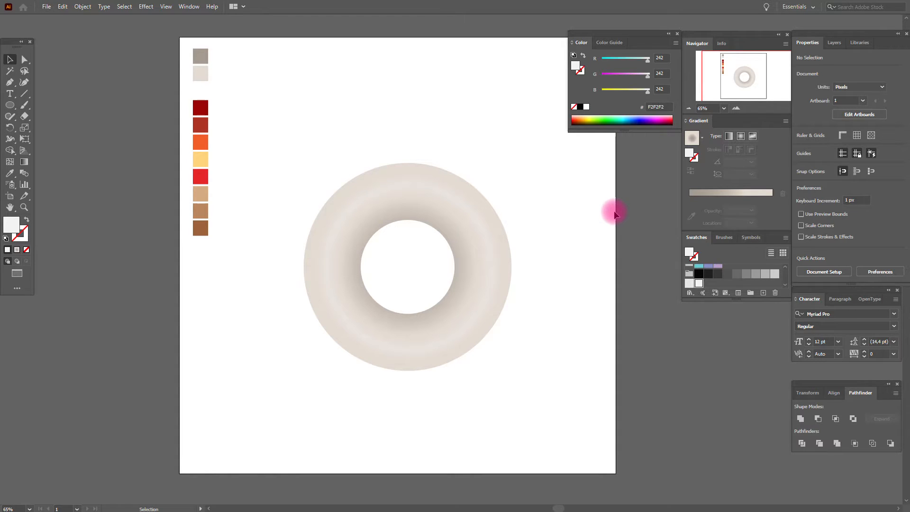
# Step: Draw a rectangle over the ring top, filled dark red with the Eyedropper
pyautogui.click(10, 105)
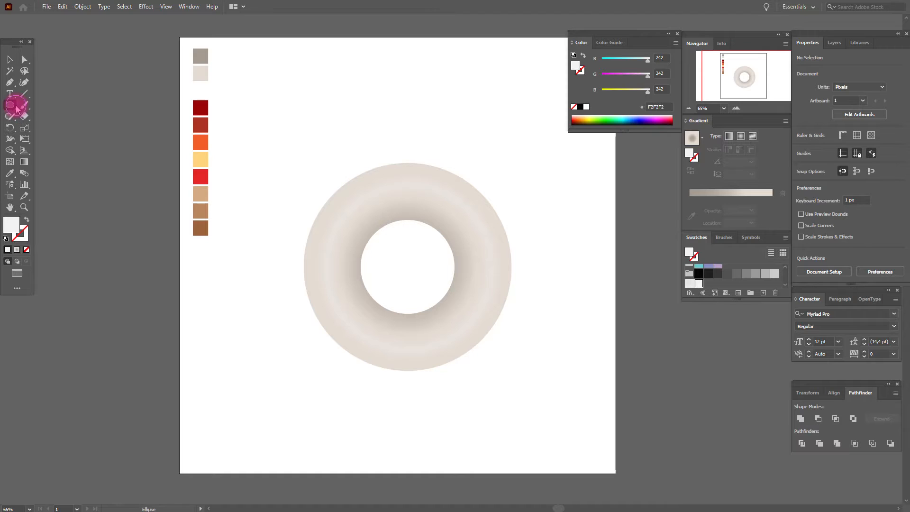
pyautogui.click(10, 105)
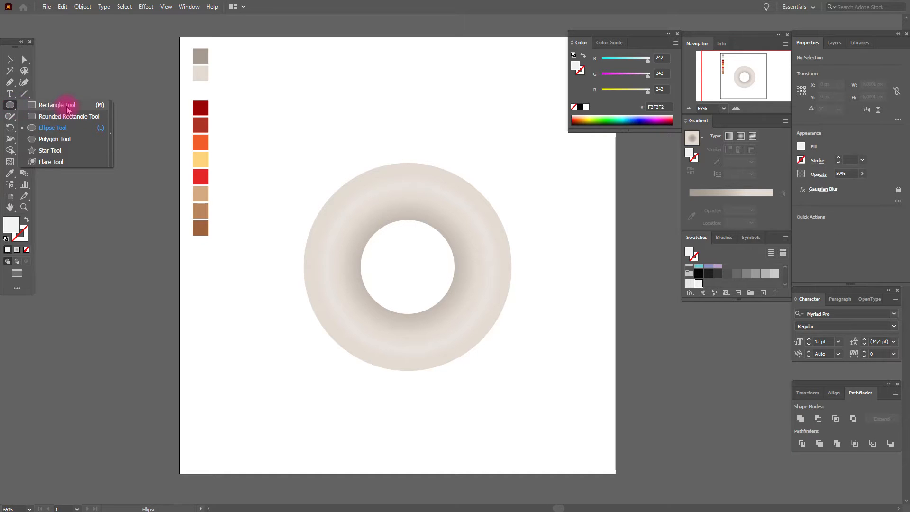
pyautogui.click(57, 105)
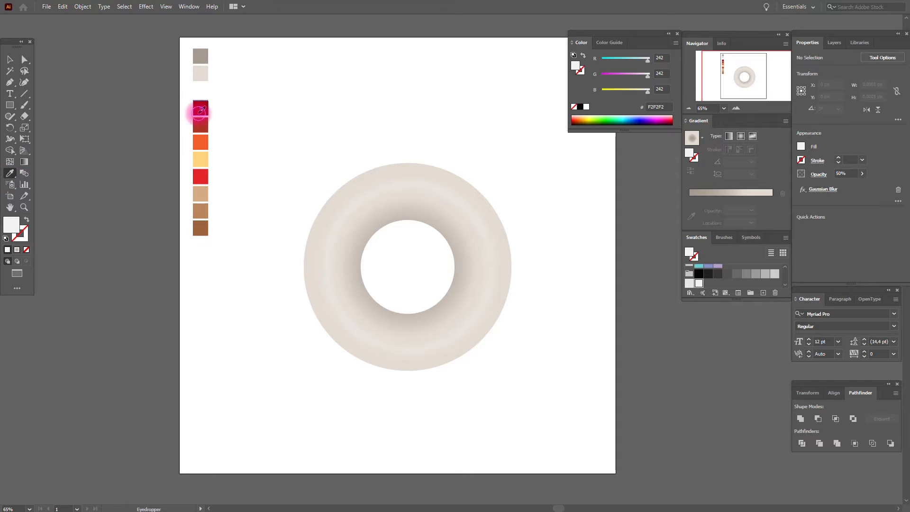
pyautogui.click(200, 110)
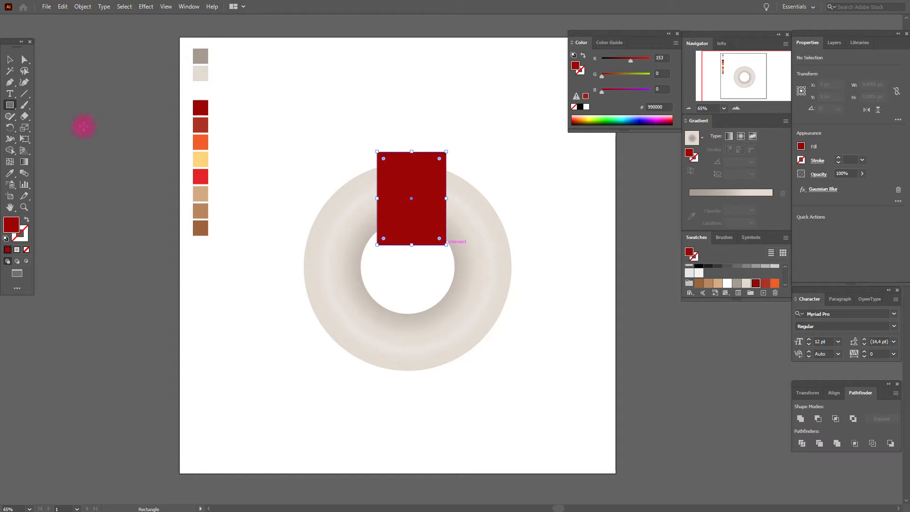
pyautogui.click(10, 59)
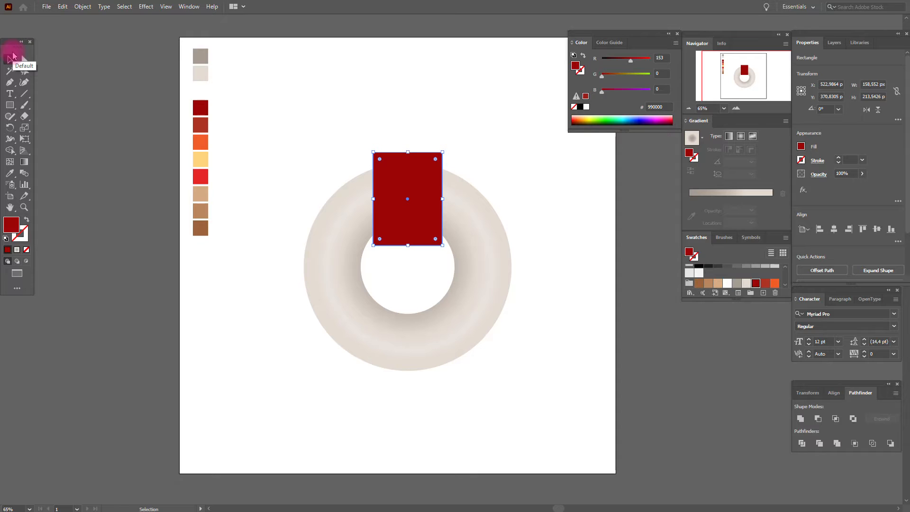
# Step: Show the grid and zoom in on the red rectangle
pyautogui.click(10, 59)
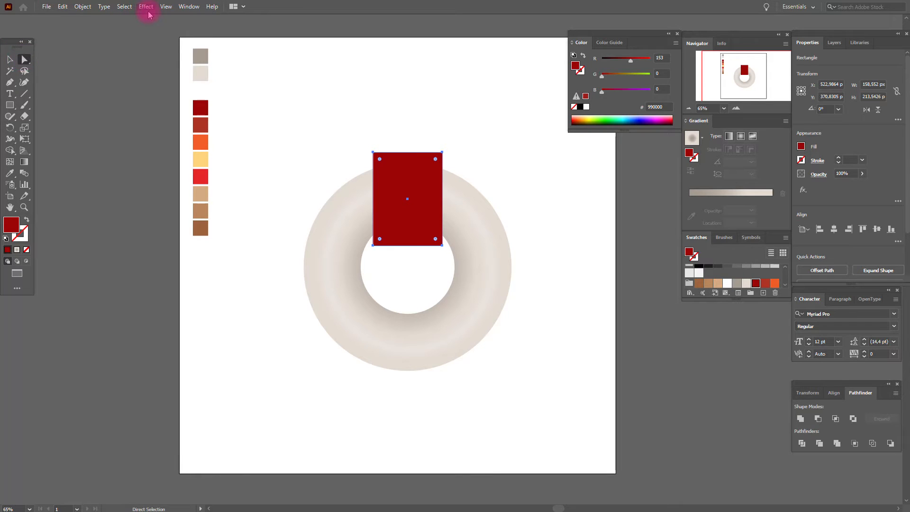
pyautogui.click(165, 6)
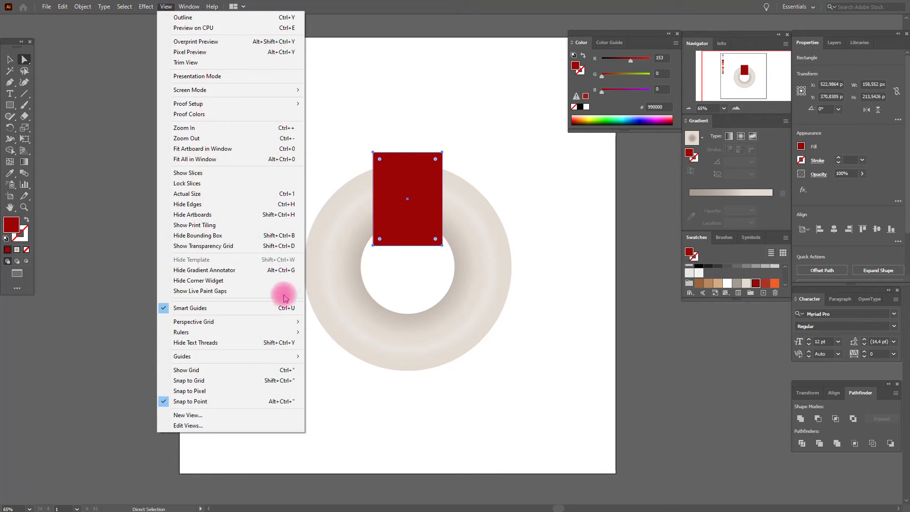
pyautogui.click(186, 370)
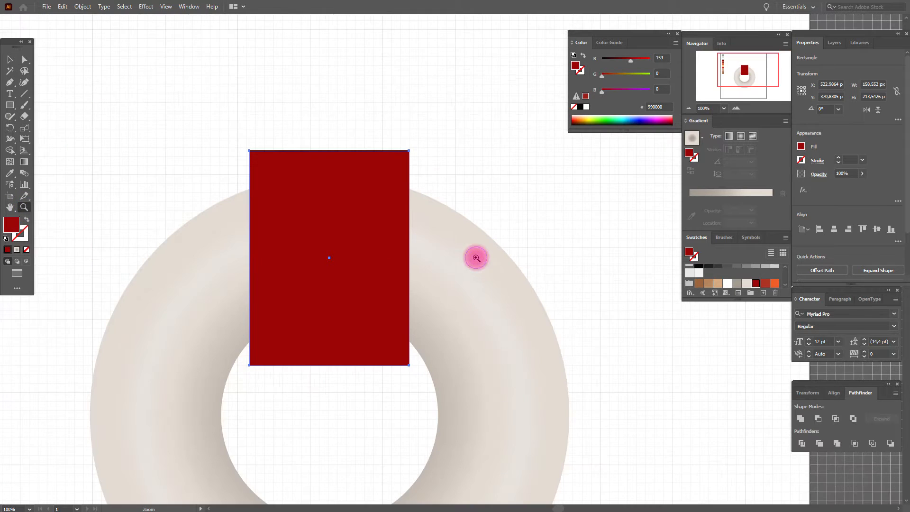
pyautogui.click(476, 257)
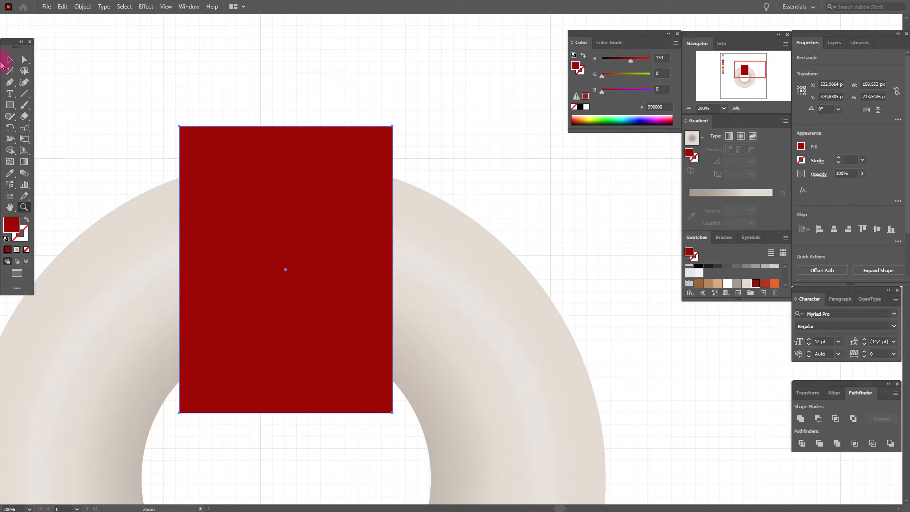
# Step: Drag the top corner anchors outward, then hide the grid and fit the artboard
pyautogui.click(9, 60)
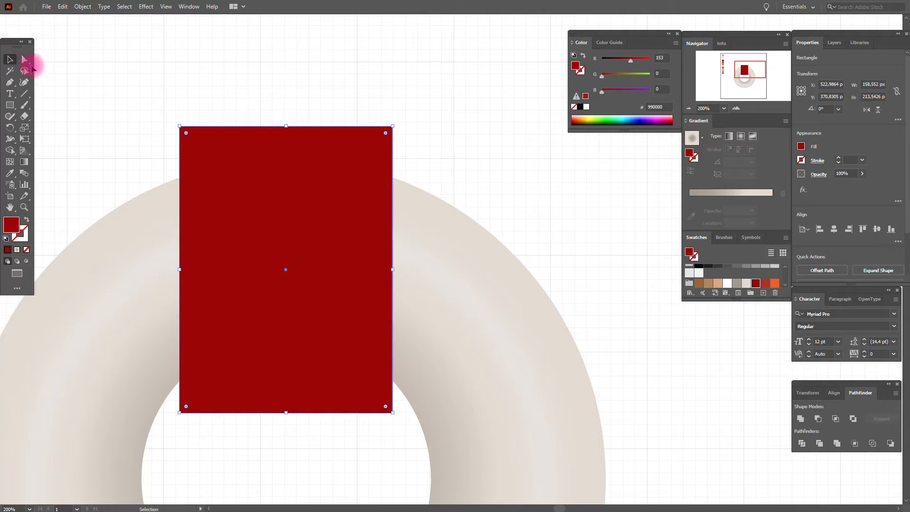
pyautogui.click(24, 59)
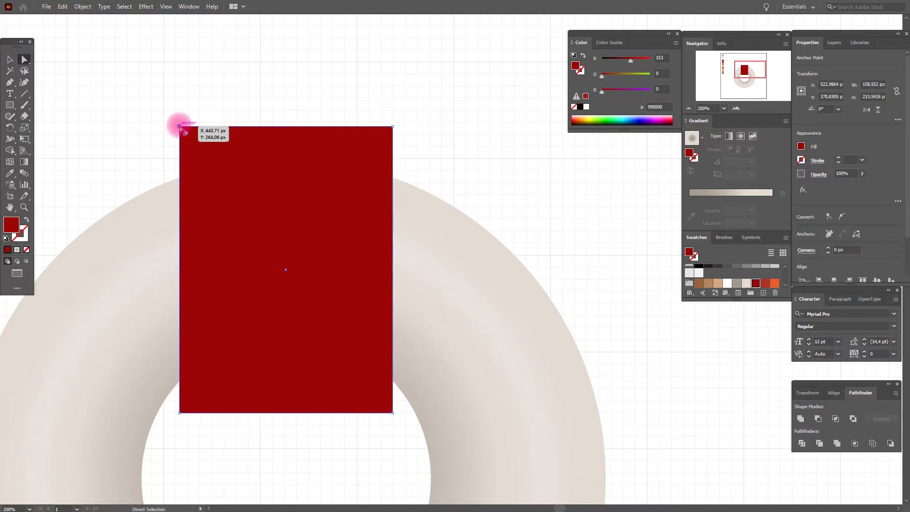
pyautogui.moveTo(180, 127); pyautogui.dragTo(154, 129)
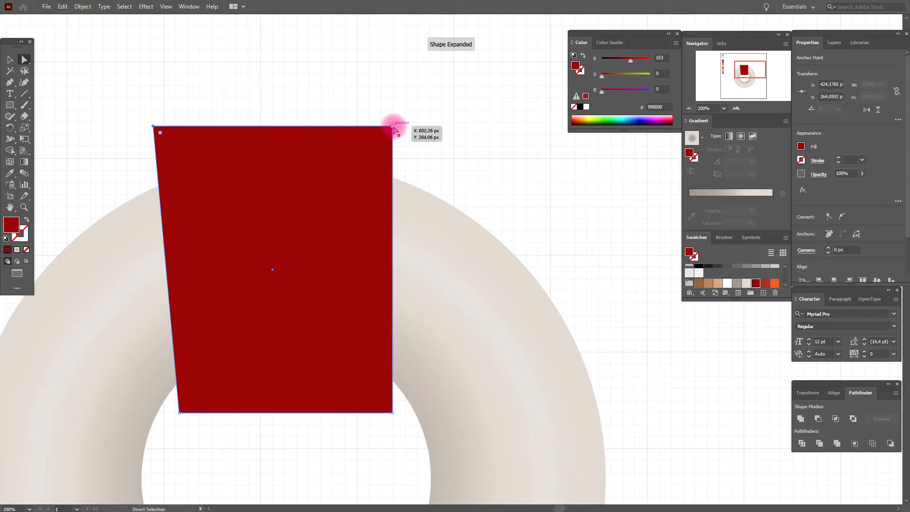
pyautogui.moveTo(392, 126); pyautogui.dragTo(399, 127)
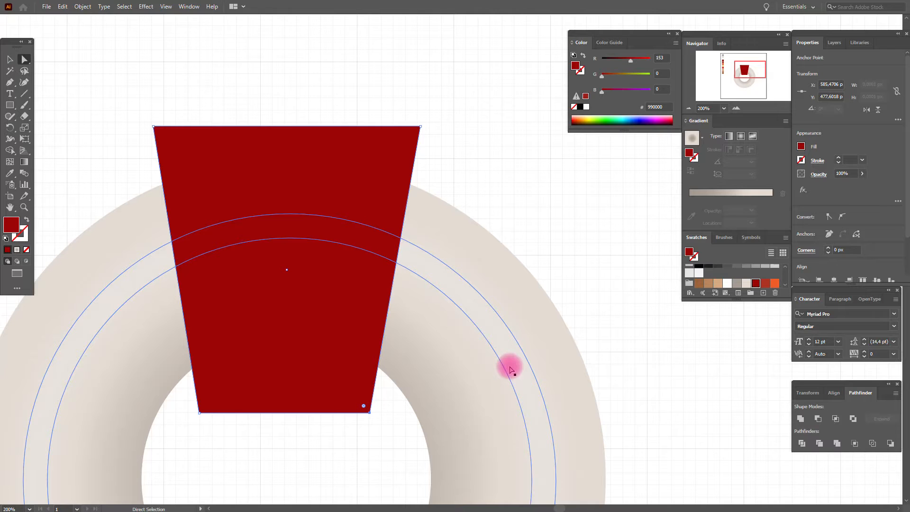
pyautogui.click(166, 6)
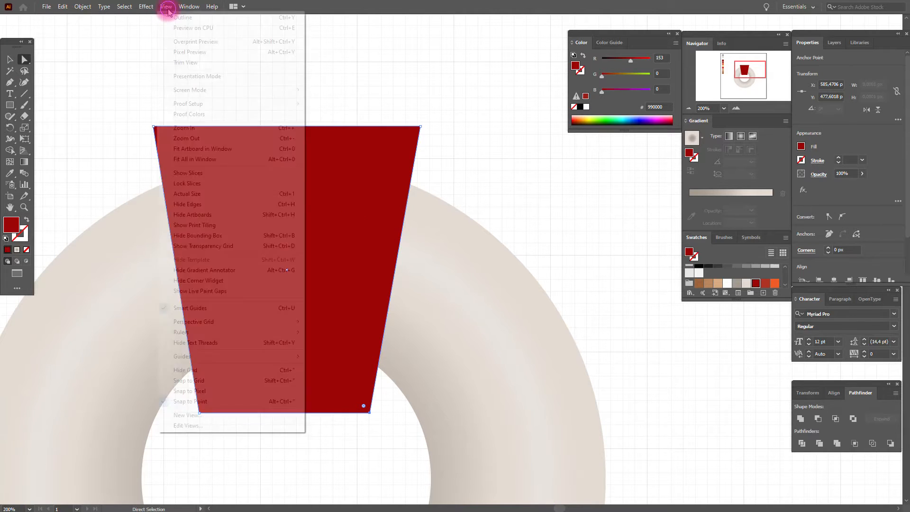
pyautogui.click(189, 429)
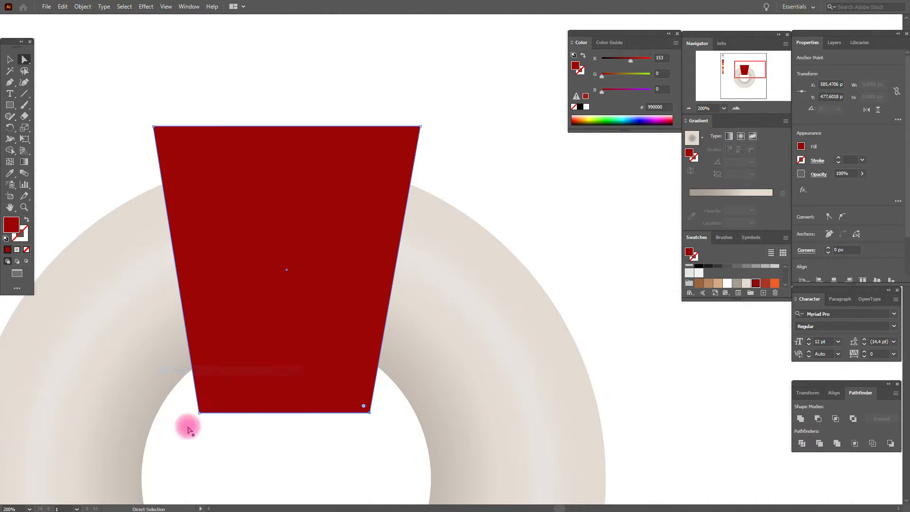
pyautogui.click(9, 59)
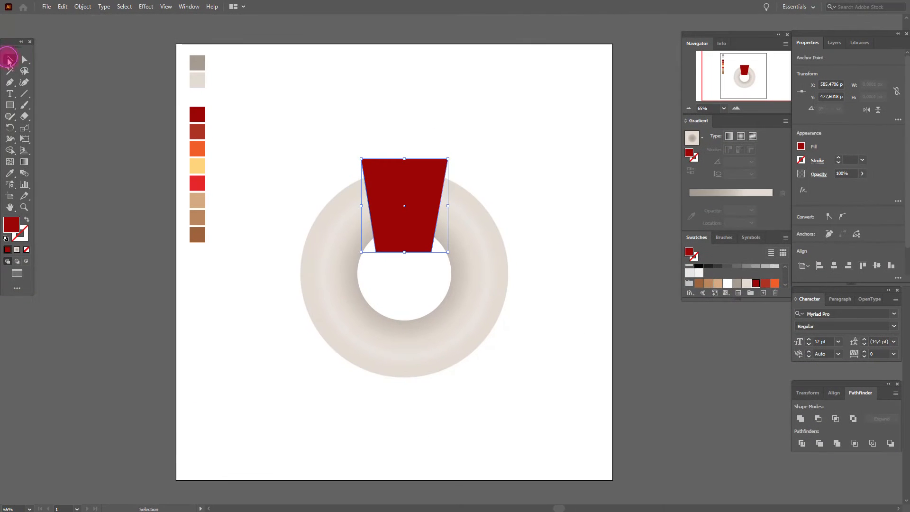
# Step: Paste a copy of the ring in front and arrange it above the trapezoid
pyautogui.click(337, 104)
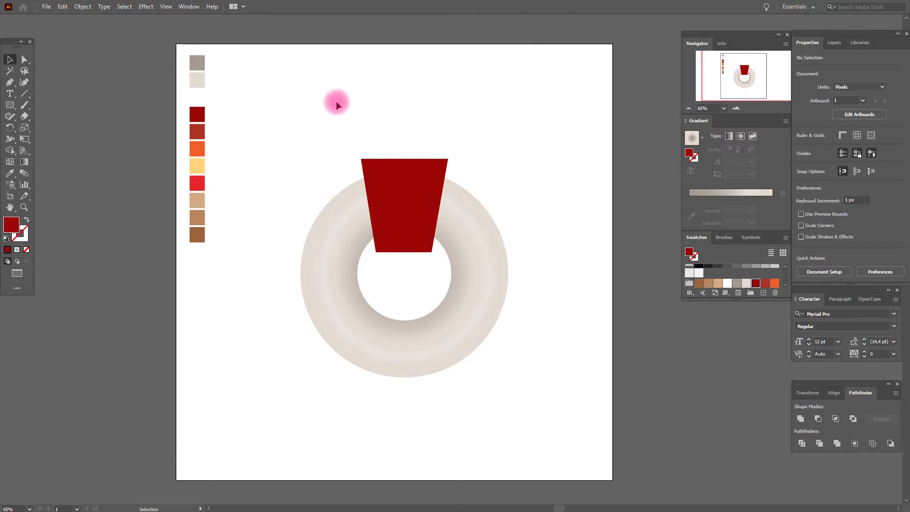
pyautogui.moveTo(342, 174)
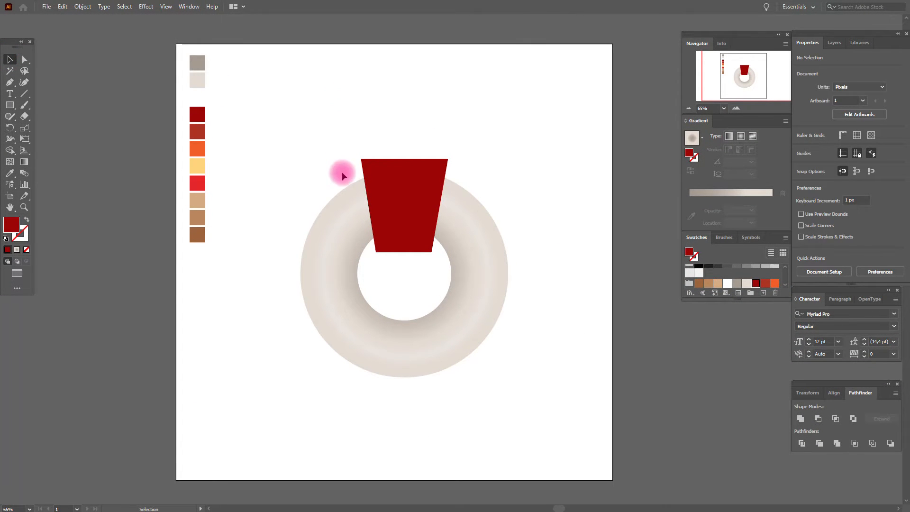
pyautogui.press('ctrl+f')
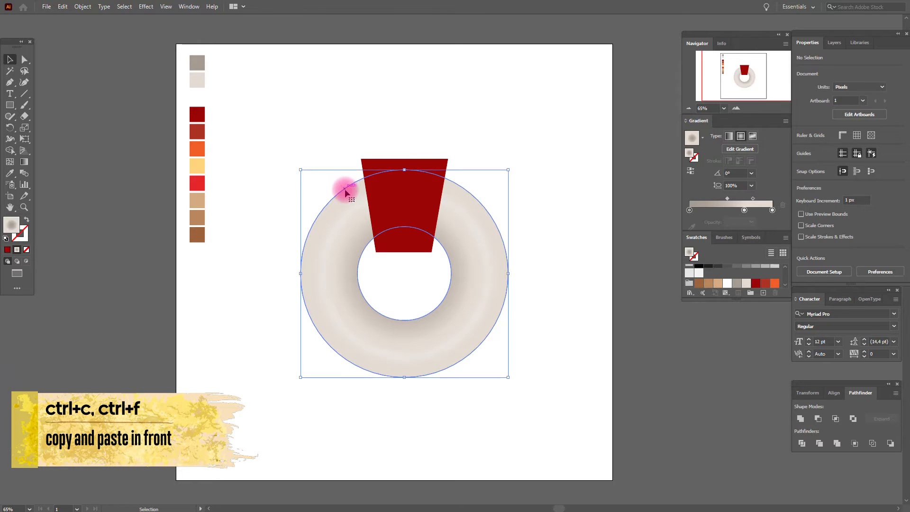
pyautogui.press('ctrl+f')
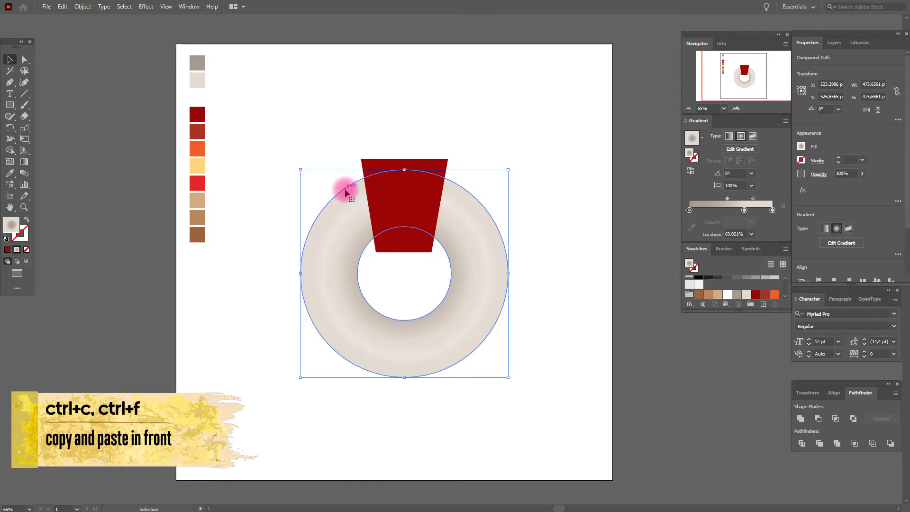
pyautogui.press('ctrl+f')
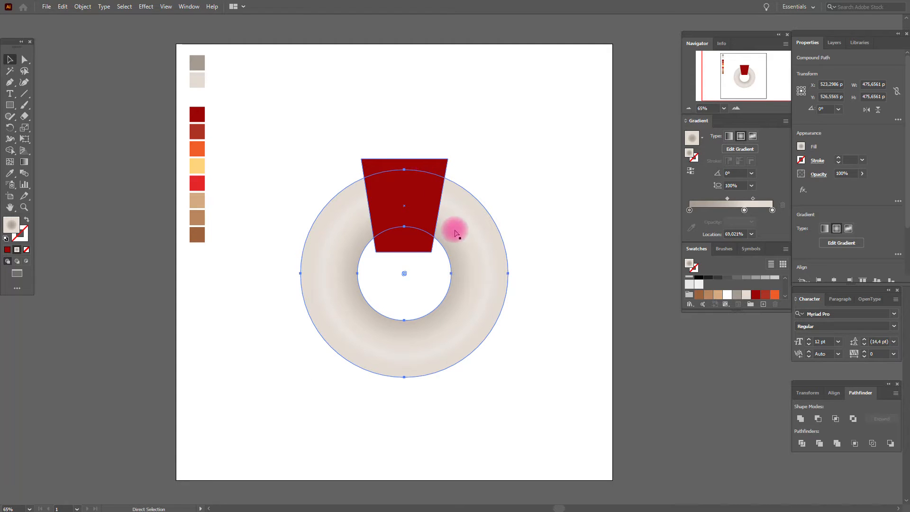
pyautogui.rightClick(458, 233)
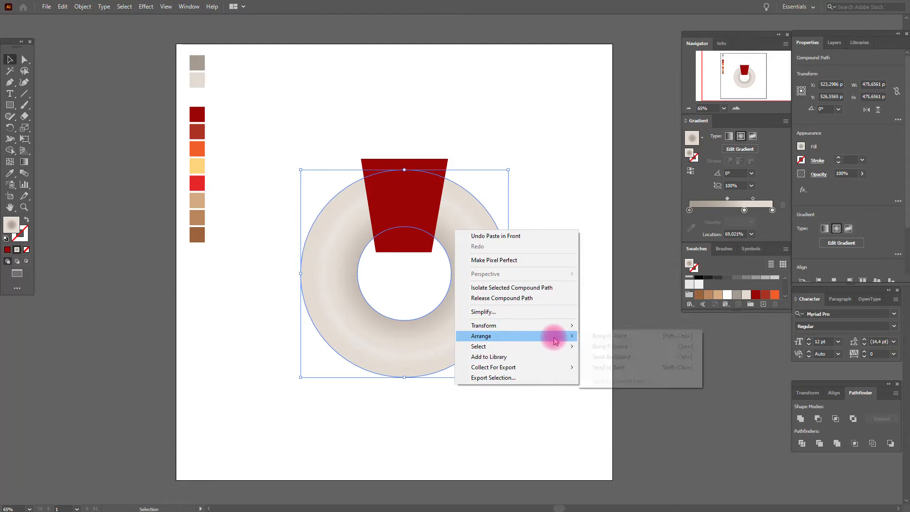
pyautogui.click(608, 368)
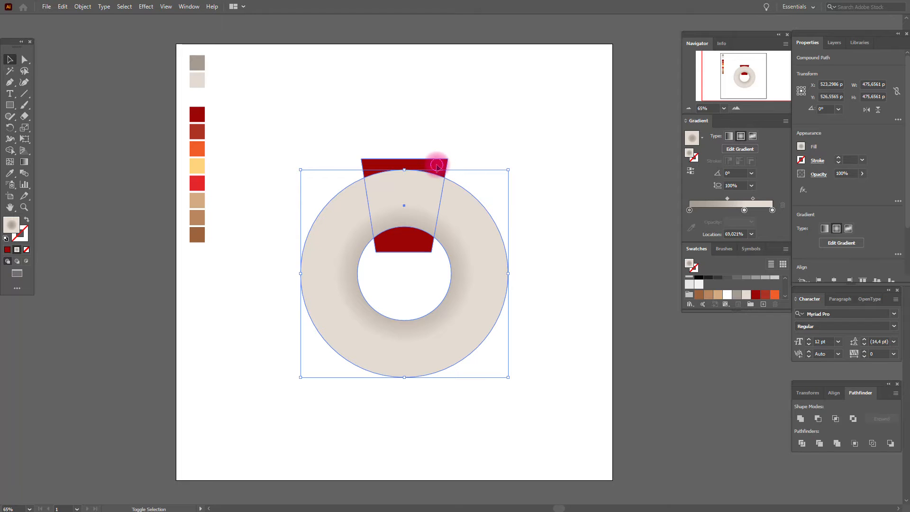
# Step: Intersect the ring copy with the trapezoid and fill the resulting section red
pyautogui.click(836, 418)
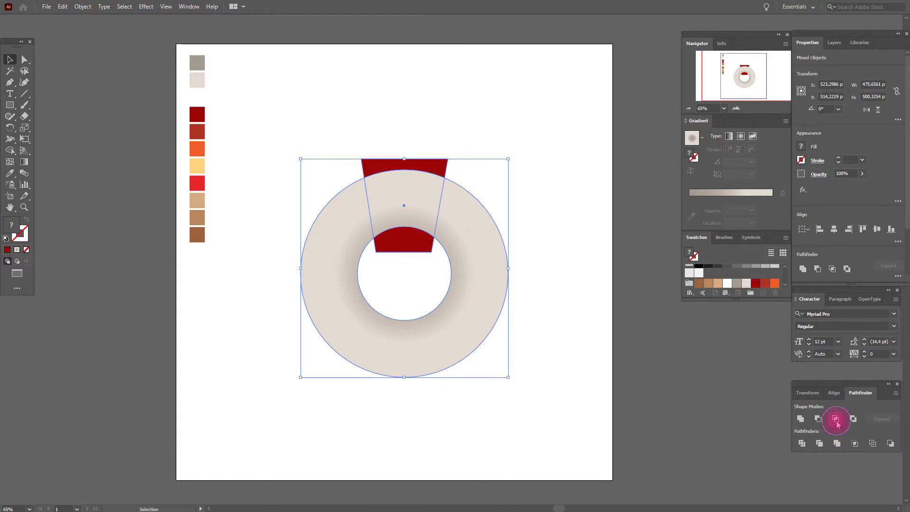
pyautogui.click(835, 419)
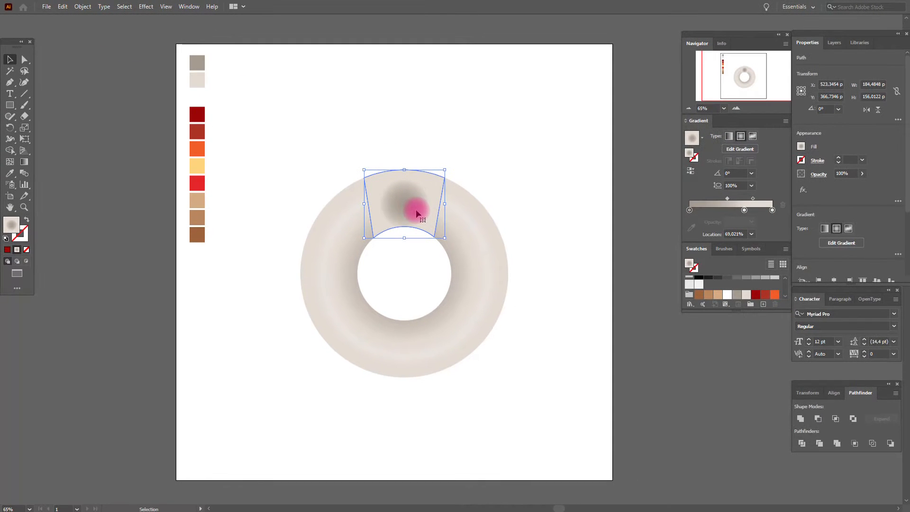
pyautogui.click(10, 173)
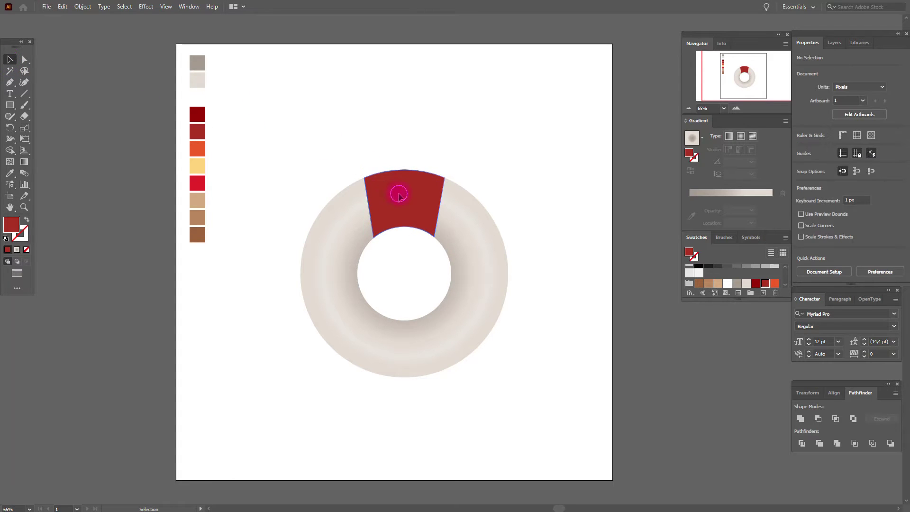
# Step: Convert the red section into a gradient mesh, then add curved mesh lines
pyautogui.click(82, 6)
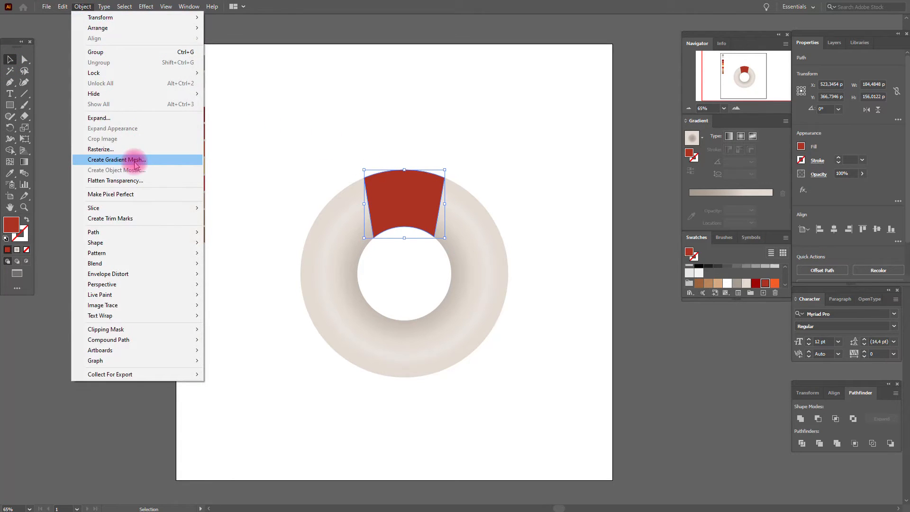
pyautogui.click(116, 159)
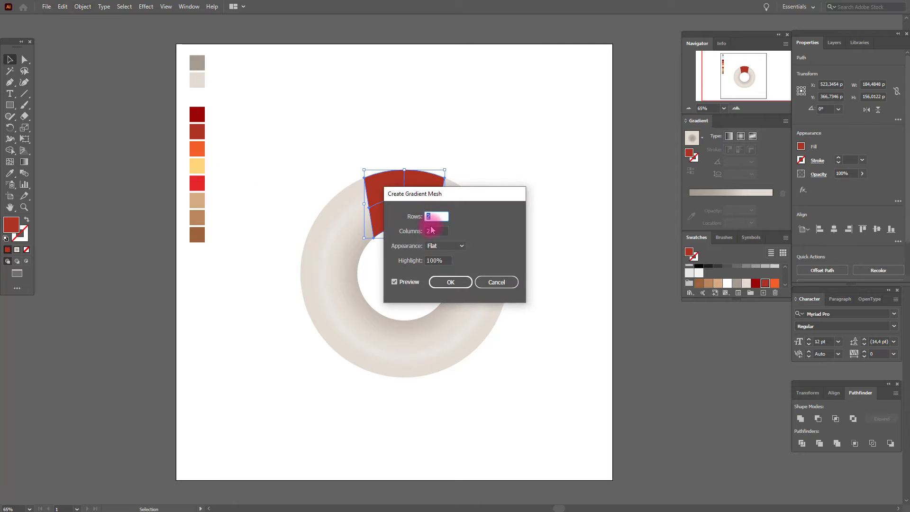
pyautogui.click(451, 282)
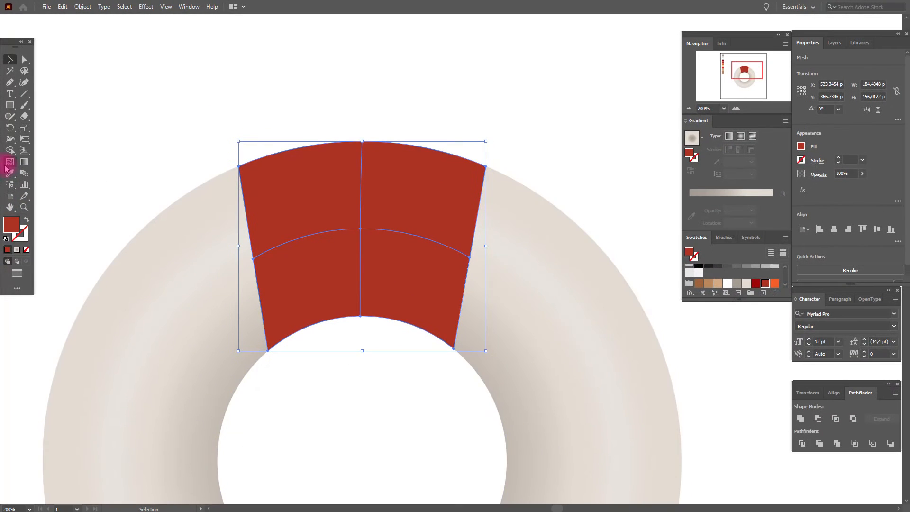
pyautogui.click(9, 169)
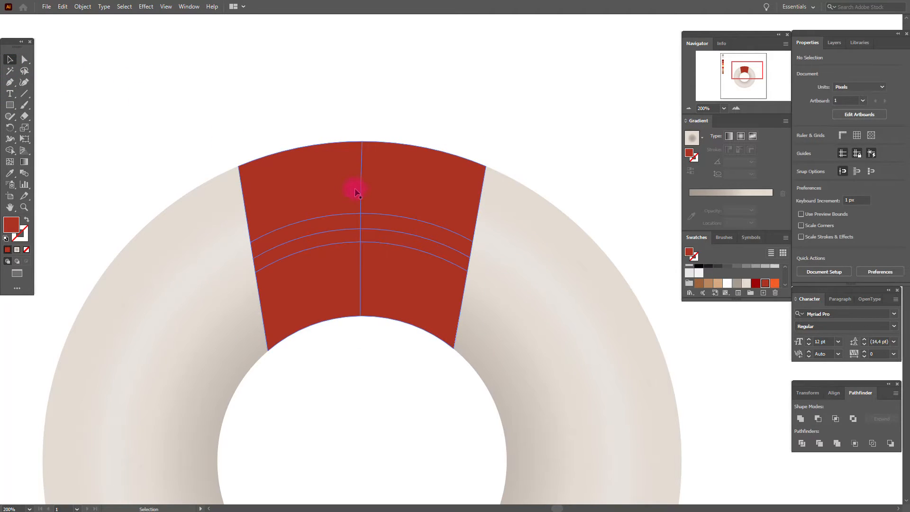
# Step: Colour the mesh points orange, pale yellow and bright red, then deselect
pyautogui.click(356, 192)
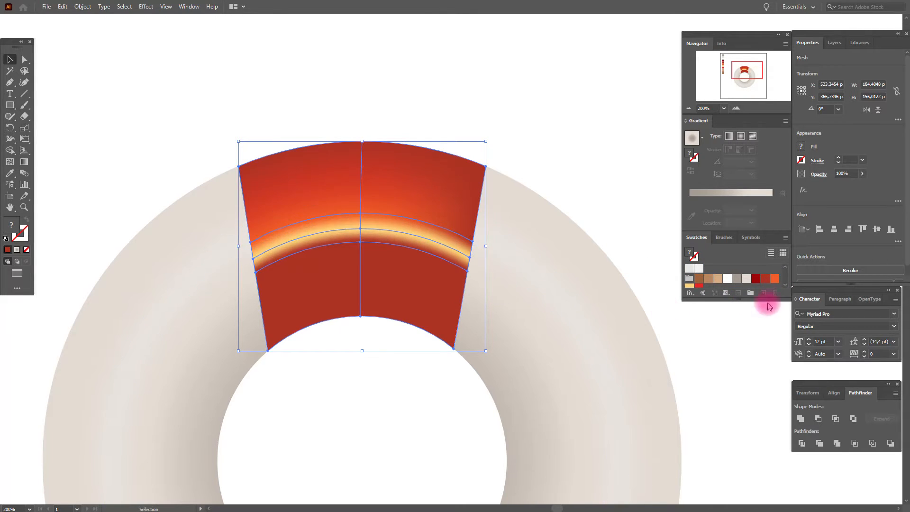
pyautogui.moveTo(473, 248)
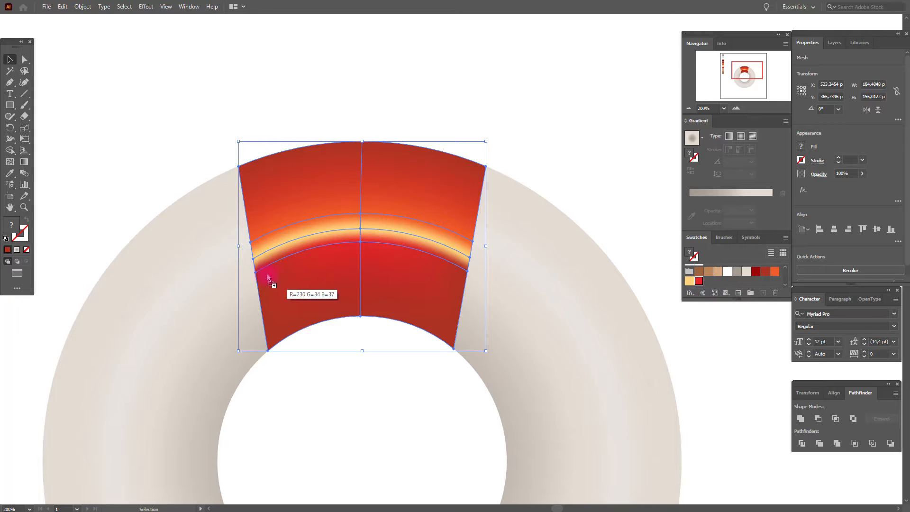
pyautogui.click(698, 281)
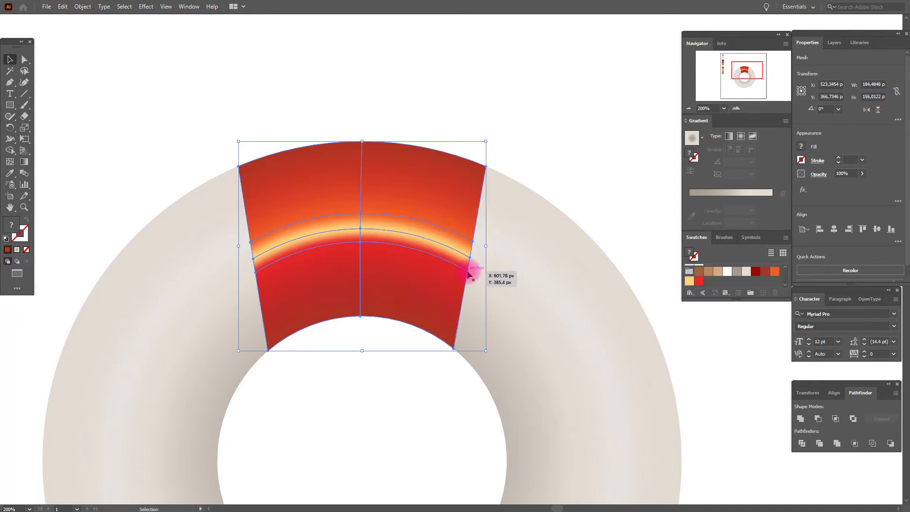
pyautogui.click(592, 171)
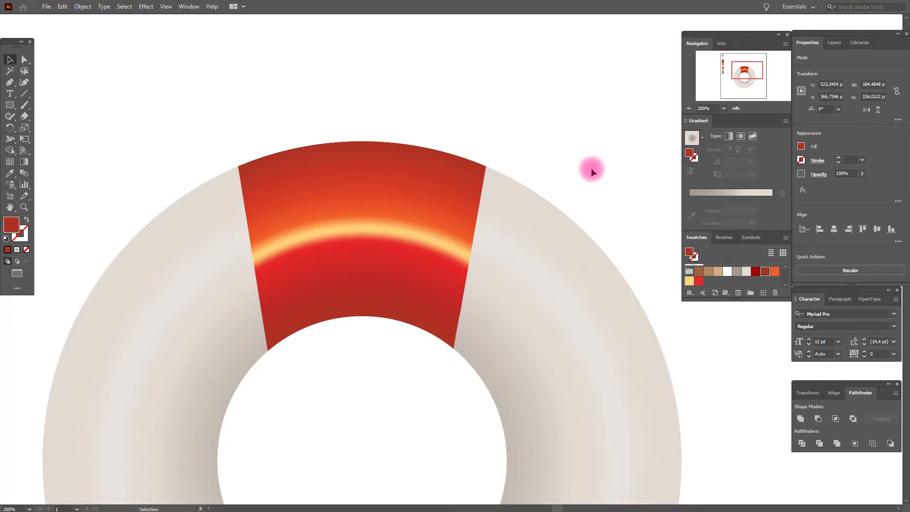
pyautogui.click(588, 162)
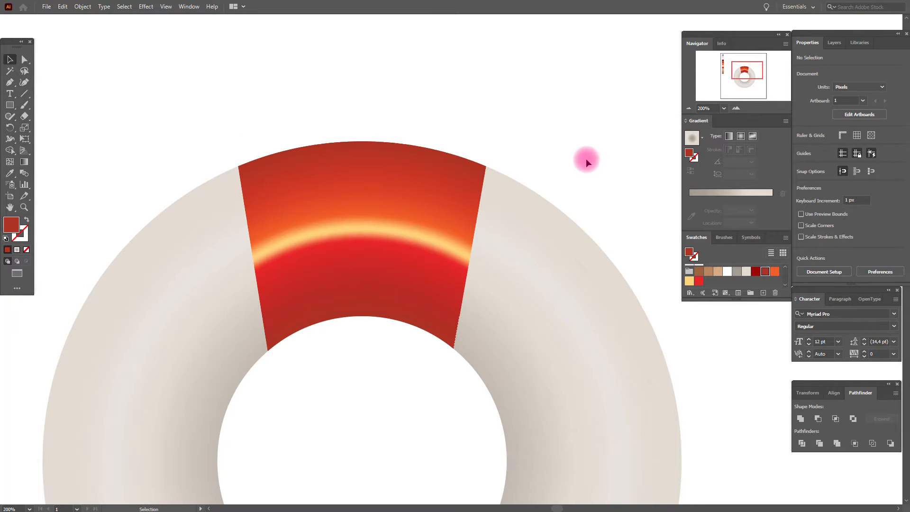
# Step: Move the small red clip bar above the section and round its corners
pyautogui.click(10, 105)
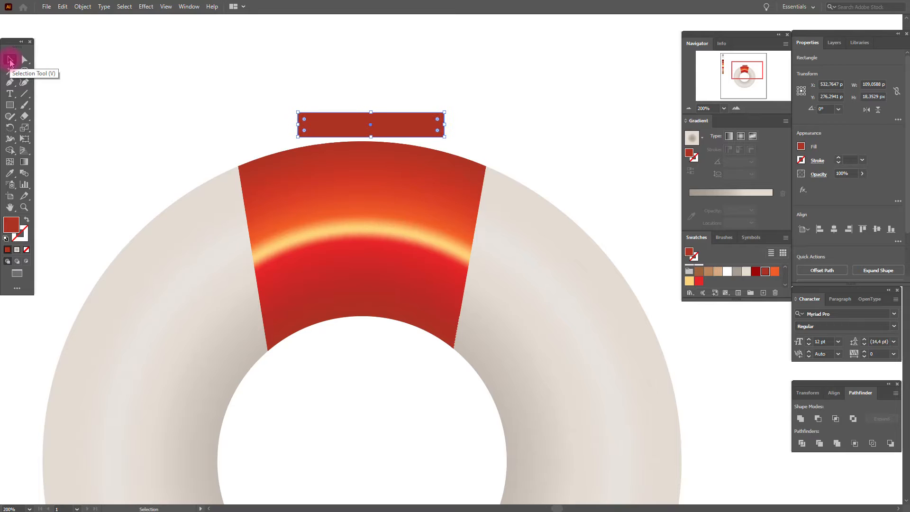
pyautogui.moveTo(372, 124); pyautogui.dragTo(360, 127)
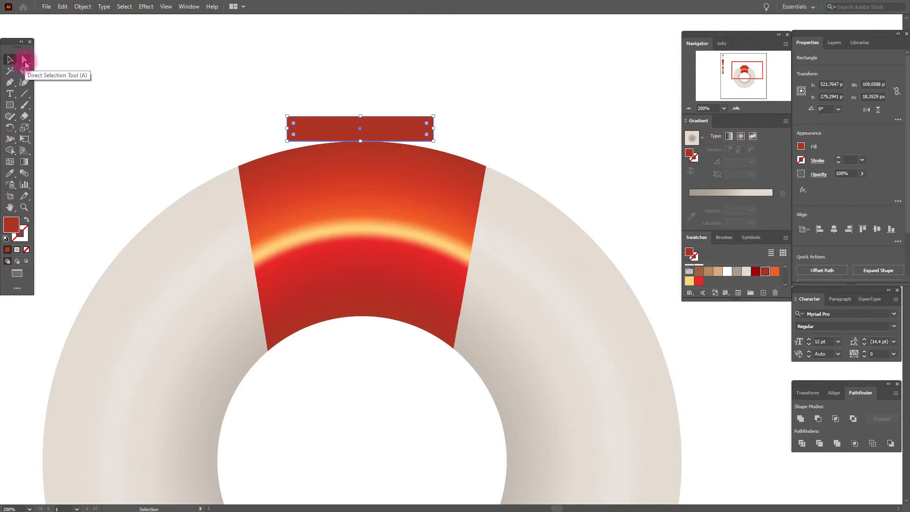
pyautogui.click(24, 59)
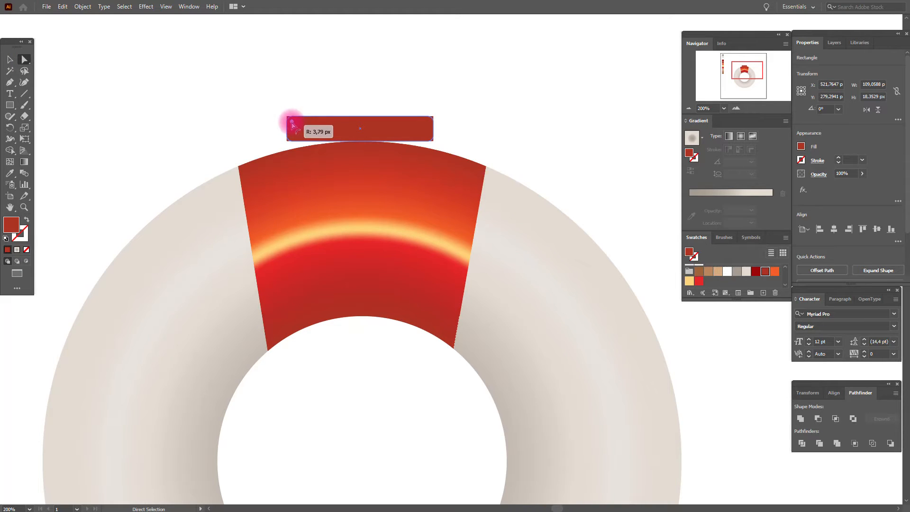
pyautogui.click(10, 60)
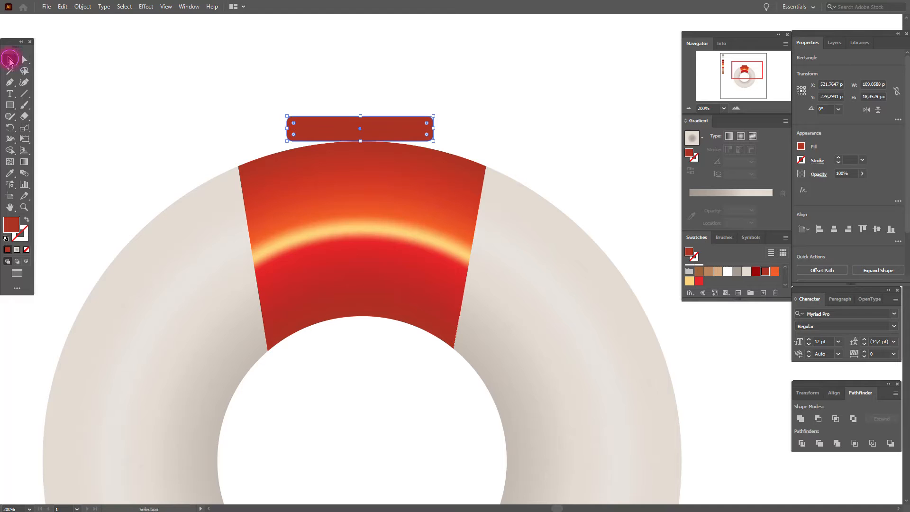
pyautogui.click(372, 119)
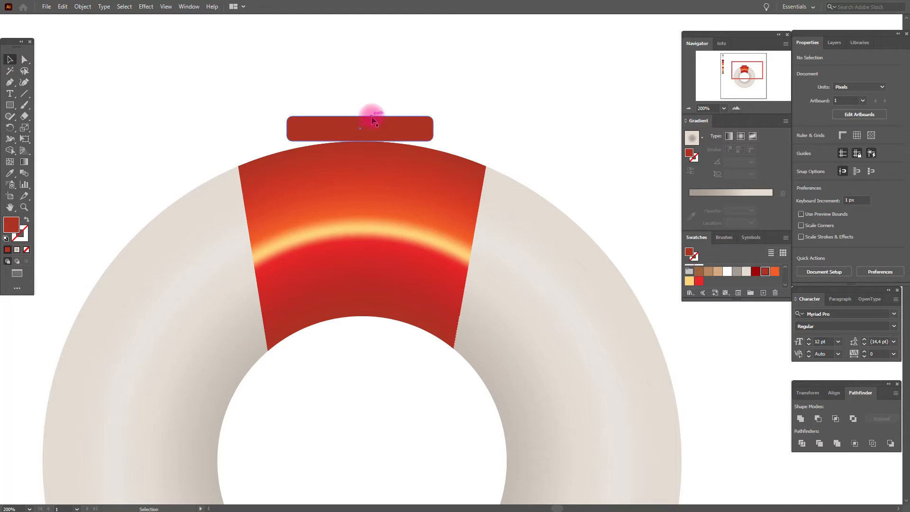
pyautogui.click(359, 128)
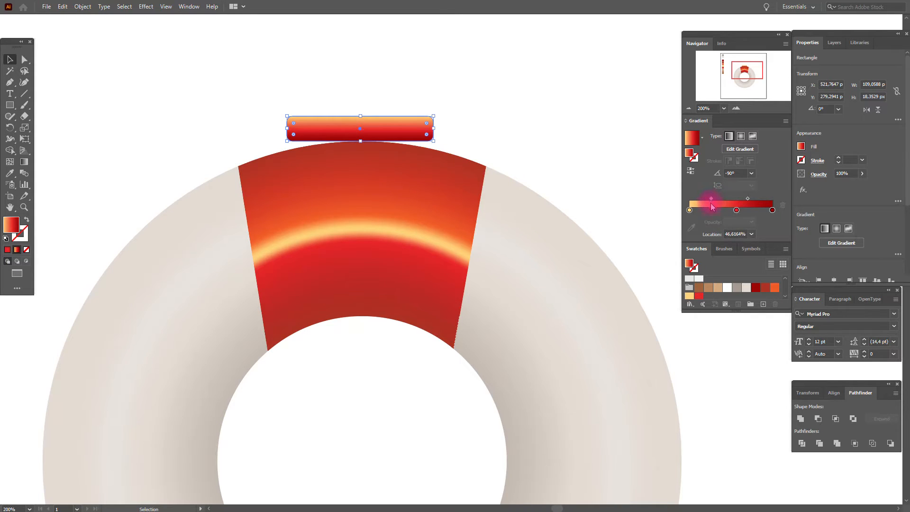
# Step: Apply an Arc warp with a small horizontal bend to the clip
pyautogui.click(145, 6)
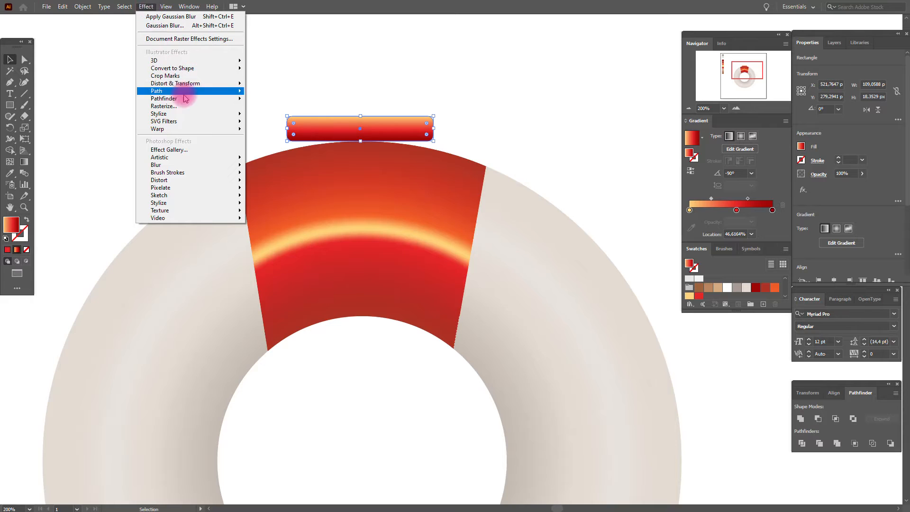
pyautogui.click(157, 90)
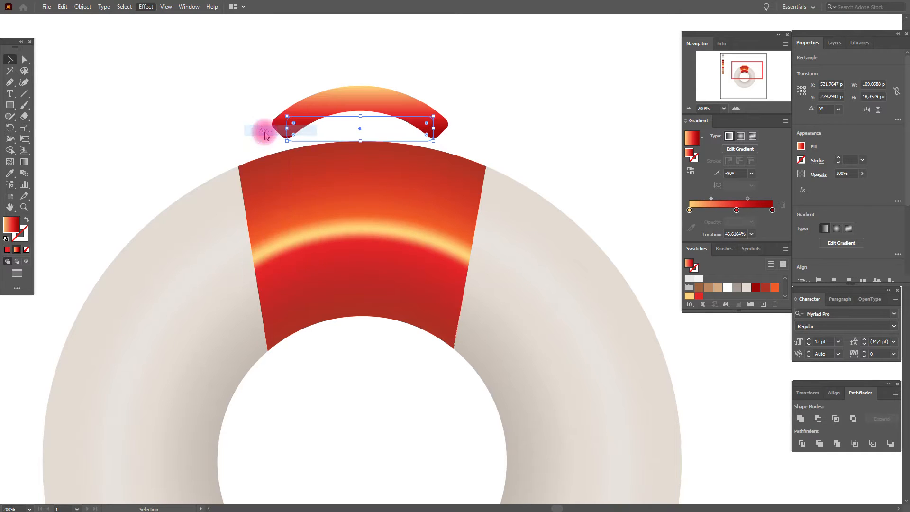
pyautogui.click(607, 198)
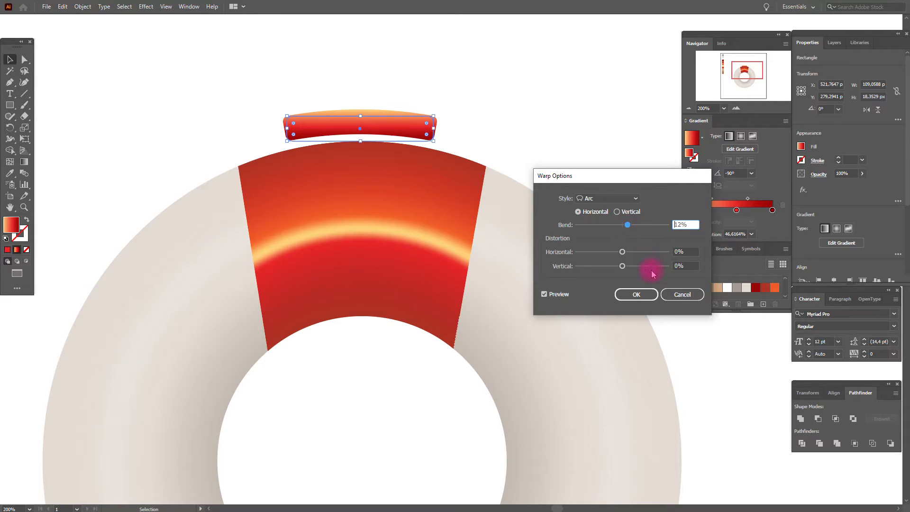
pyautogui.click(82, 6)
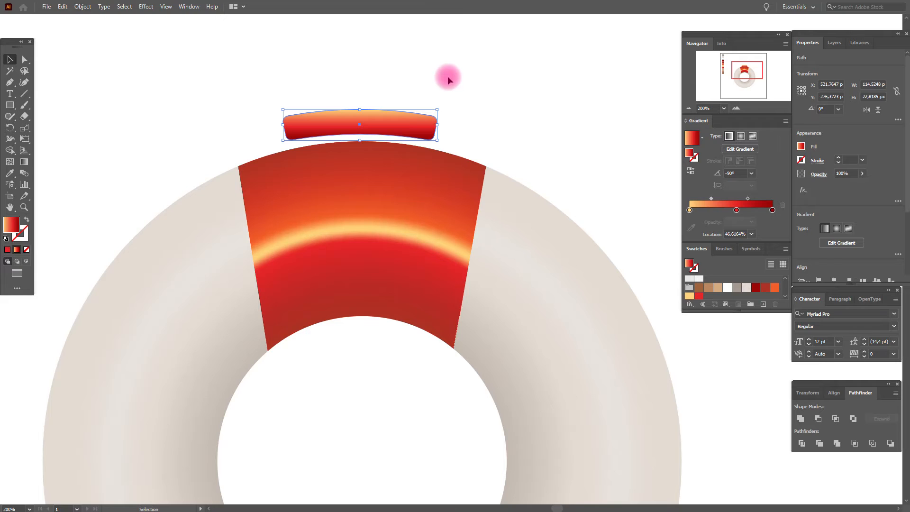
# Step: Move the arched clip down onto the red band's top edge
pyautogui.moveTo(359, 122); pyautogui.dragTo(359, 129)
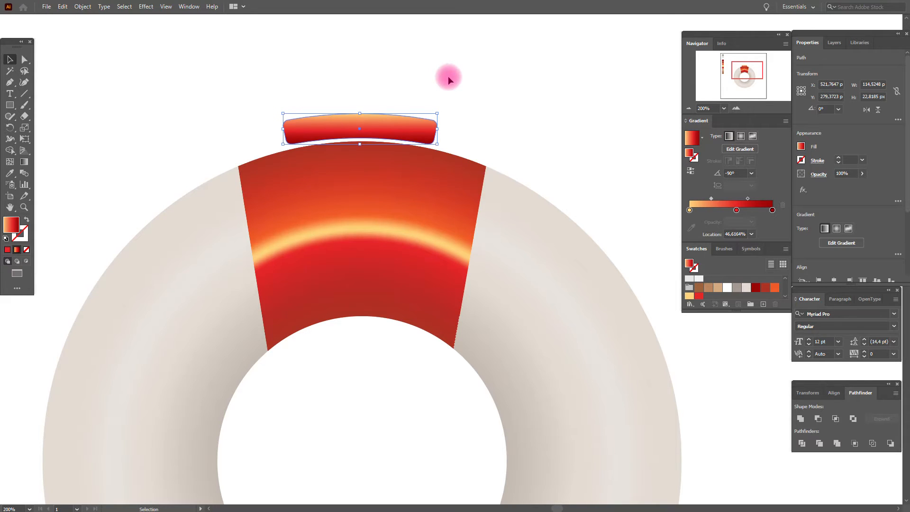
pyautogui.moveTo(358, 128); pyautogui.dragTo(359, 133)
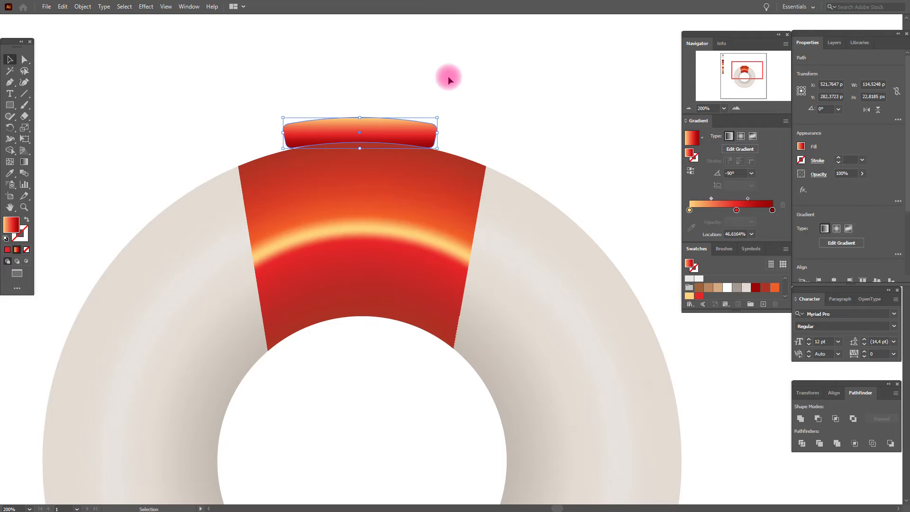
pyautogui.click(454, 85)
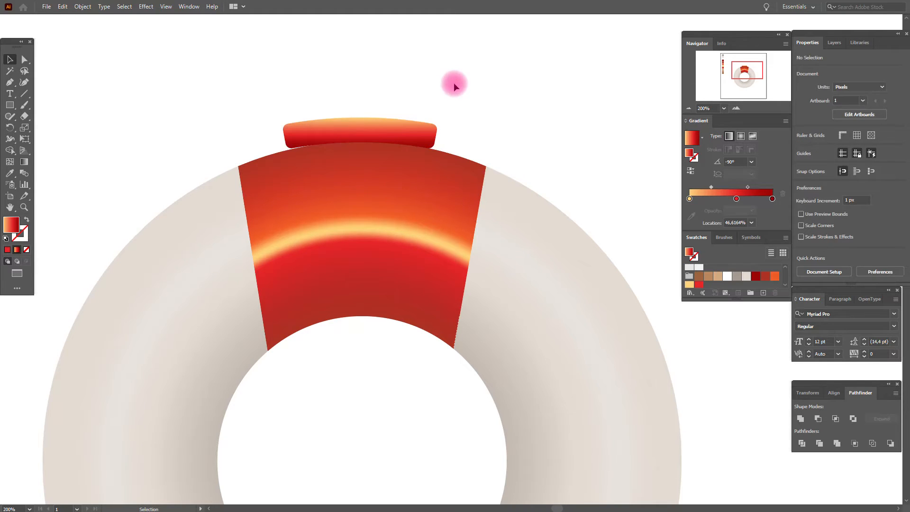
# Step: Paste a horizontally reflected copy of the band and clip at the ring's bottom
pyautogui.click(359, 132)
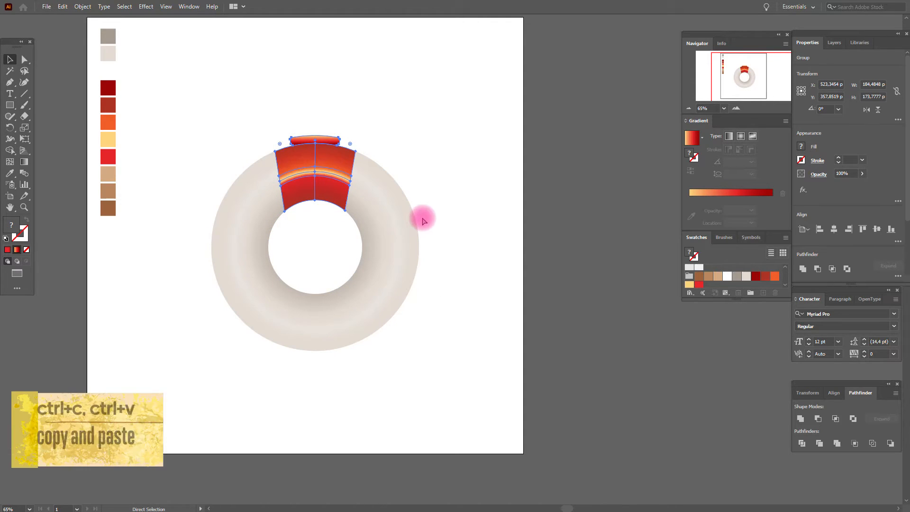
pyautogui.press('ctrl+v')
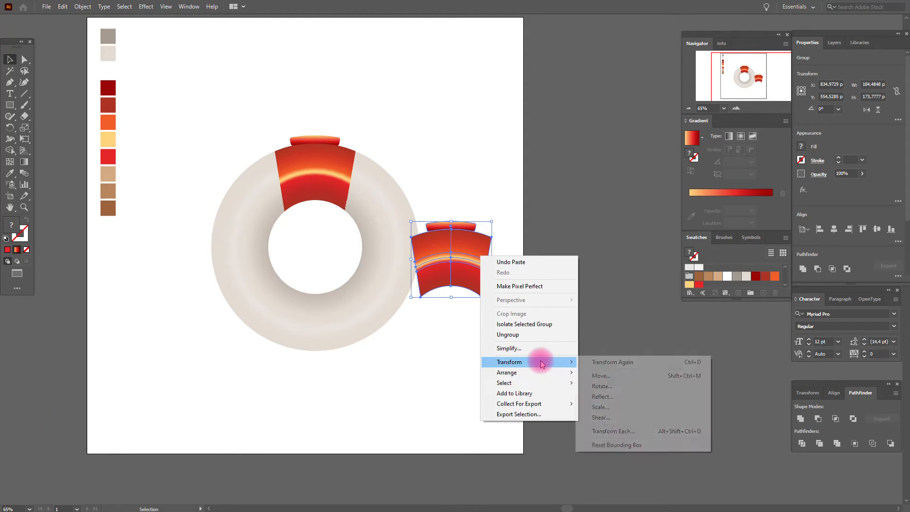
pyautogui.click(602, 396)
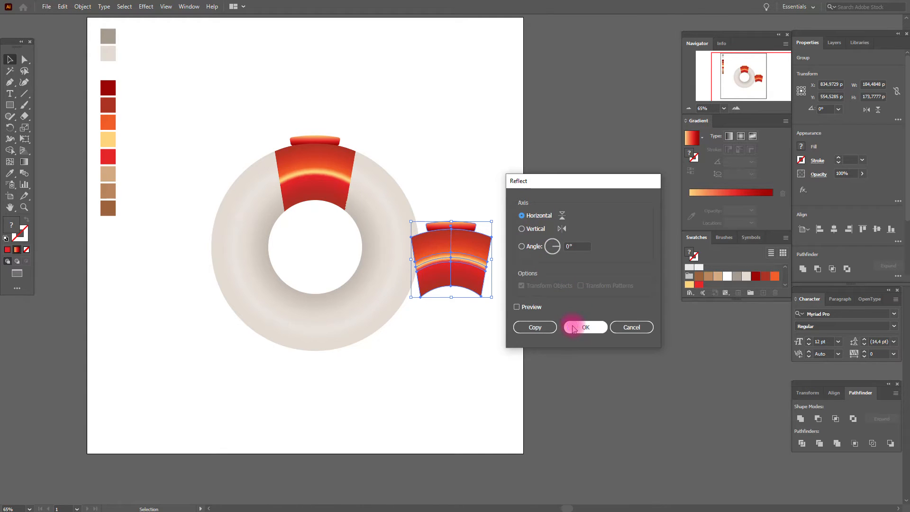
pyautogui.click(585, 326)
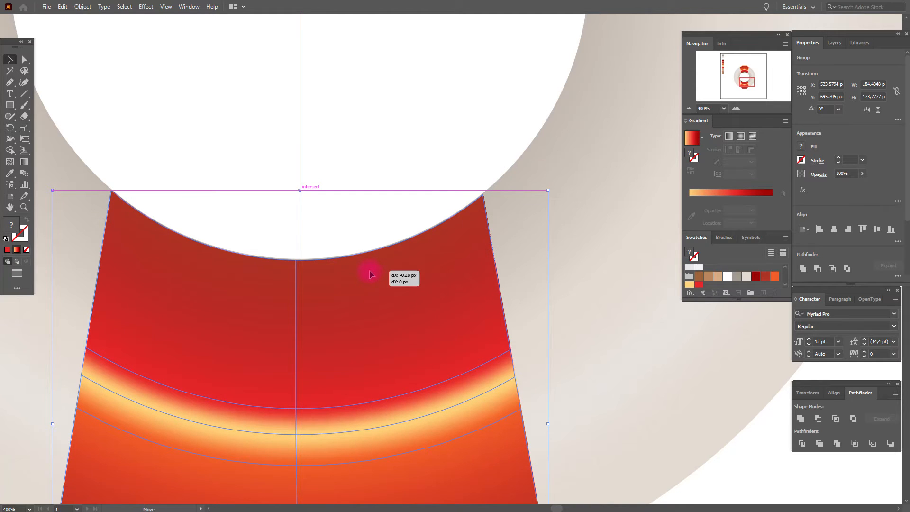
pyautogui.click(402, 290)
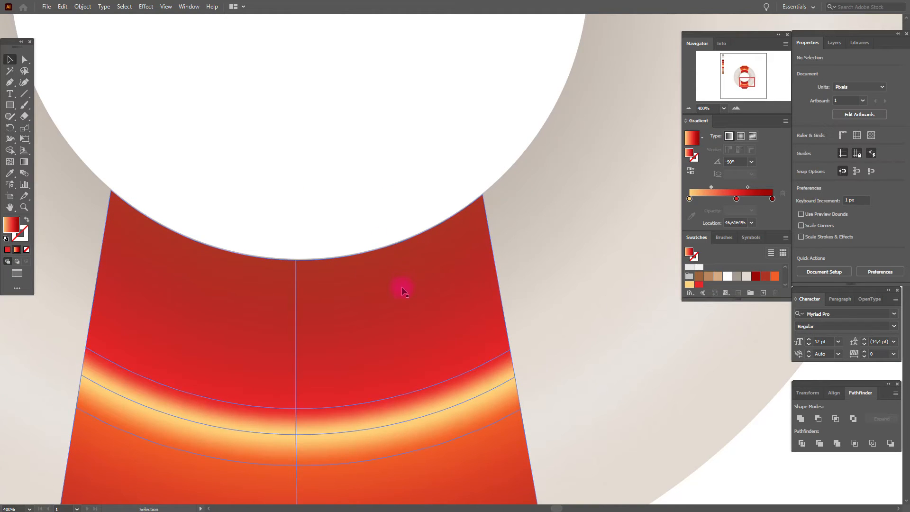
pyautogui.click(382, 266)
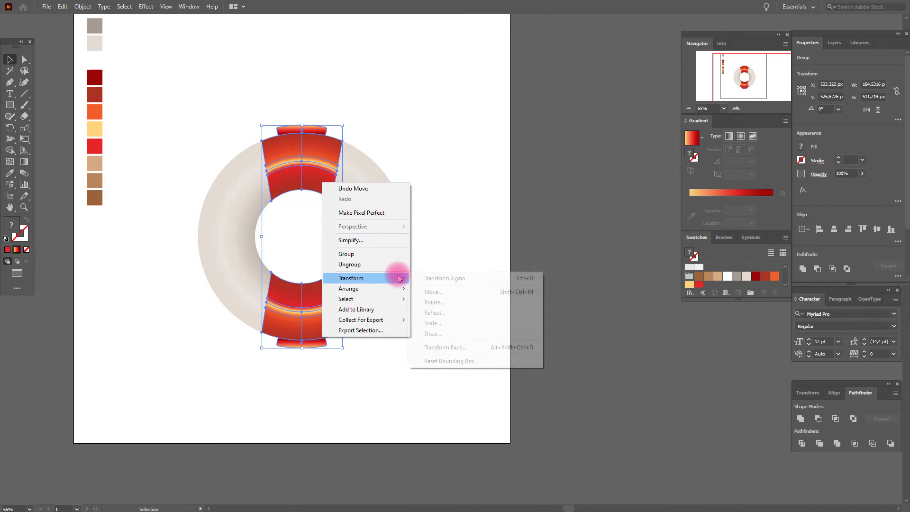
pyautogui.moveTo(434, 302)
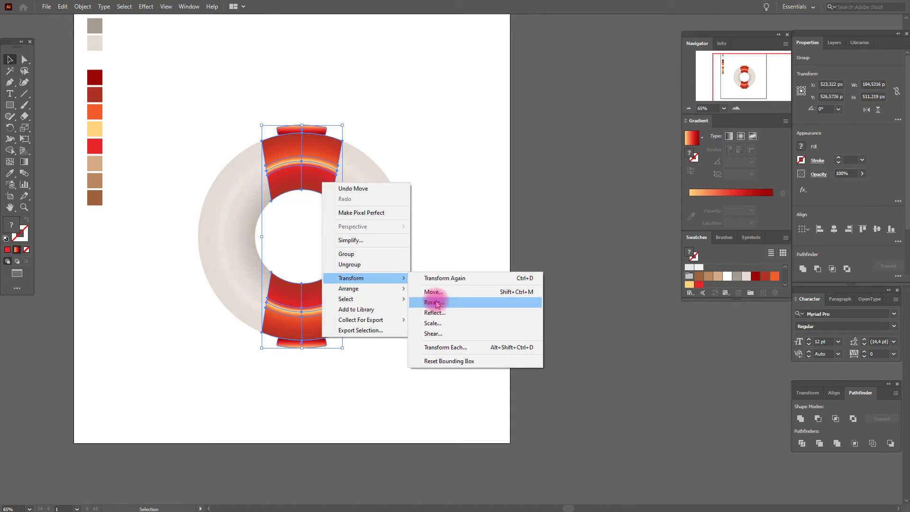
# Step: Make 90° rotated copies of the top and bottom bands for left and right
pyautogui.click(434, 302)
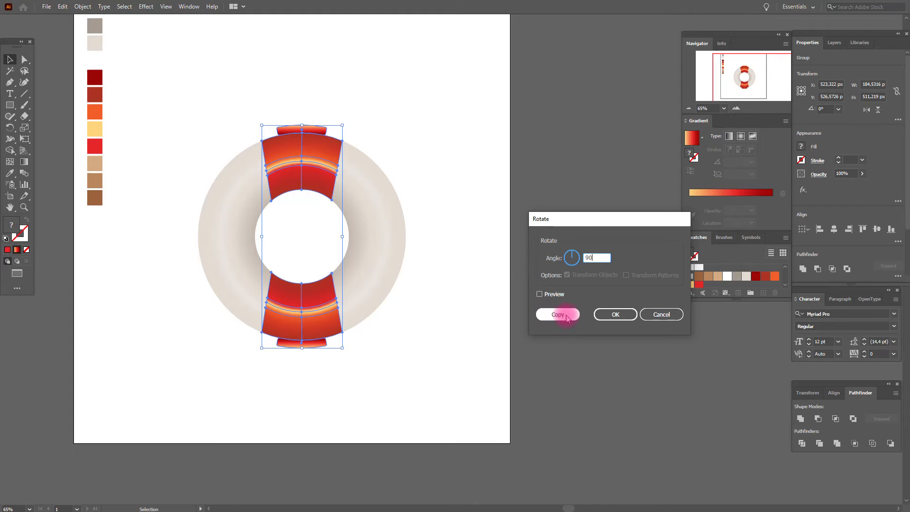
pyautogui.click(558, 313)
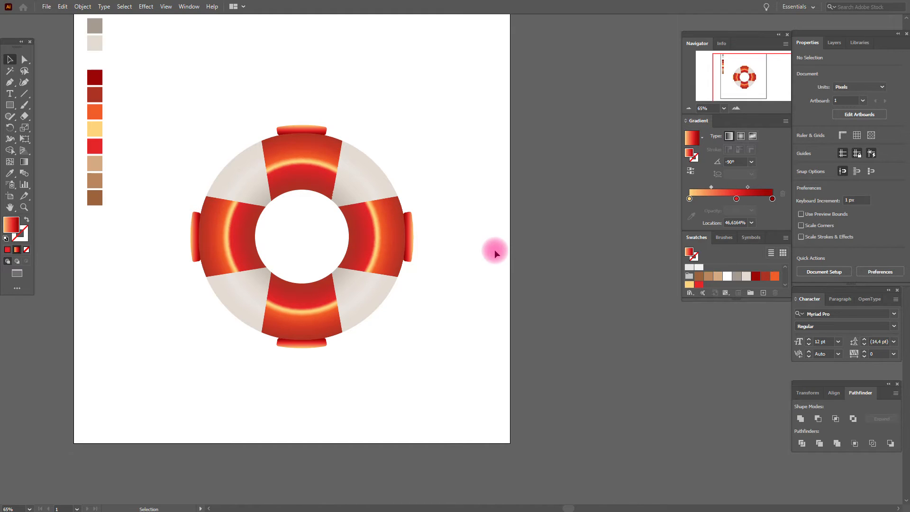
pyautogui.moveTo(740, 287)
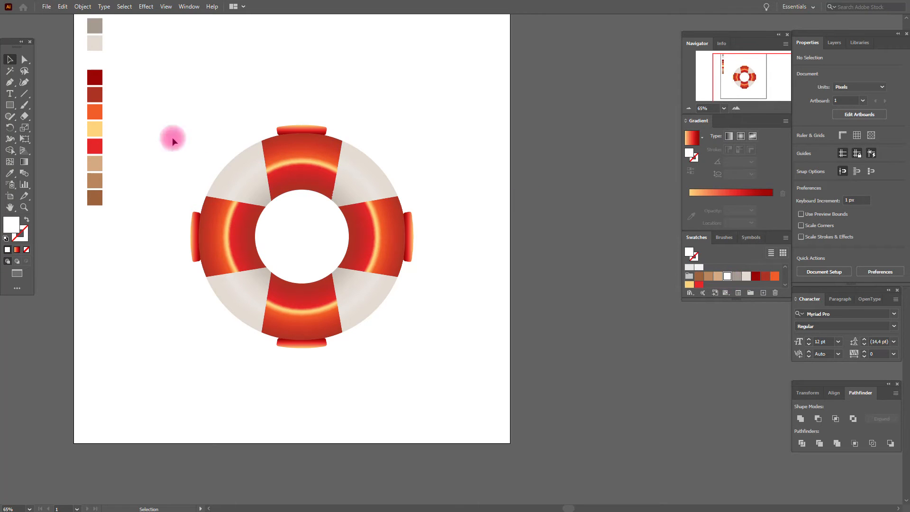
# Step: Draw a circle on the ring and add a white inward offset copy
pyautogui.click(10, 105)
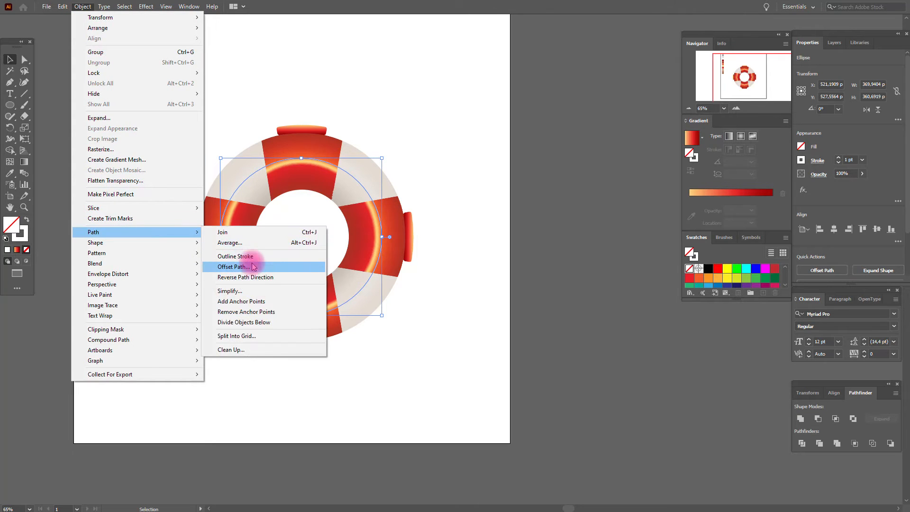
pyautogui.click(232, 267)
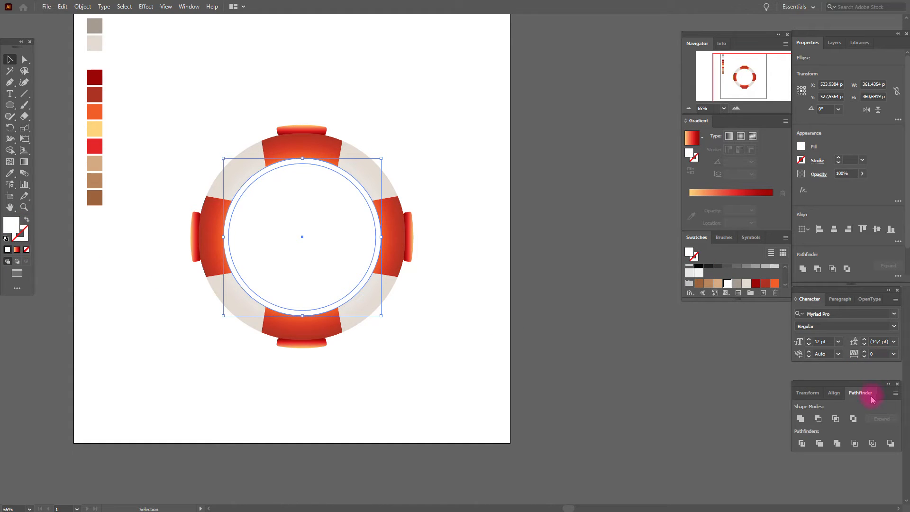
# Step: Combine the two circles into a ring, Gaussian-blur it, and set Soft Light blending
pyautogui.click(818, 419)
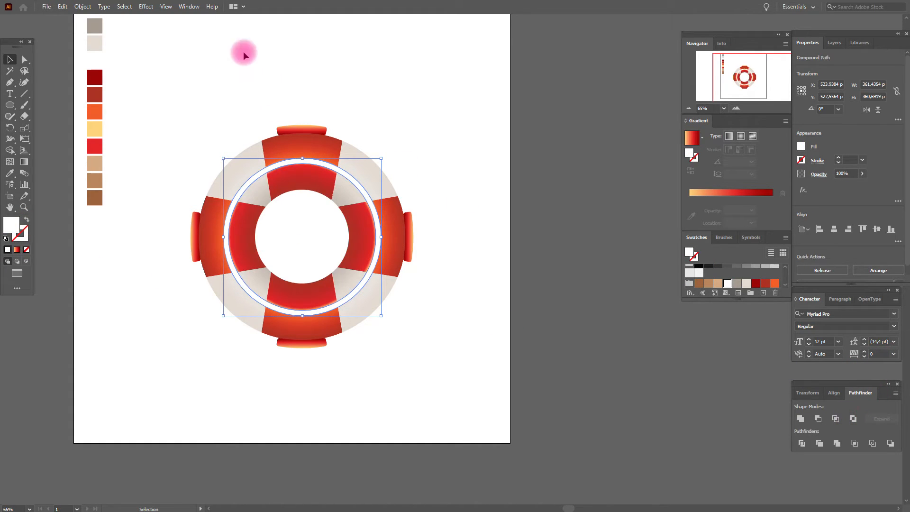
pyautogui.click(146, 7)
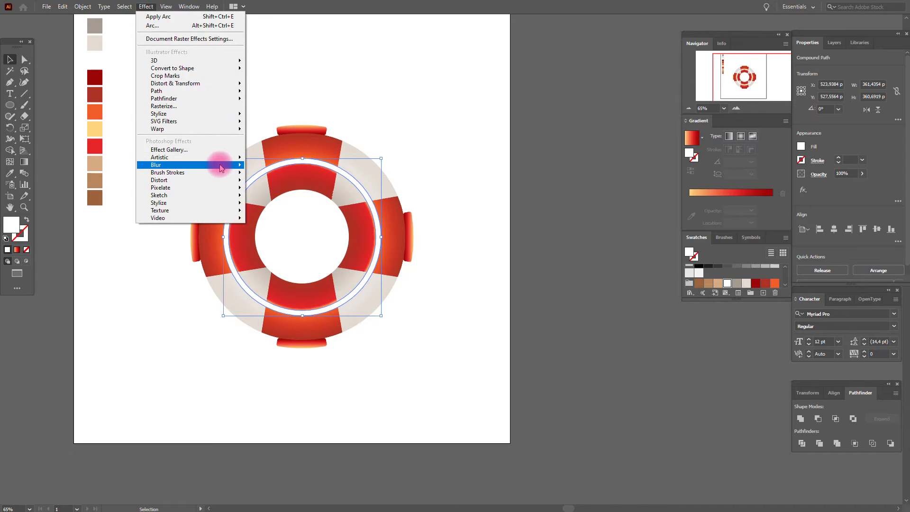
pyautogui.click(156, 164)
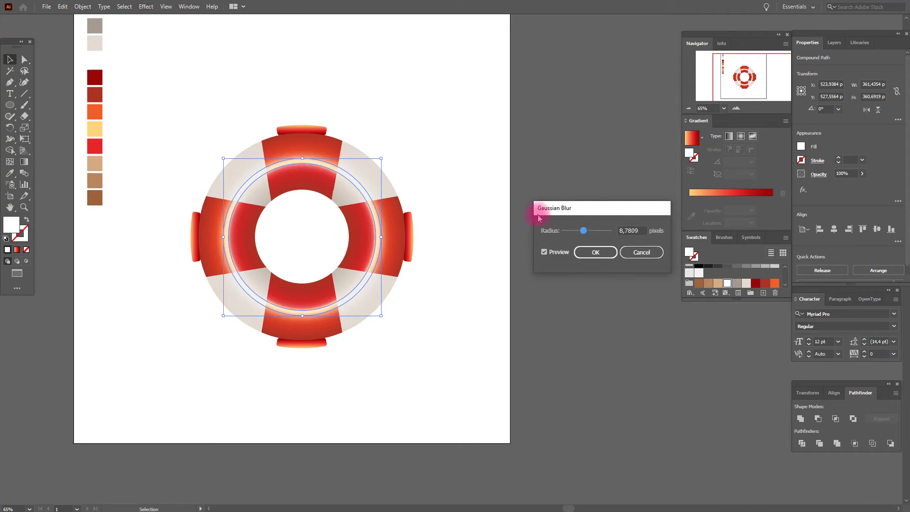
pyautogui.click(595, 251)
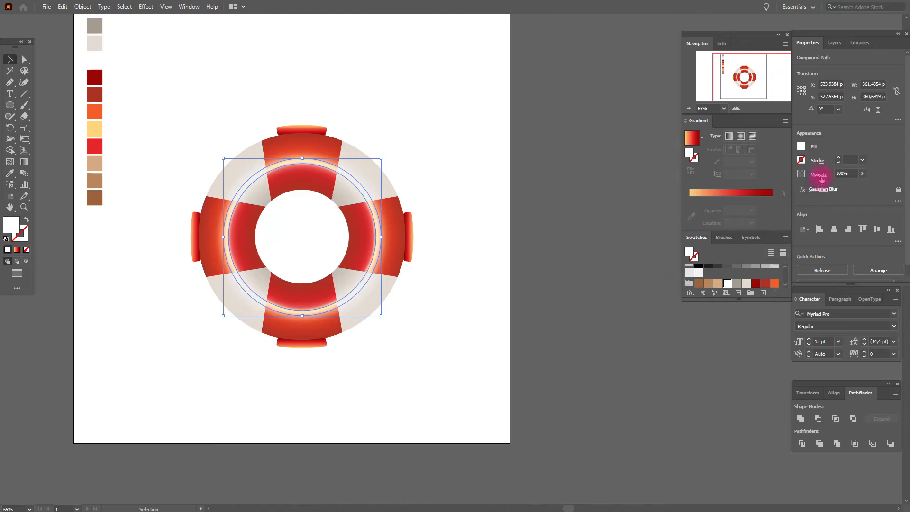
pyautogui.click(744, 191)
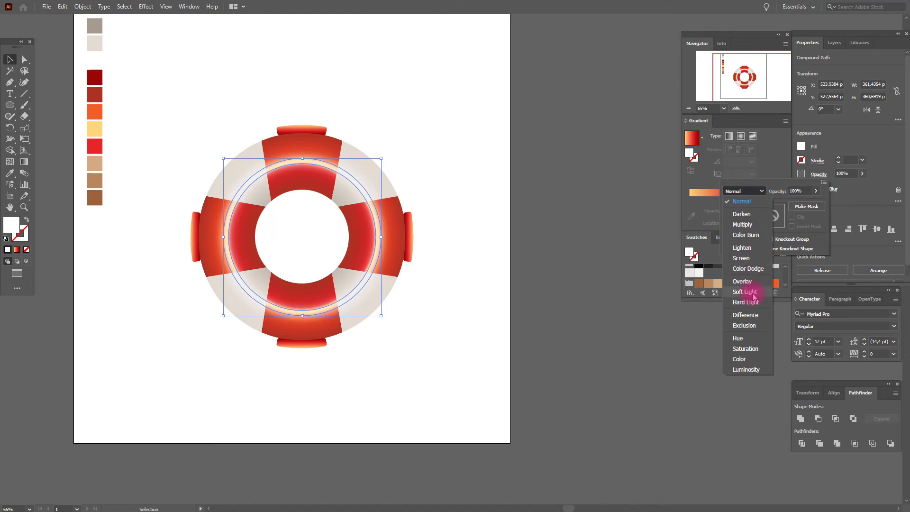
pyautogui.click(576, 234)
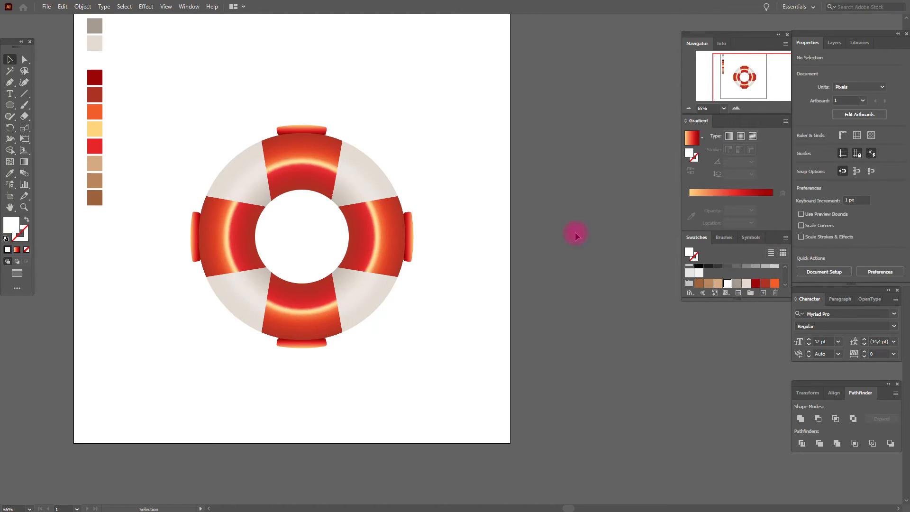
pyautogui.moveTo(557, 233)
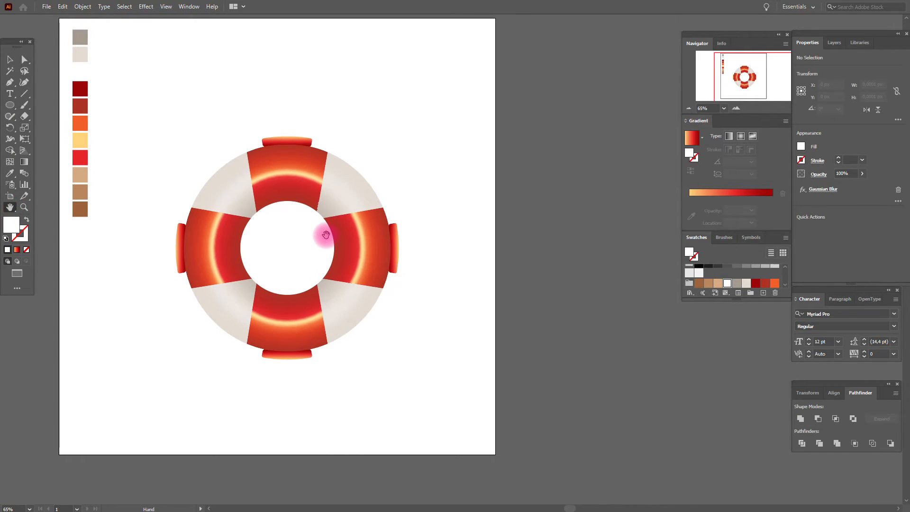
pyautogui.moveTo(376, 239)
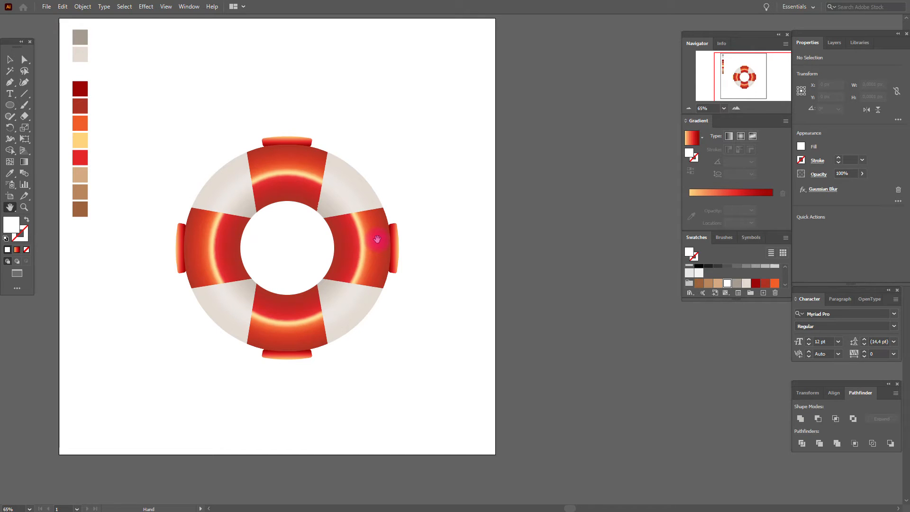
pyautogui.moveTo(293, 336)
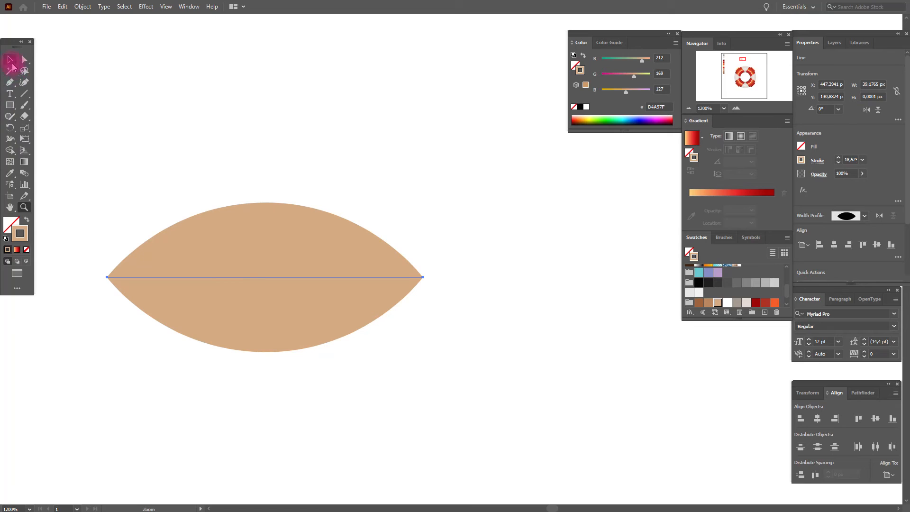
# Step: Expand the lens into a filled path, flag-warp it into an S, and tilt it
pyautogui.click(176, 159)
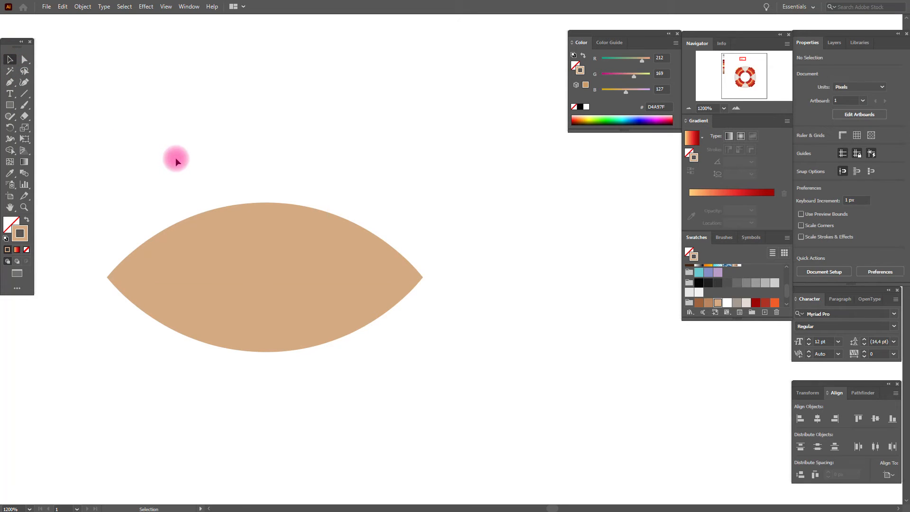
pyautogui.click(82, 6)
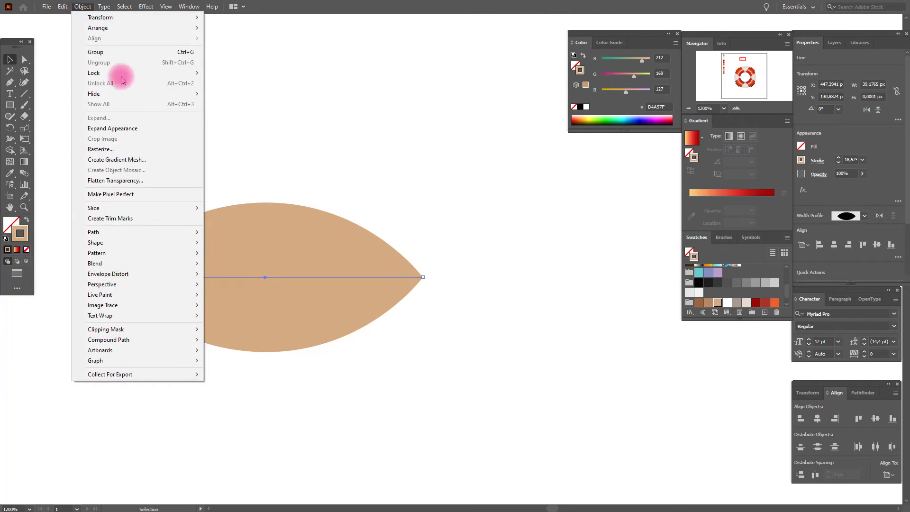
pyautogui.click(146, 6)
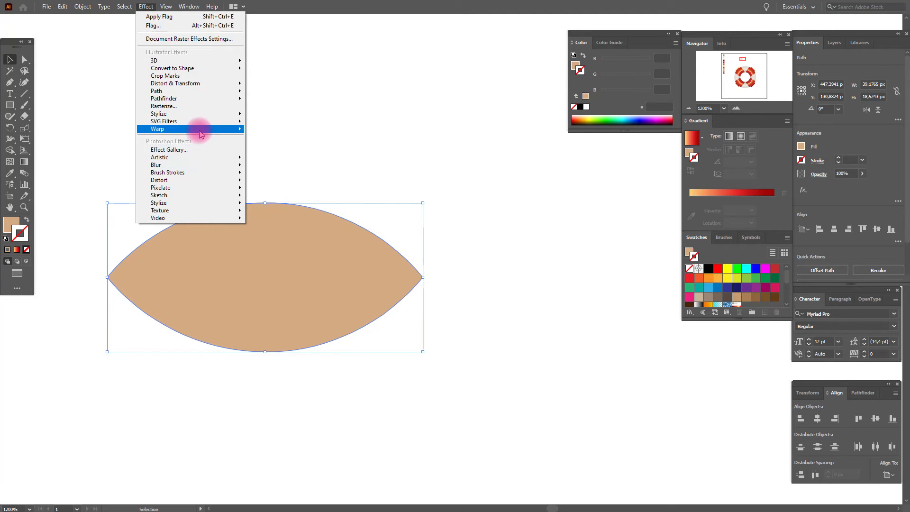
pyautogui.click(157, 129)
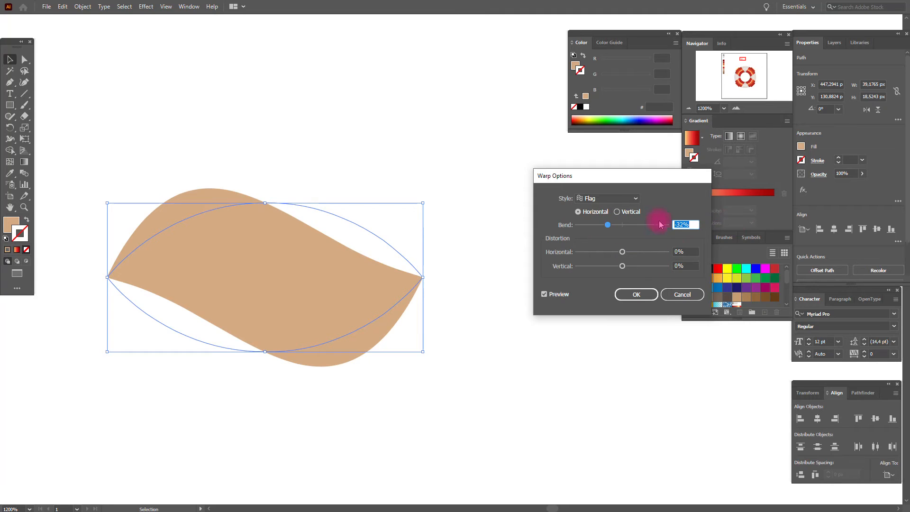
pyautogui.click(83, 7)
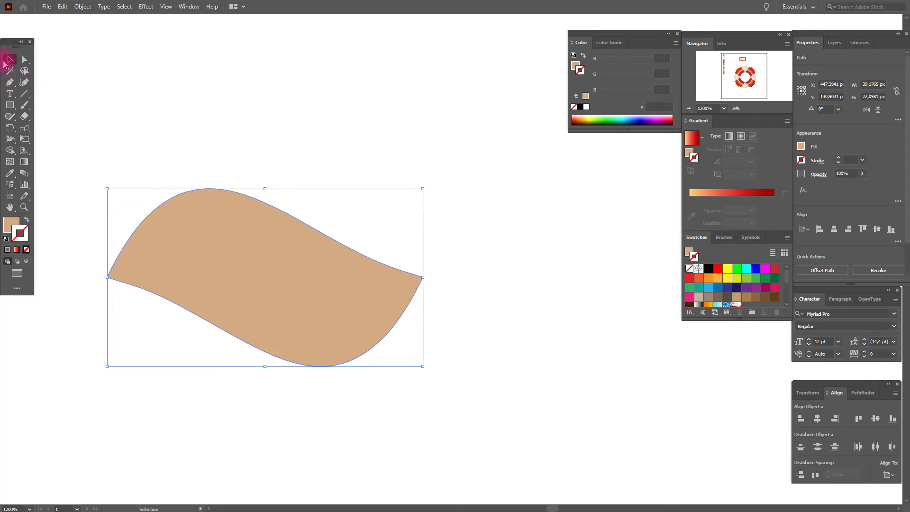
pyautogui.click(429, 285)
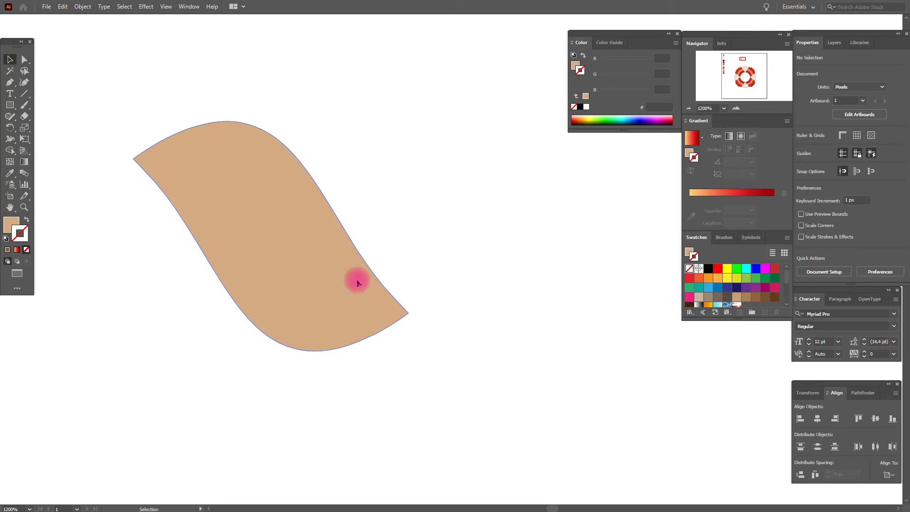
# Step: Exclude an offset copy of the rope piece, ungroup, and fill the rim darker brown
pyautogui.click(357, 281)
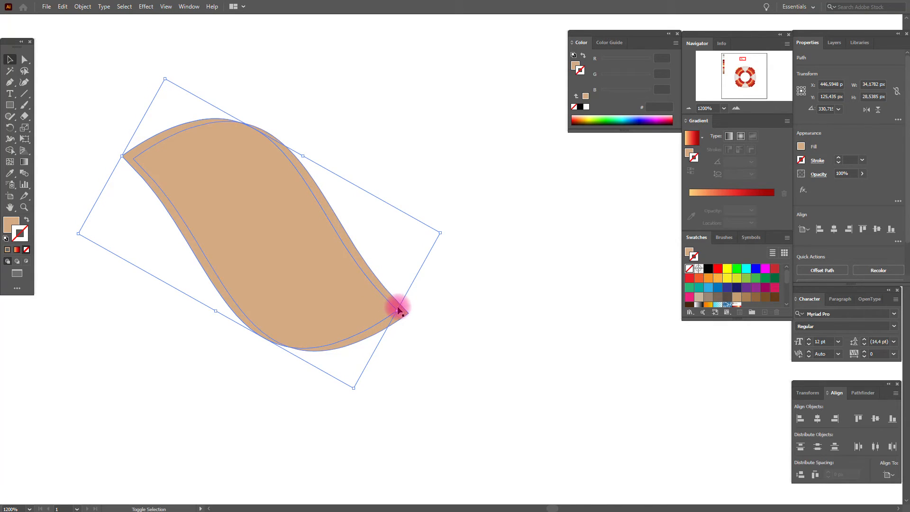
pyautogui.click(864, 393)
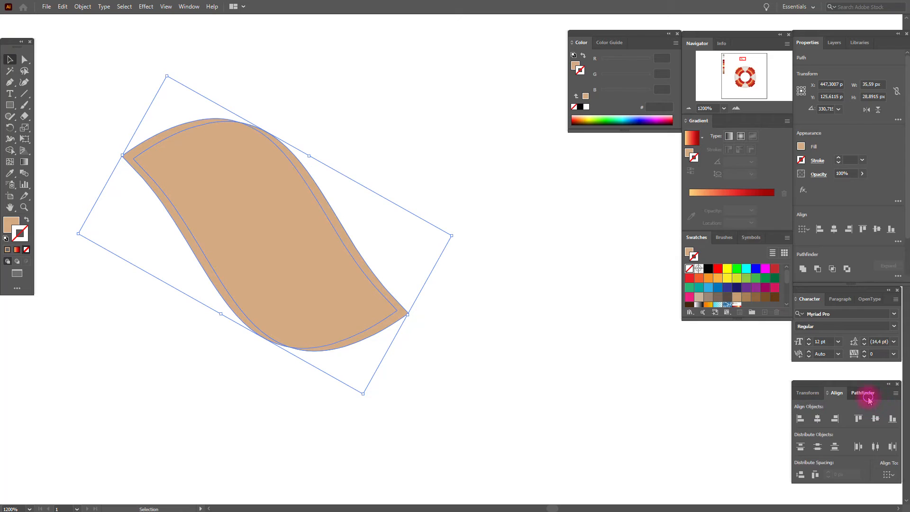
pyautogui.rightClick(264, 235)
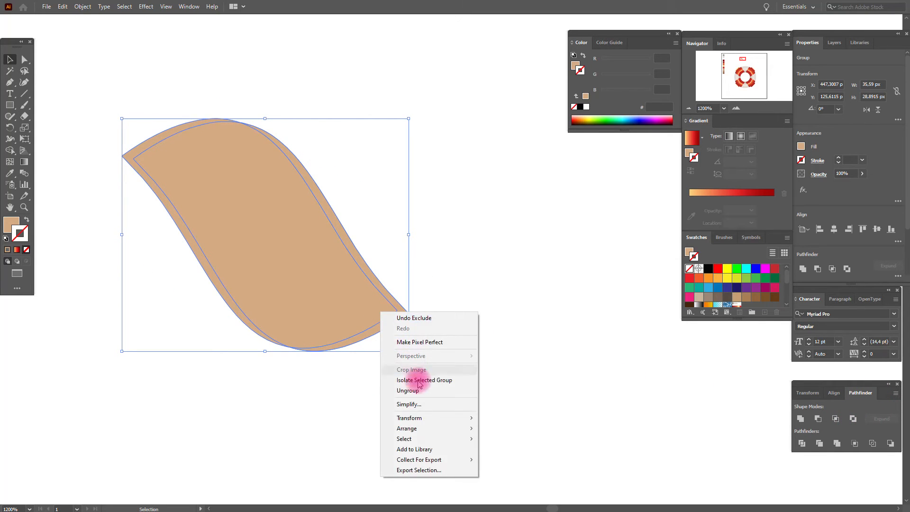
pyautogui.click(408, 390)
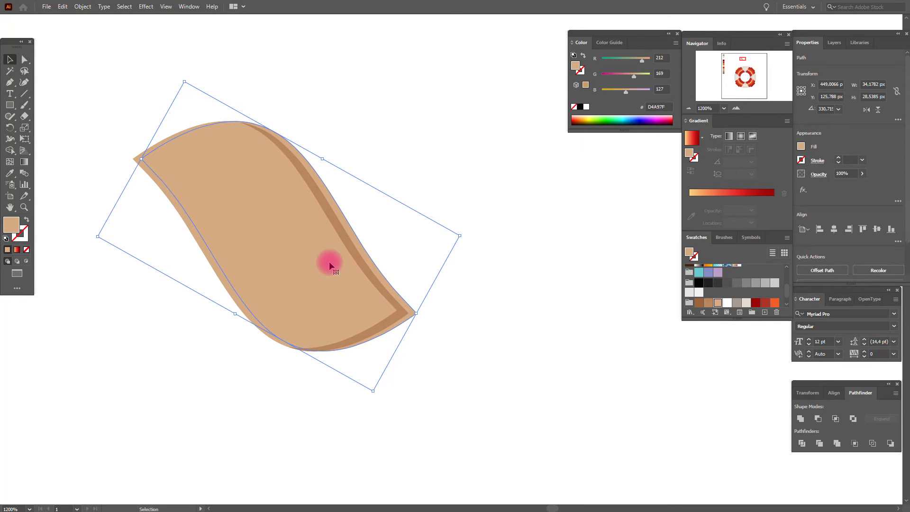
pyautogui.moveTo(188, 211)
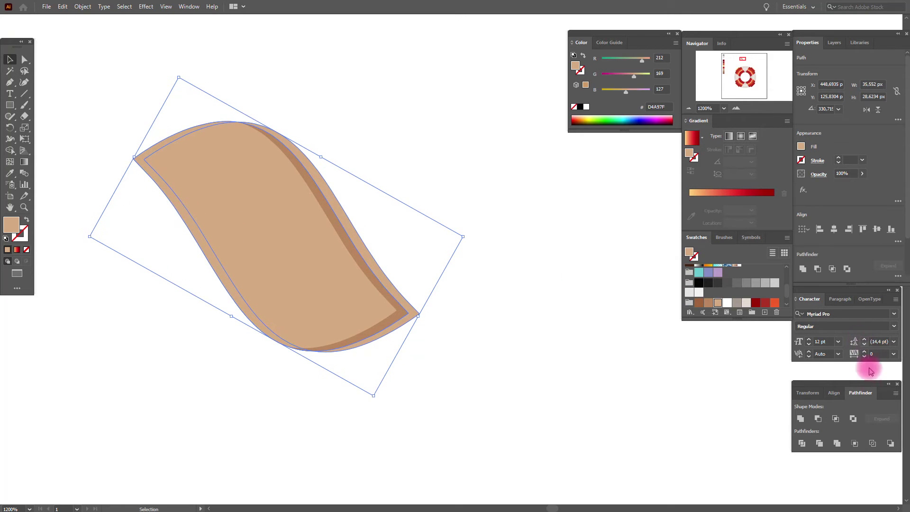
pyautogui.rightClick(275, 236)
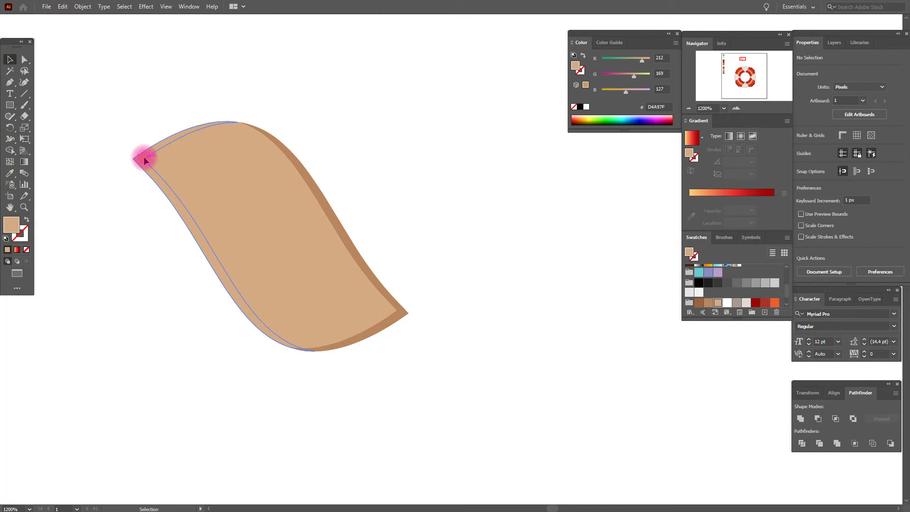
# Step: Draw three outlined diagonal stripes across the rope piece with the Pen tool
pyautogui.click(559, 243)
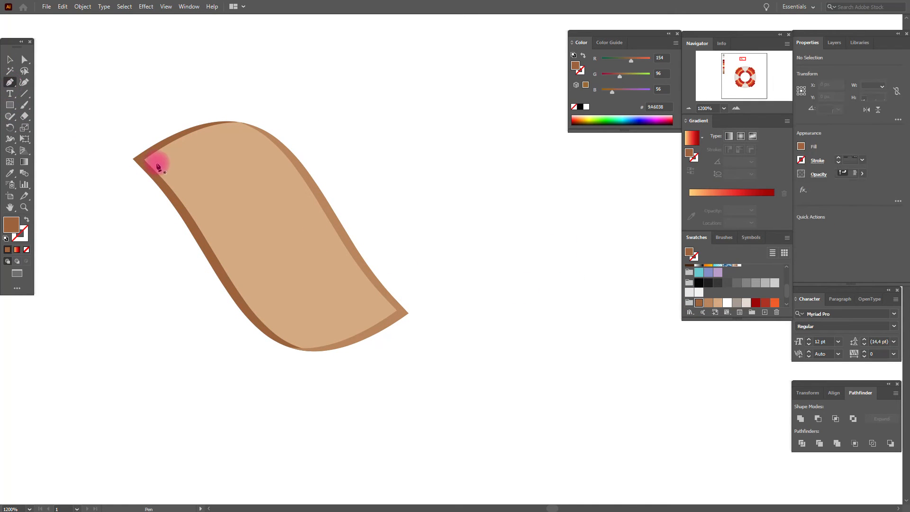
pyautogui.click(158, 175)
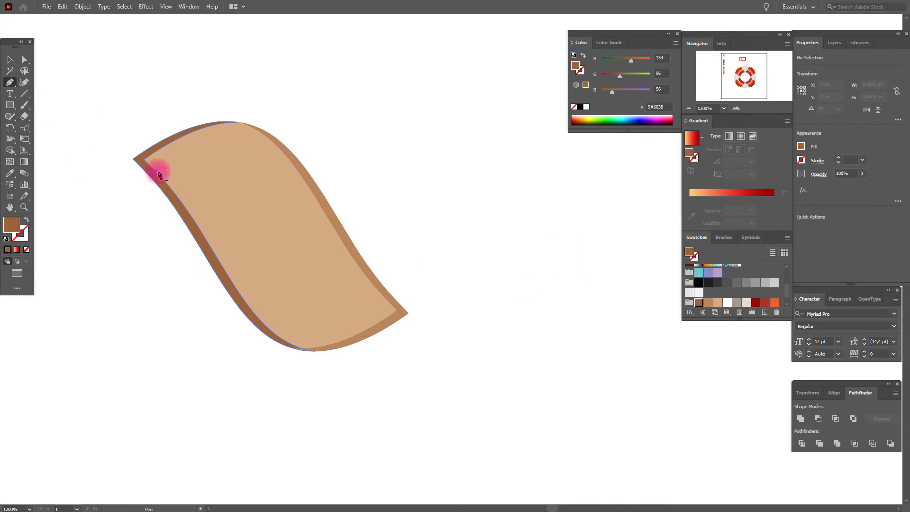
pyautogui.click(310, 192)
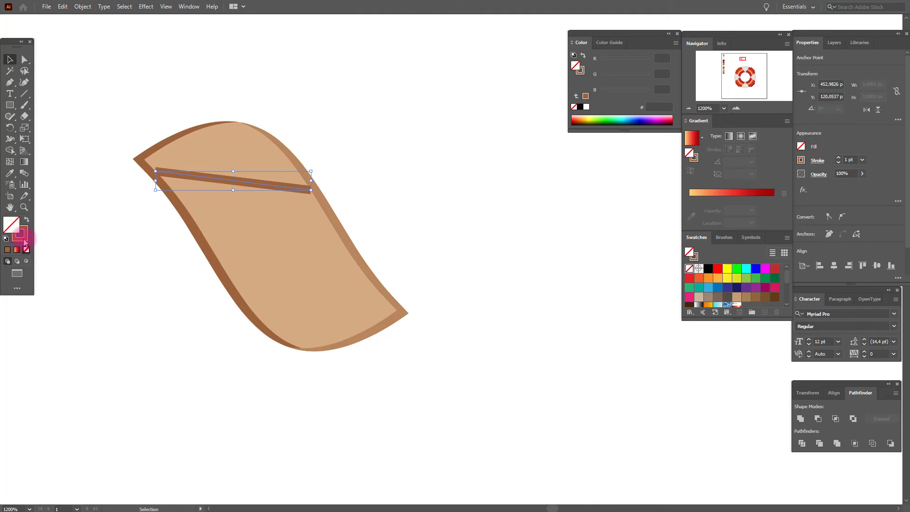
pyautogui.click(714, 301)
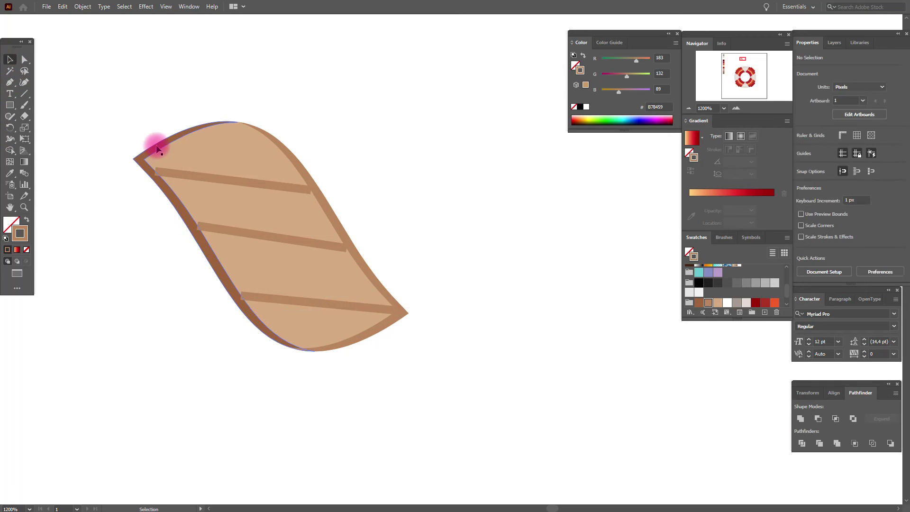
pyautogui.click(243, 308)
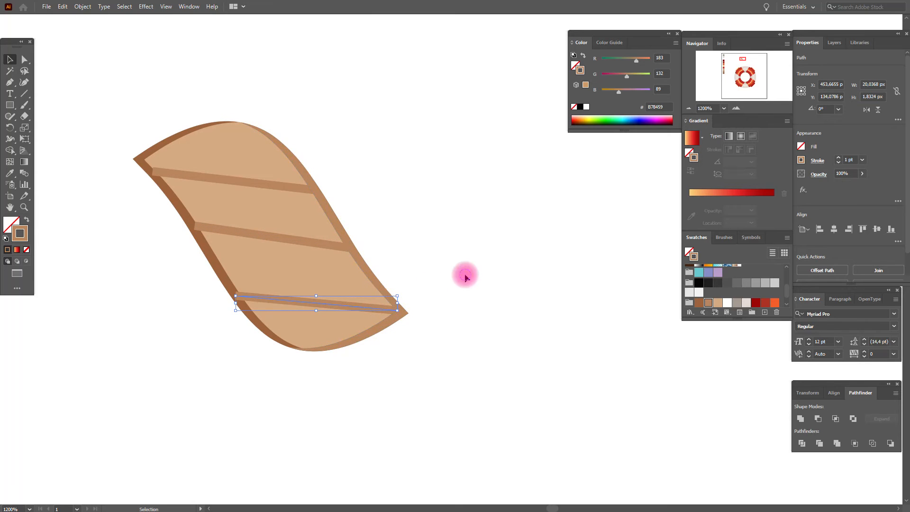
# Step: Expand the stripes, group them with the piece, and place two copies alongside
pyautogui.click(254, 193)
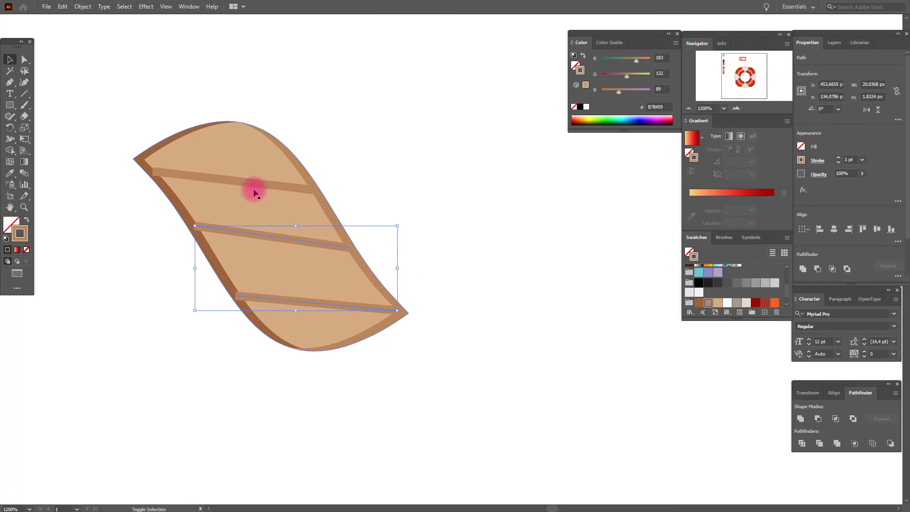
pyautogui.click(82, 6)
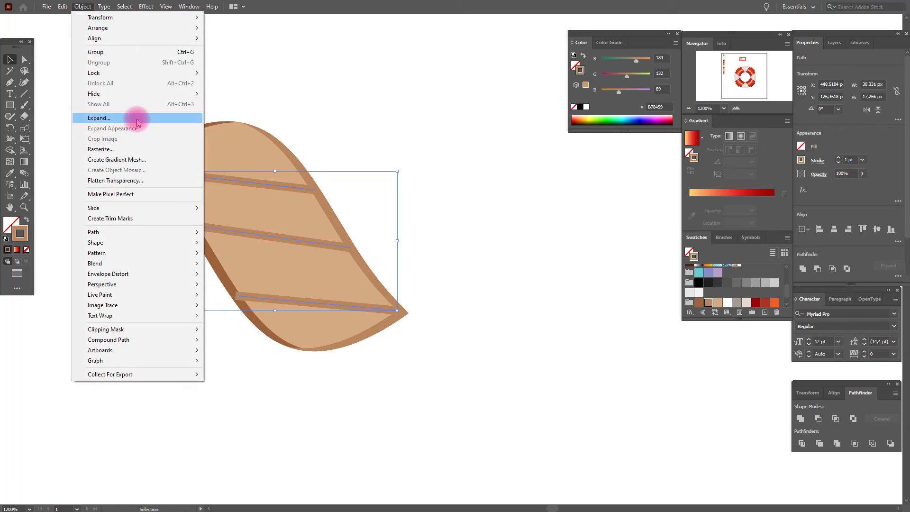
pyautogui.click(99, 118)
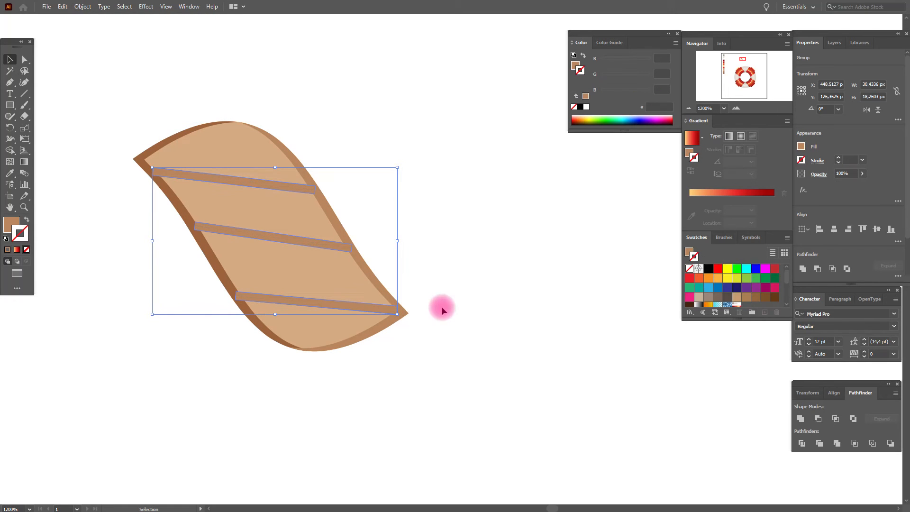
pyautogui.click(206, 261)
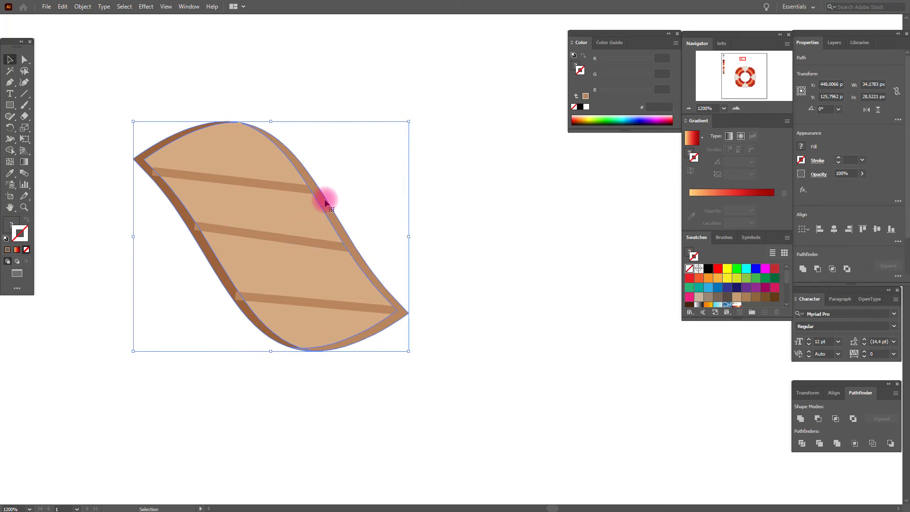
pyautogui.rightClick(328, 203)
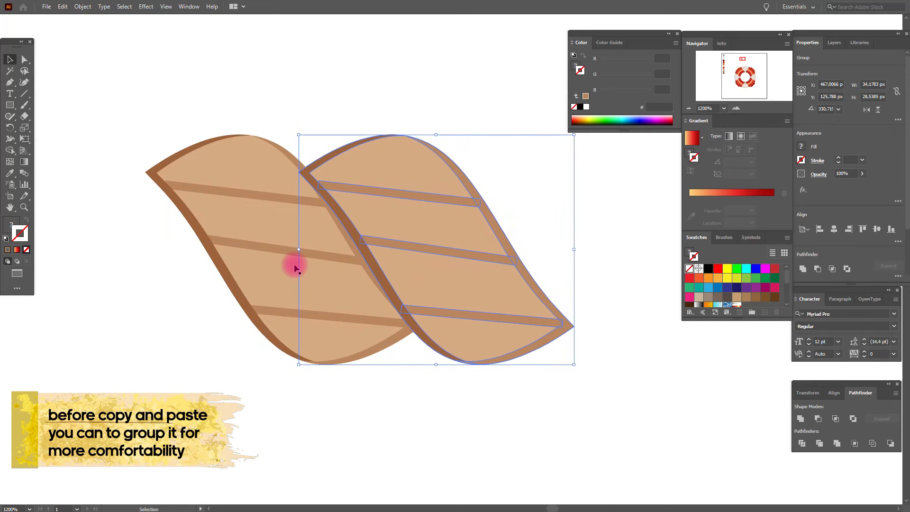
pyautogui.click(357, 156)
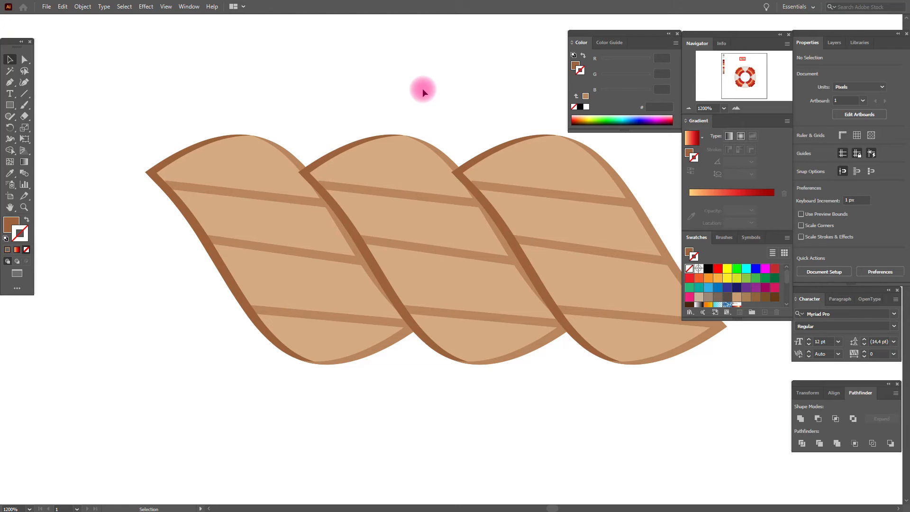
pyautogui.moveTo(455, 10)
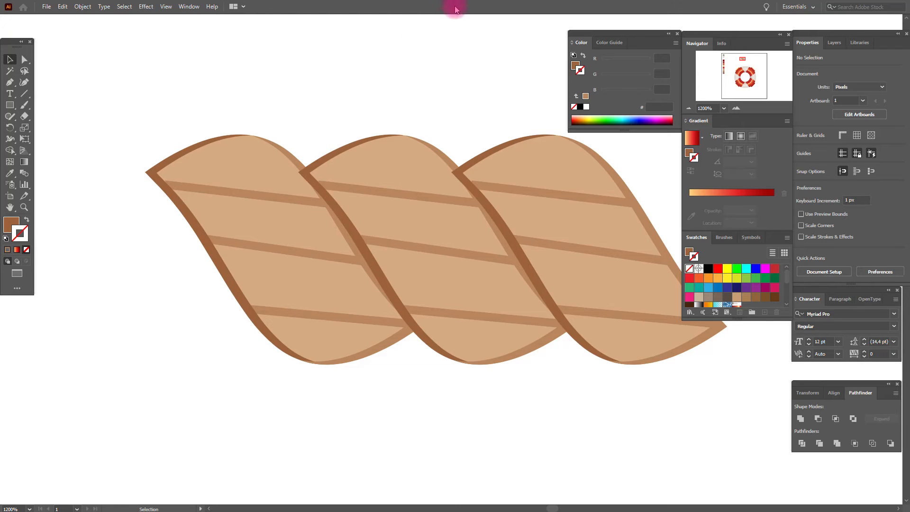
# Step: Draw a rectangle over the middle rope twist and send it to the back
pyautogui.click(437, 250)
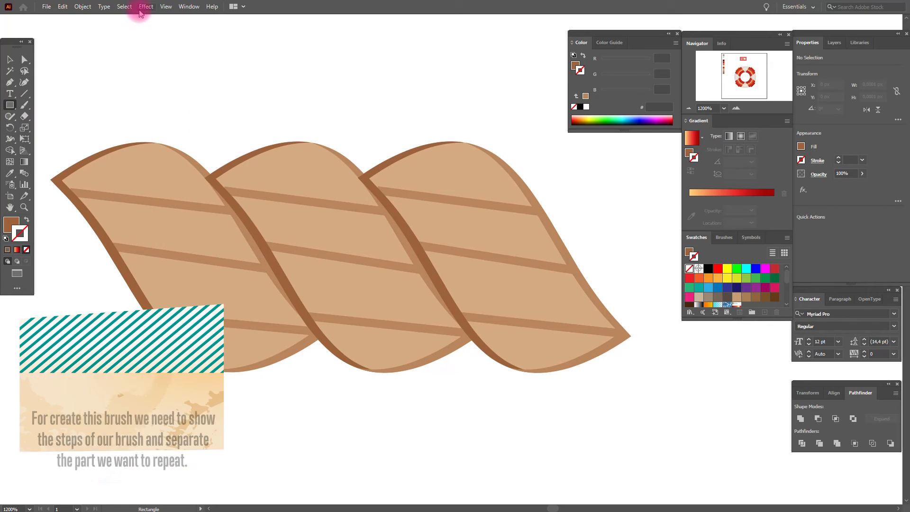
pyautogui.click(165, 6)
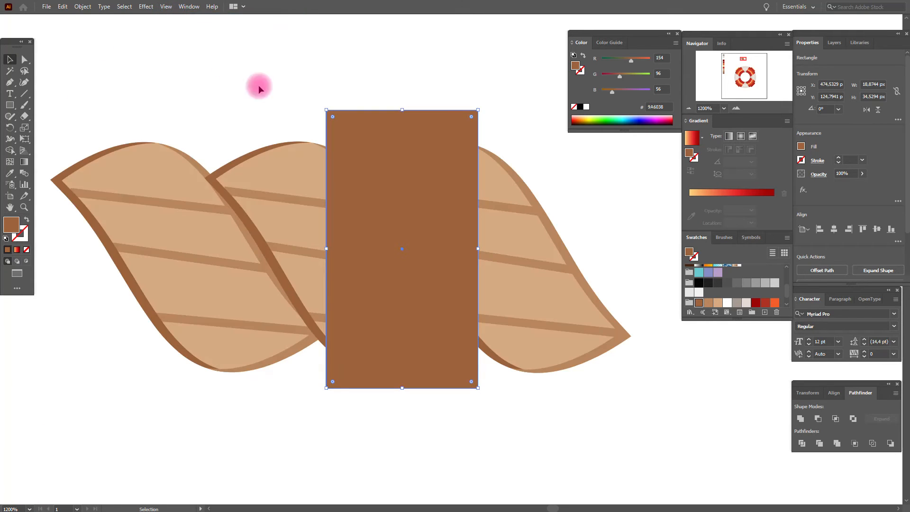
pyautogui.rightClick(401, 250)
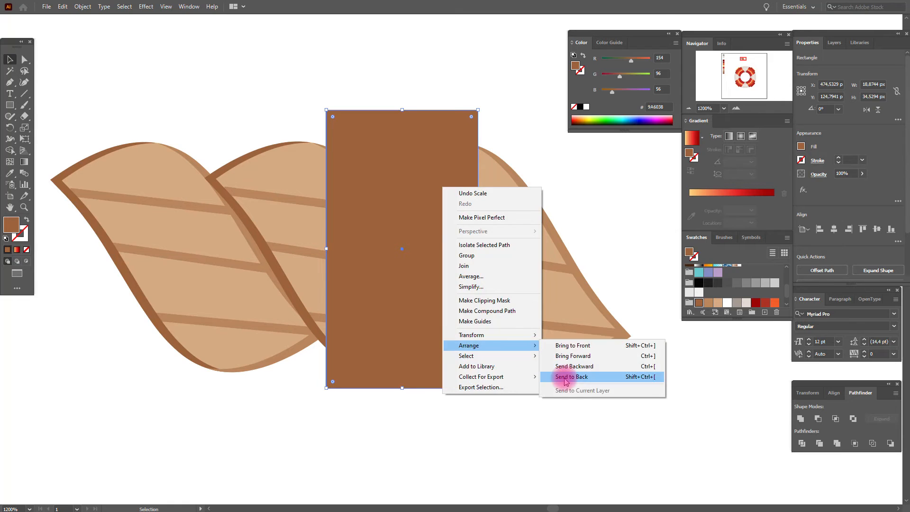
pyautogui.click(572, 376)
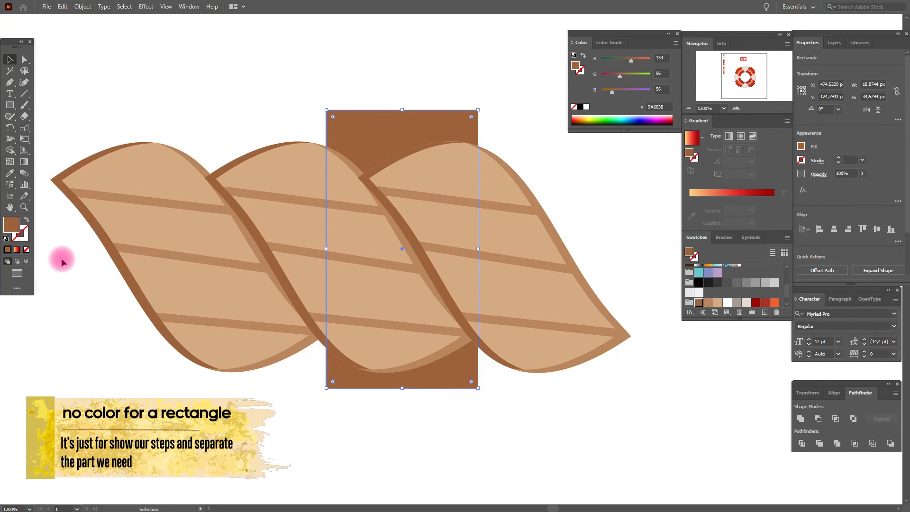
pyautogui.moveTo(38, 255)
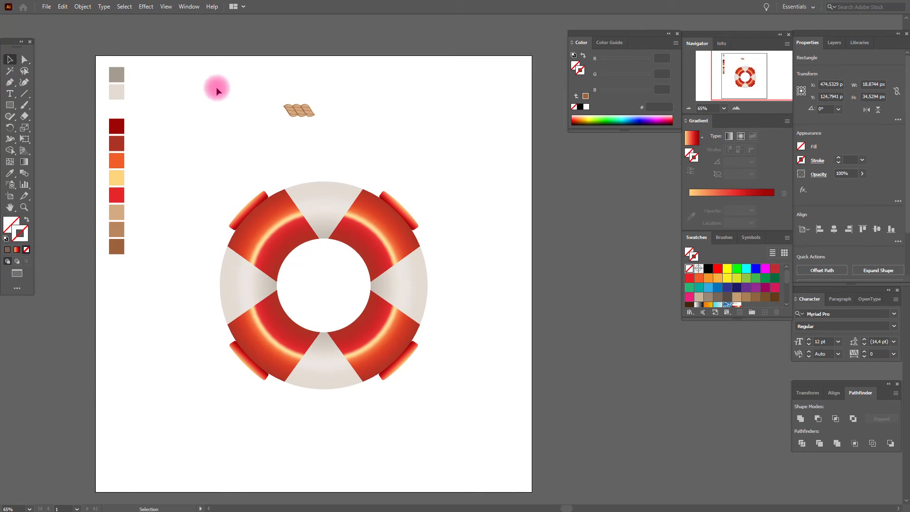
# Step: Save the rope tile as a new Pattern Brush with Auto-Centered outer corner tiles
pyautogui.click(299, 111)
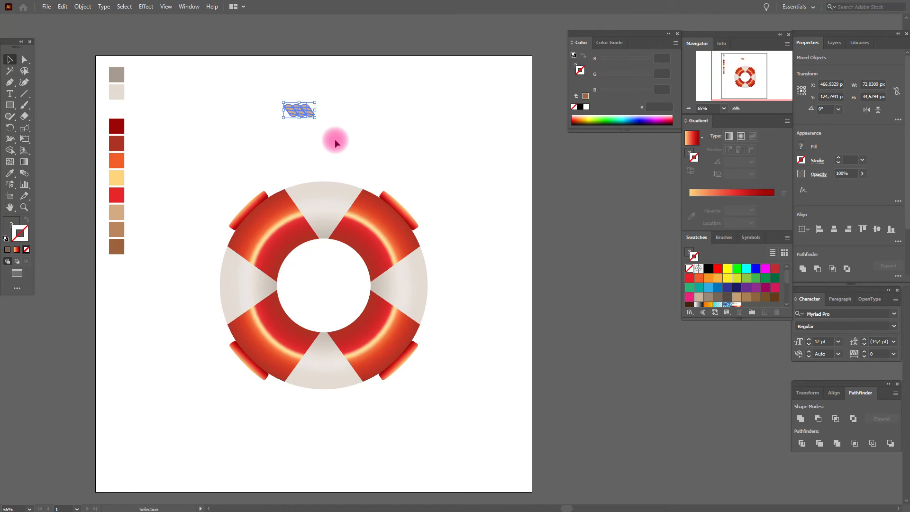
pyautogui.click(724, 238)
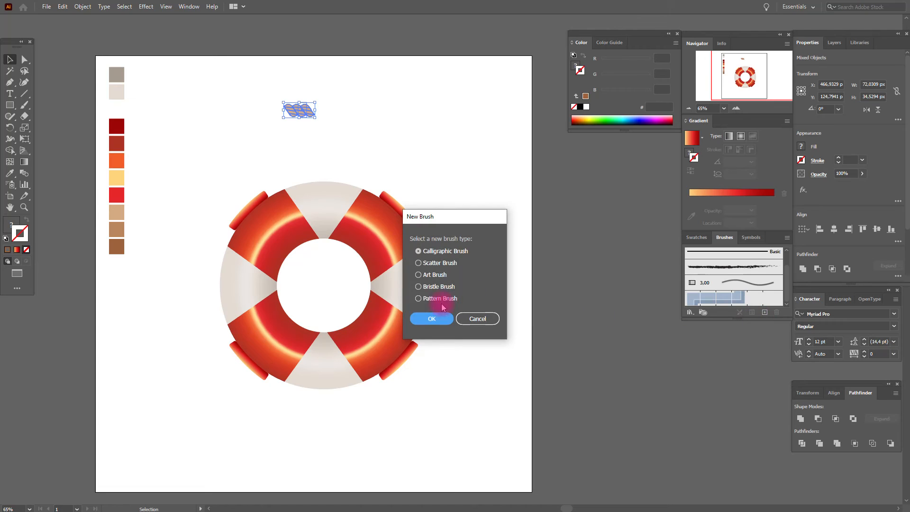
pyautogui.click(431, 318)
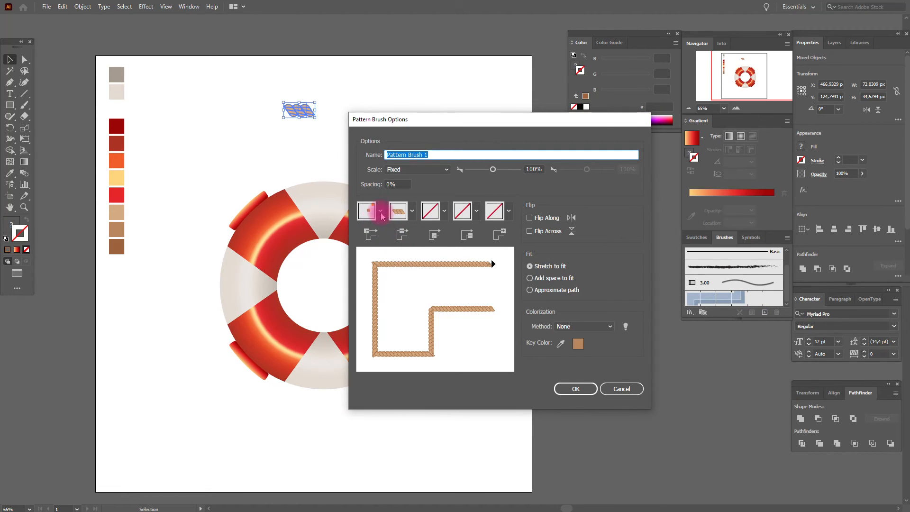
pyautogui.click(380, 210)
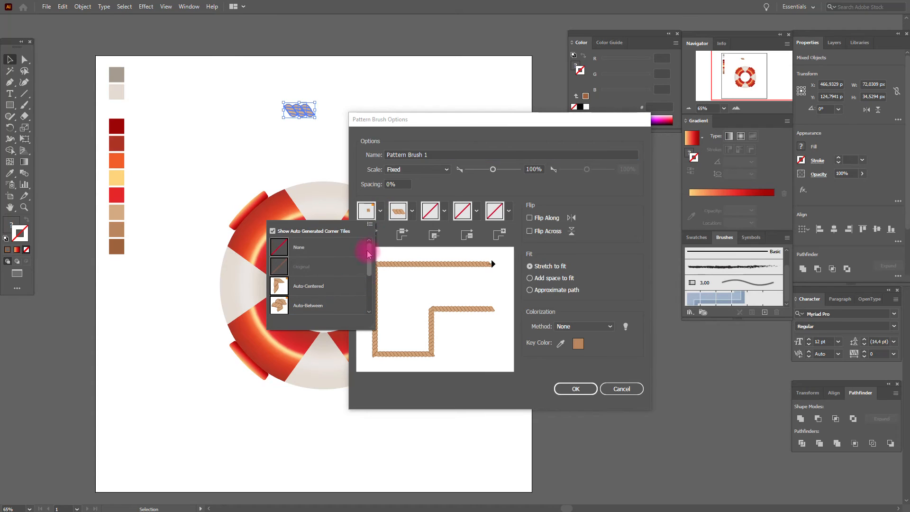
pyautogui.scroll(-3)
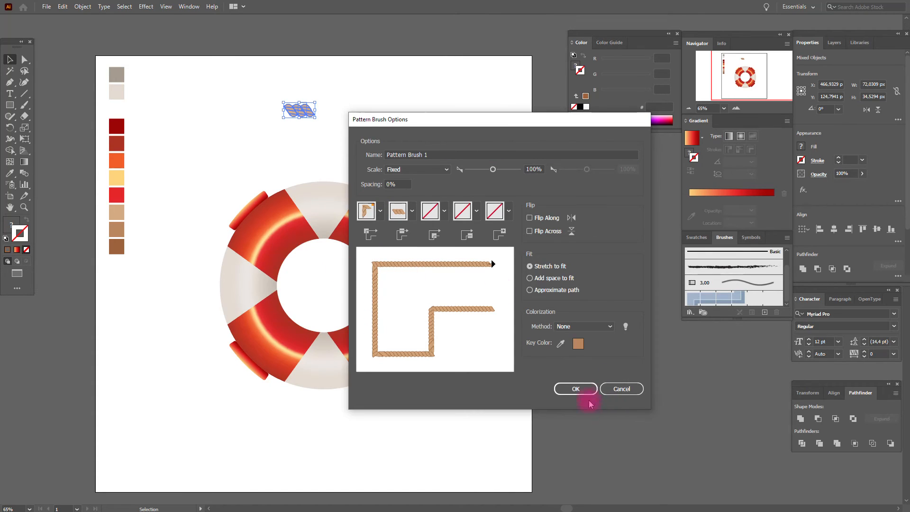
pyautogui.click(574, 388)
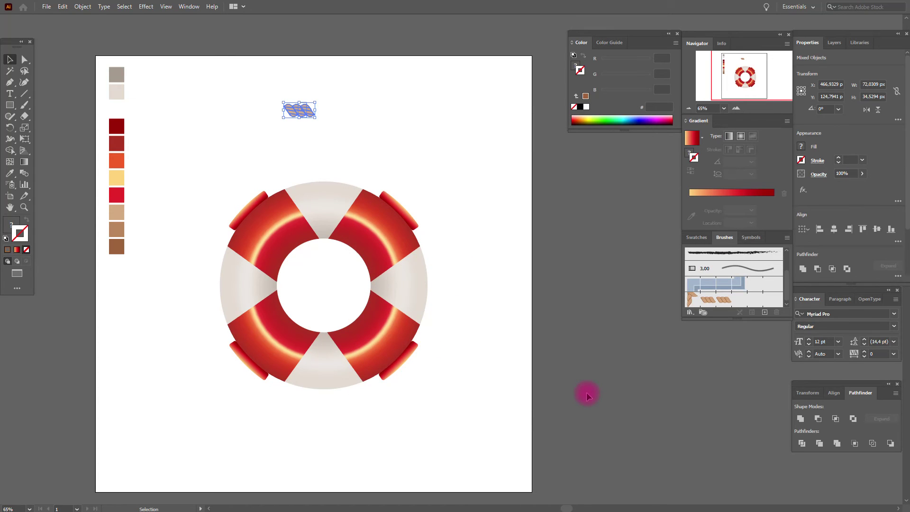
pyautogui.moveTo(236, 167)
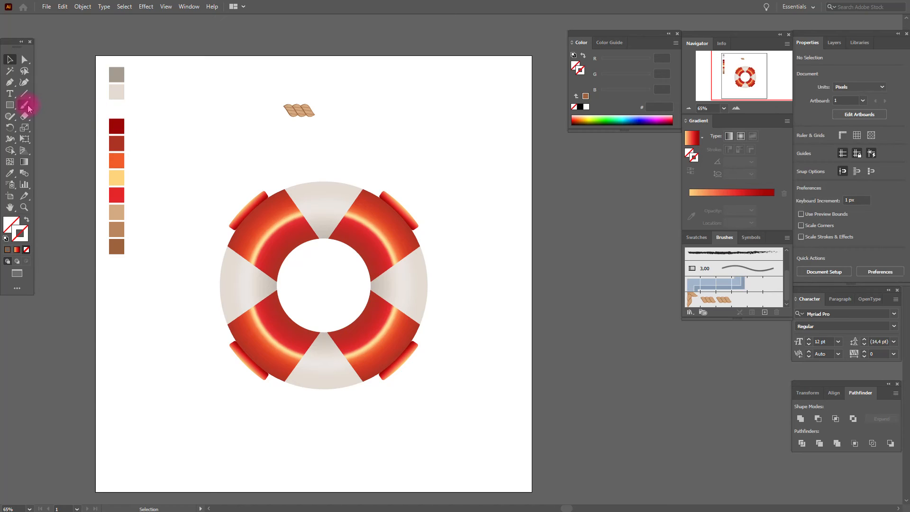
# Step: Paint a wavy rope curve over the top of the ring and select its stroke weight
pyautogui.click(10, 104)
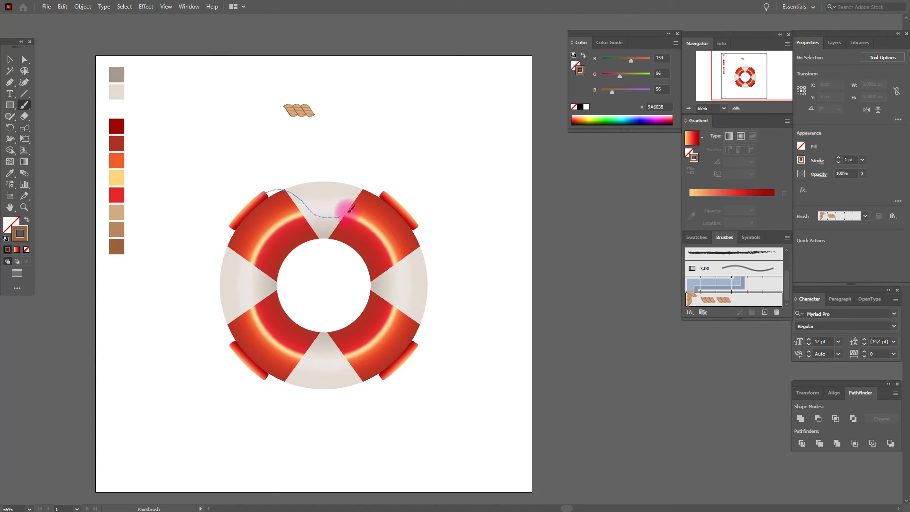
pyautogui.moveTo(331, 206); pyautogui.dragTo(392, 200)
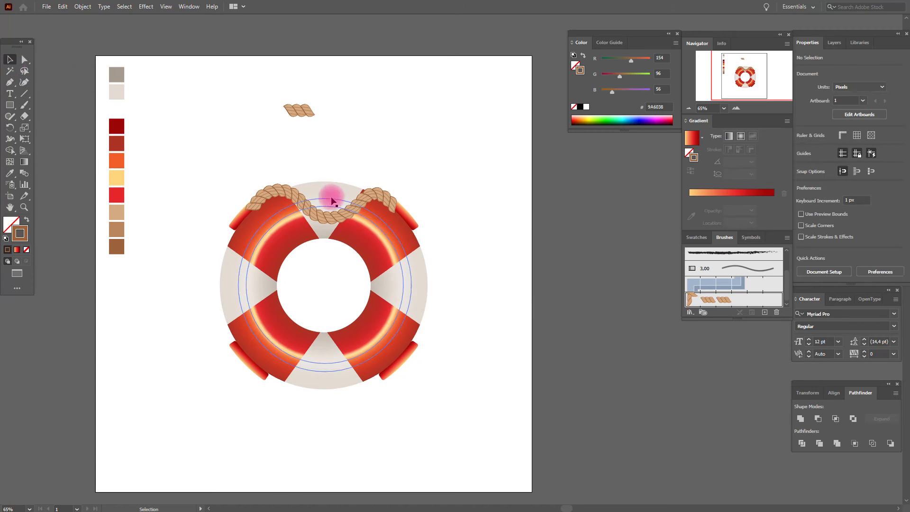
pyautogui.click(331, 200)
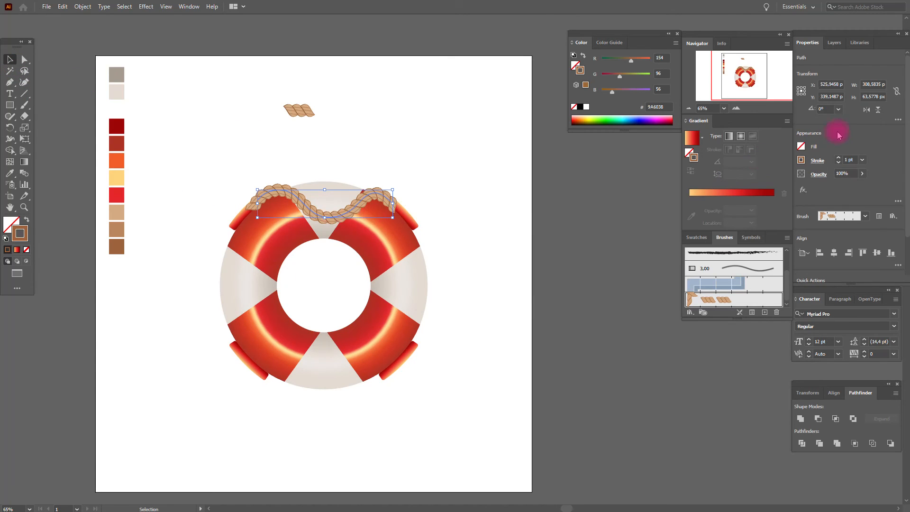
pyautogui.tripleClick(848, 160)
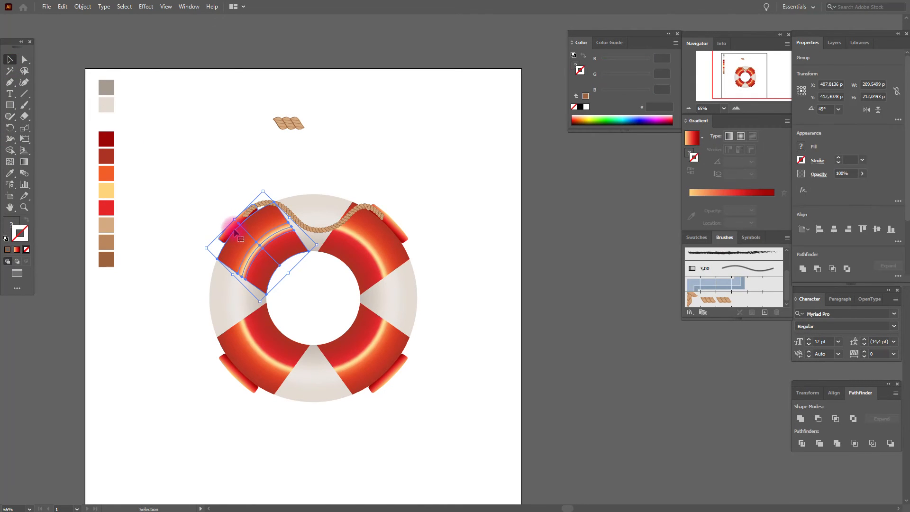
# Step: Ungroup the upper-right clip and bring up stacking options for its front piece
pyautogui.rightClick(369, 232)
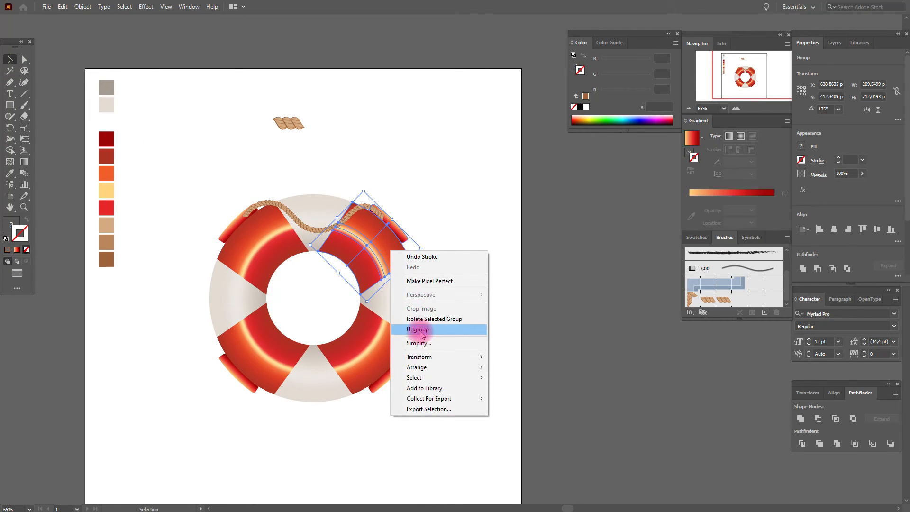
pyautogui.click(418, 329)
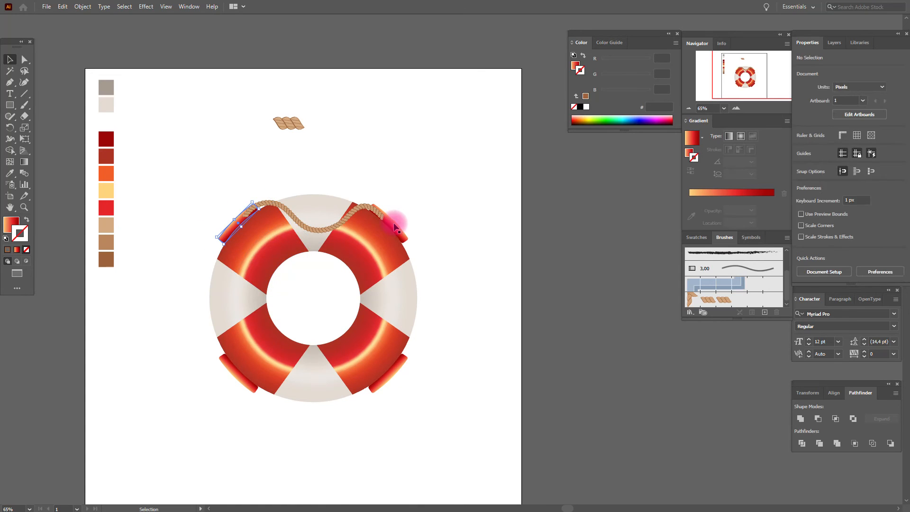
pyautogui.rightClick(395, 226)
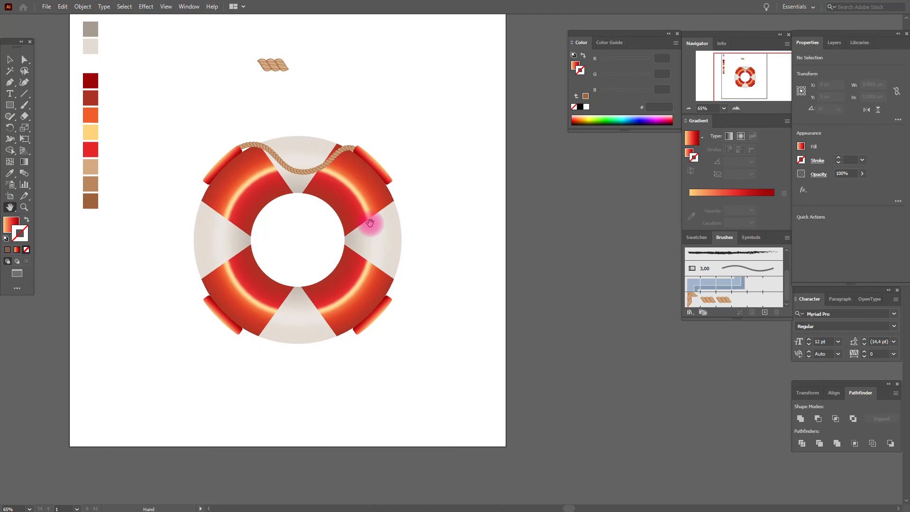
pyautogui.click(10, 104)
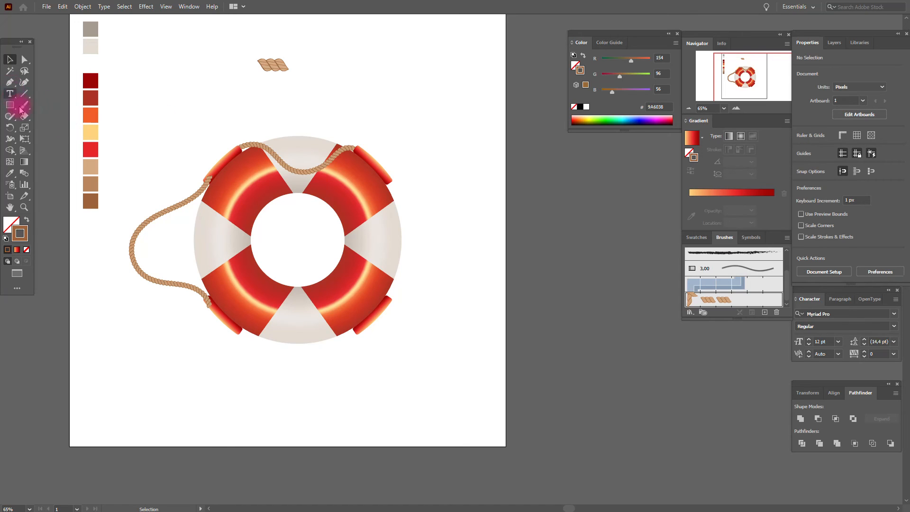
# Step: Return to the Paintbrush with the rope brush to paint the remaining loops
pyautogui.click(24, 106)
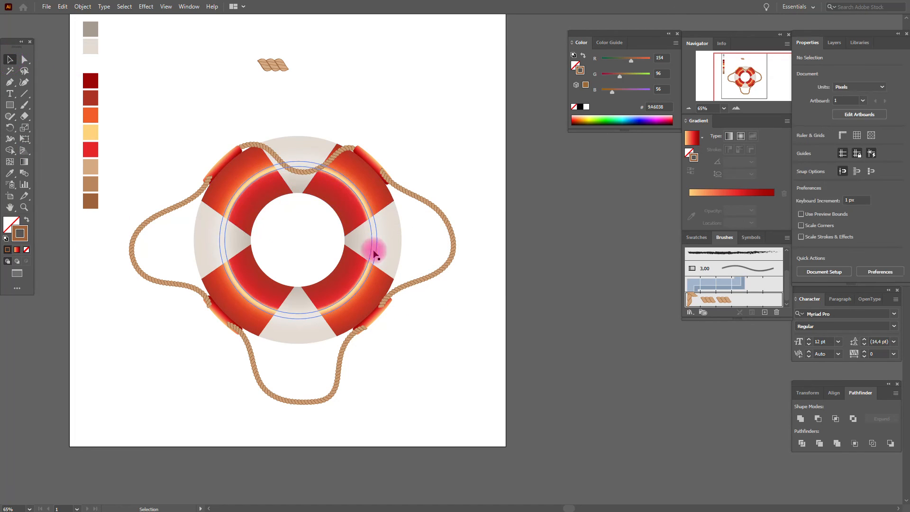
# Step: Ungroup the lower-right and lower-left clips and bring their front pieces above the rope
pyautogui.rightClick(374, 254)
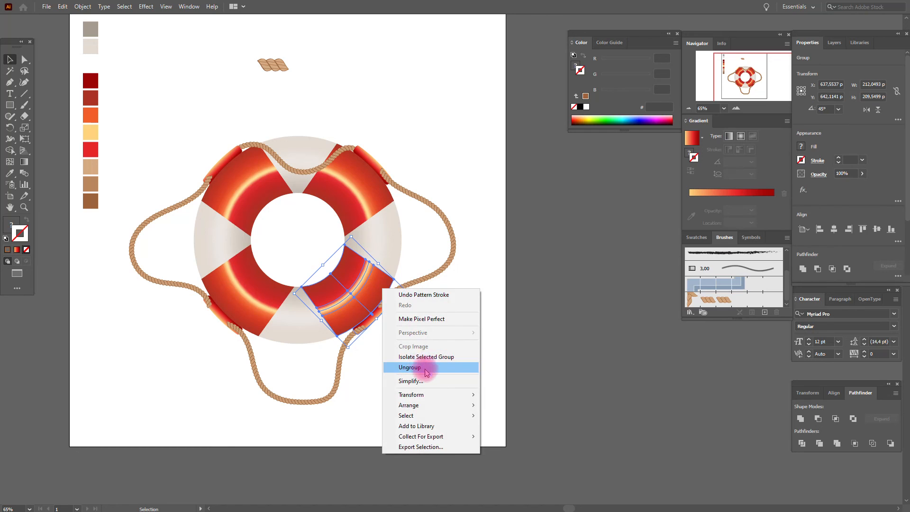
pyautogui.click(410, 367)
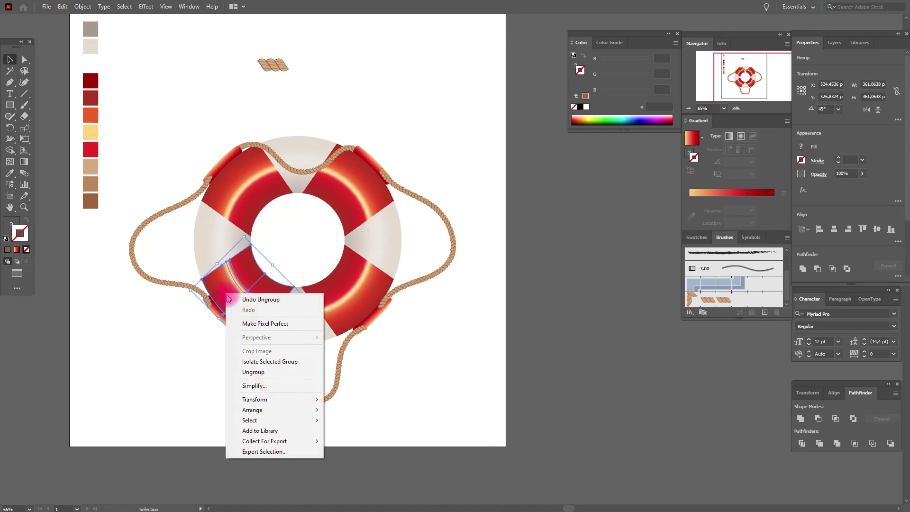
pyautogui.click(253, 373)
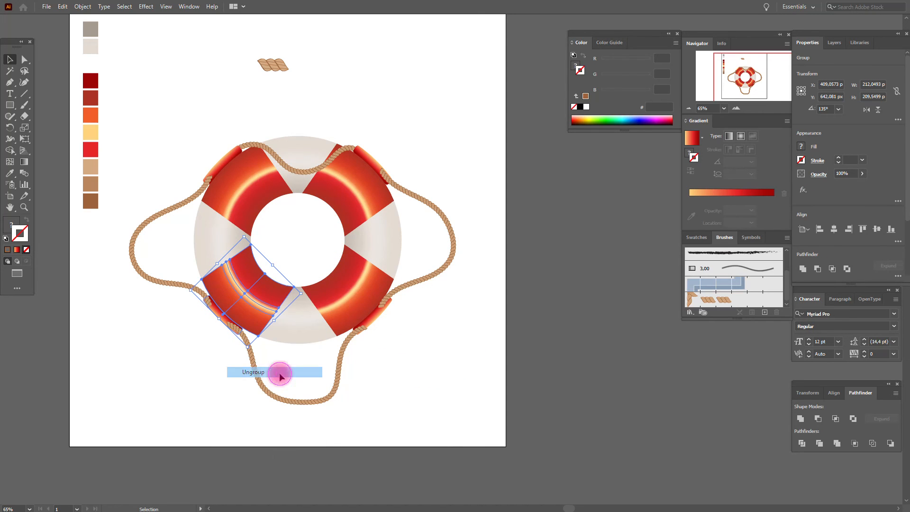
pyautogui.click(253, 372)
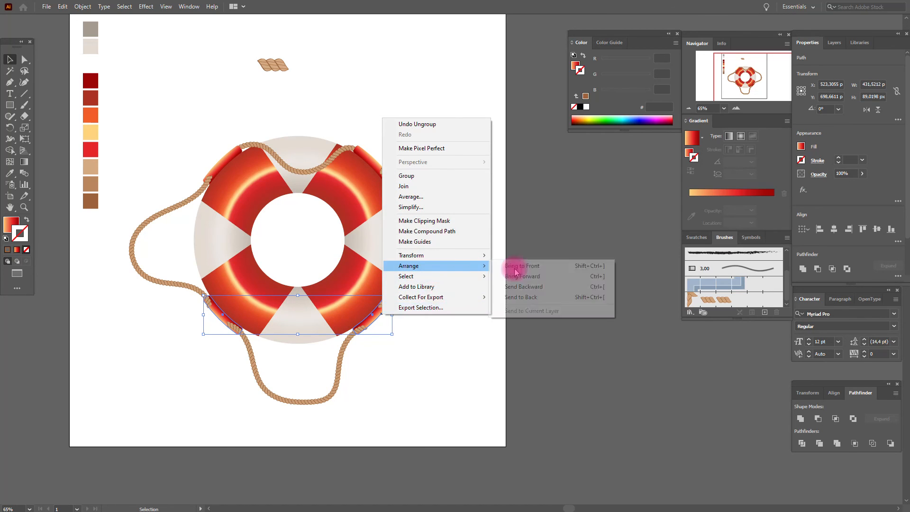
pyautogui.click(521, 266)
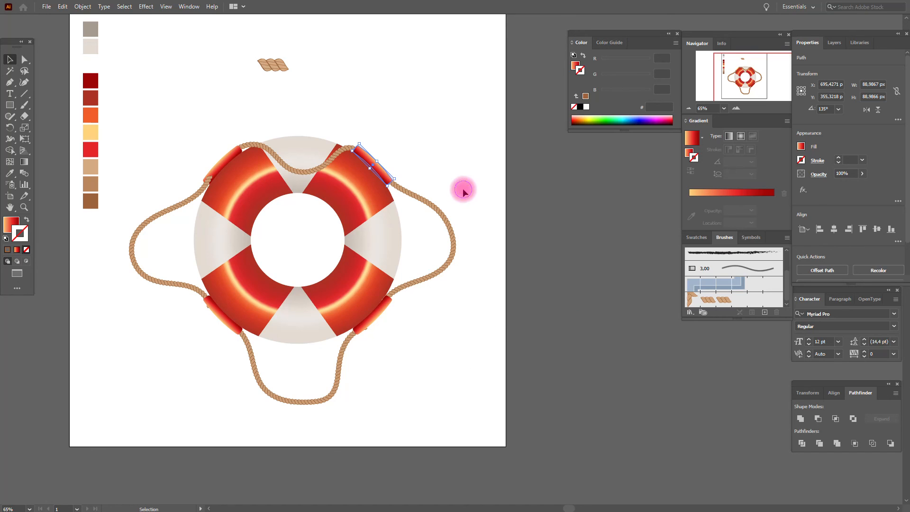
pyautogui.click(463, 195)
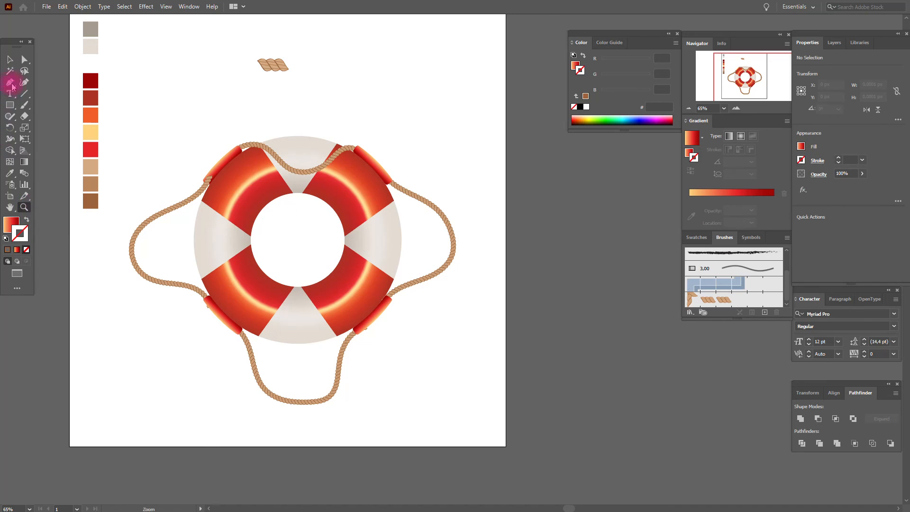
pyautogui.rightClick(223, 160)
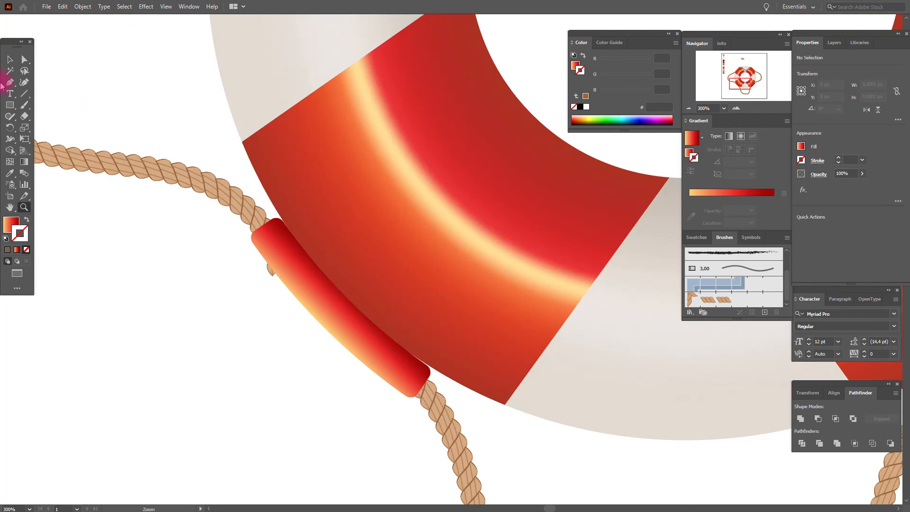
# Step: Select the rope stroke near the lower-left clip and inspect its ends up close
pyautogui.click(173, 181)
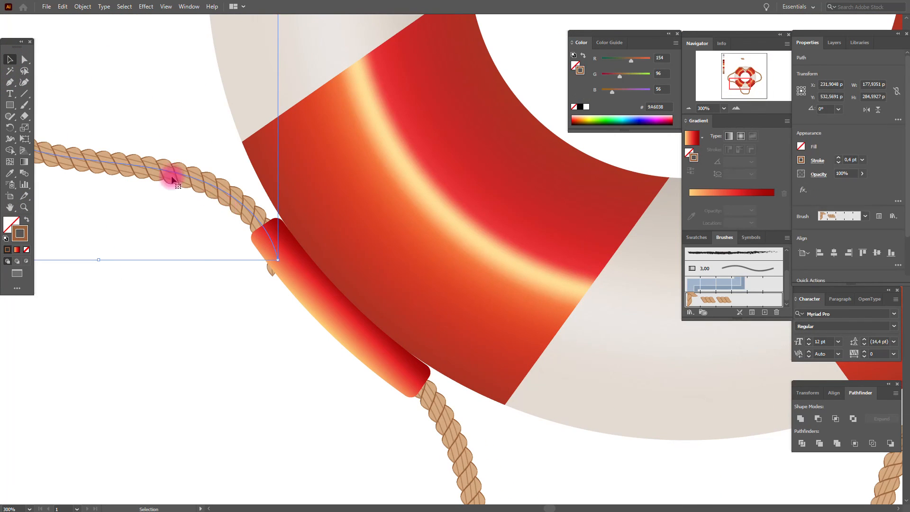
pyautogui.click(11, 139)
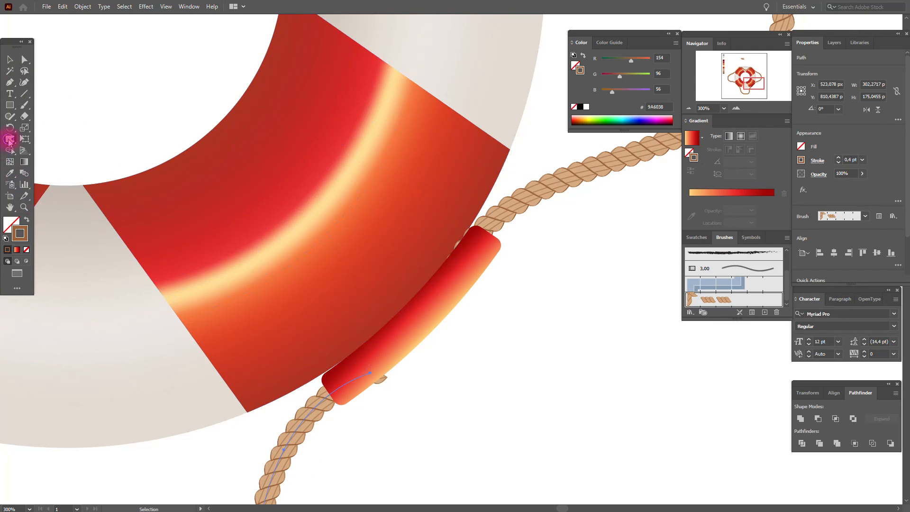
pyautogui.click(10, 139)
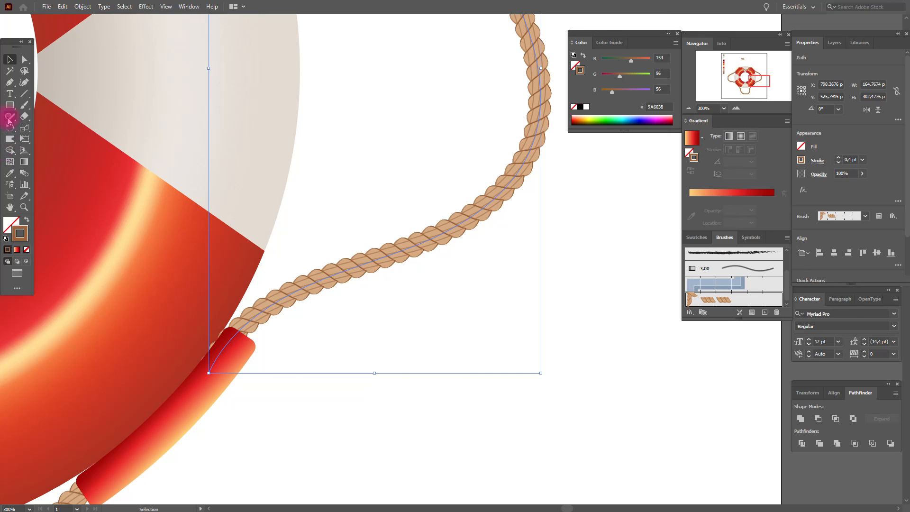
pyautogui.click(10, 106)
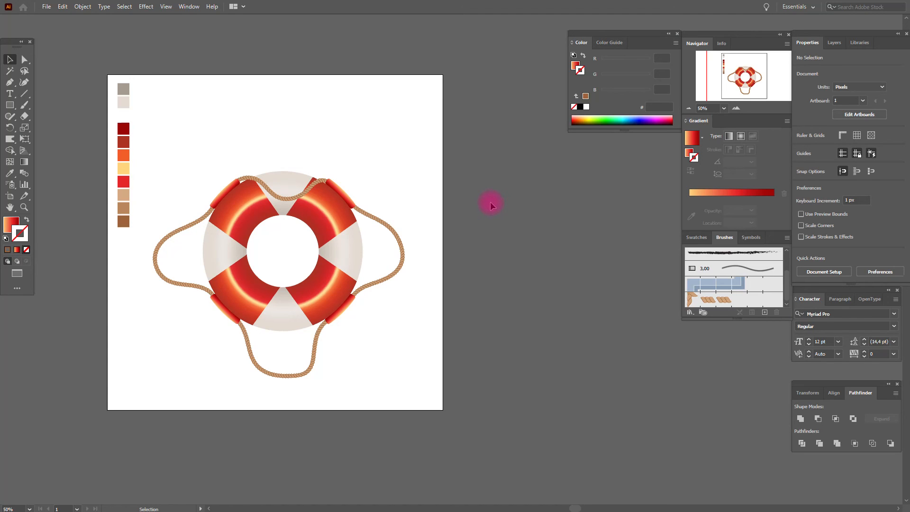
pyautogui.moveTo(307, 218)
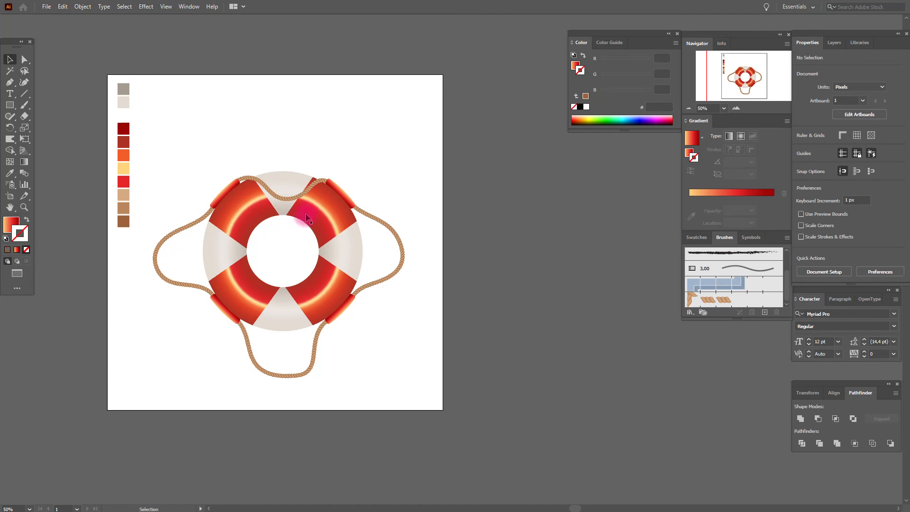